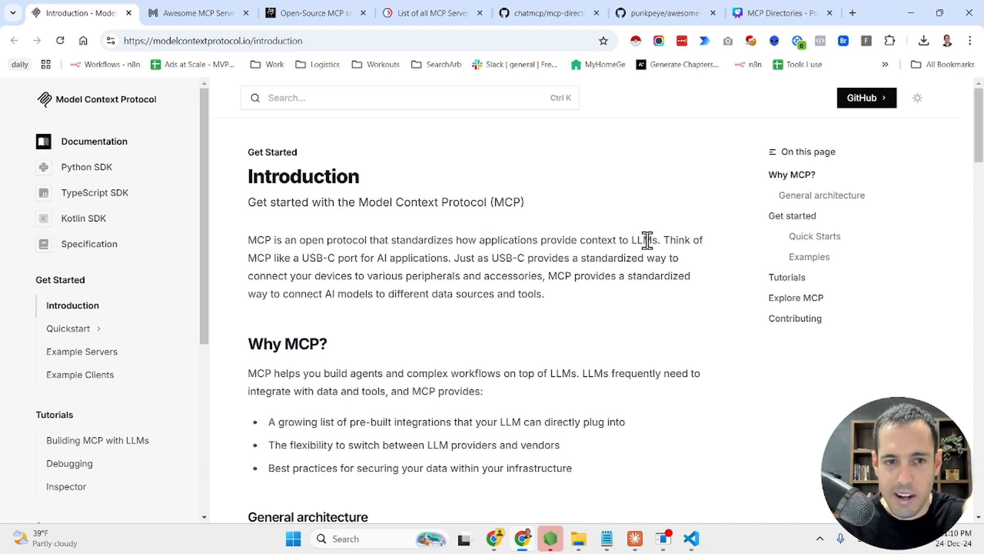
Highlight the USB-C port analogy sentence, then clear the highlight.
{"action": "left_click_drag", "start_coordinate": [663, 239], "coordinate": [707, 240]}
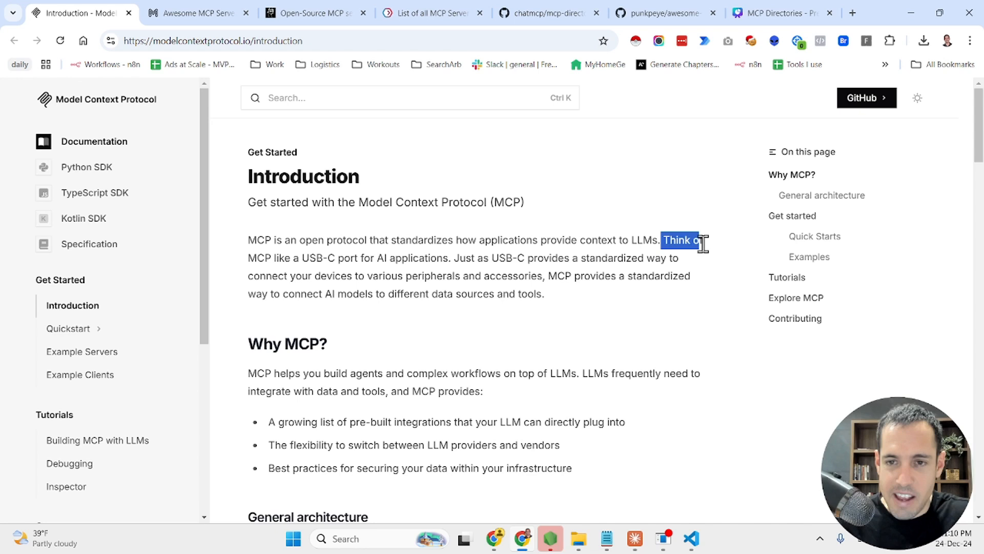
{"action": "left_click_drag", "start_coordinate": [697, 243], "coordinate": [709, 261]}
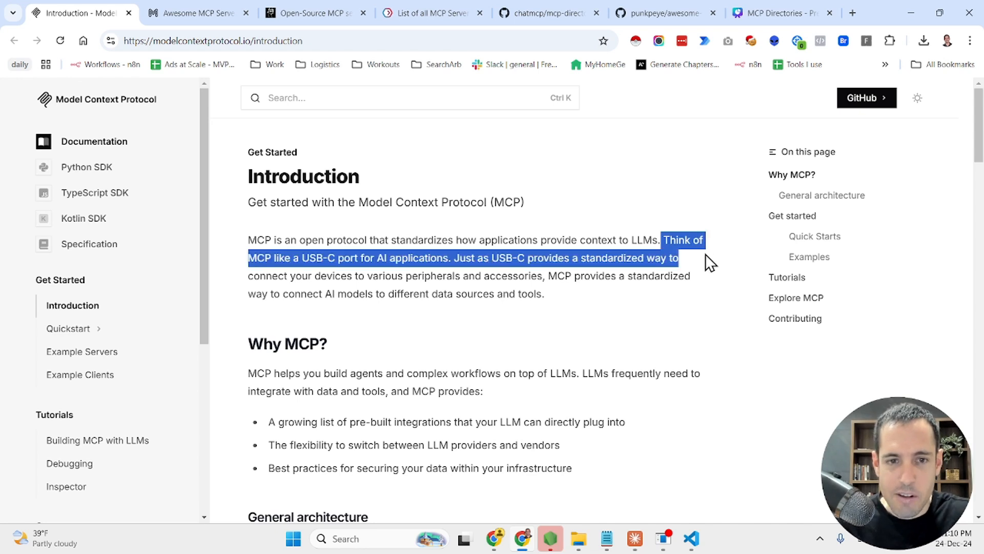
{"action": "left_click", "coordinate": [466, 278]}
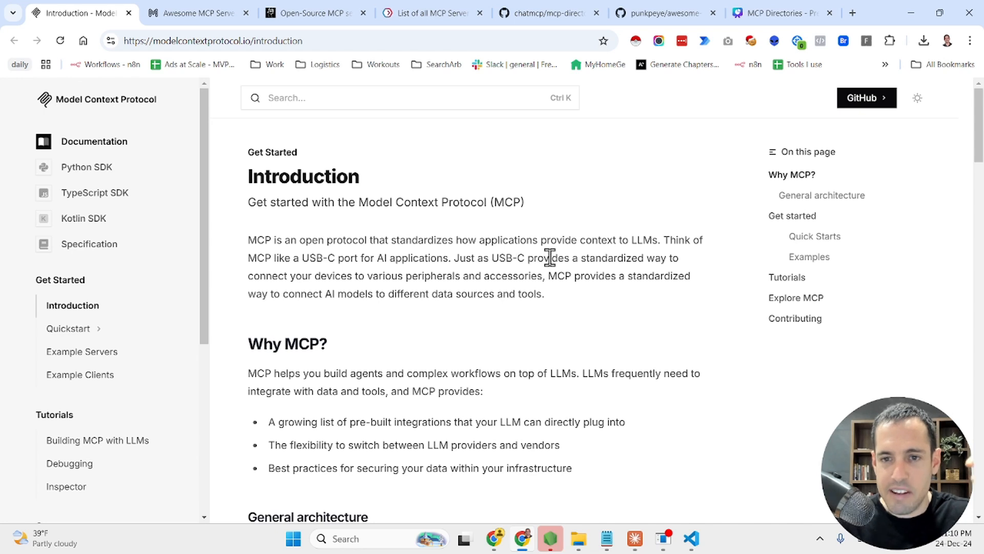
{"action": "mouse_move", "coordinate": [381, 281]}
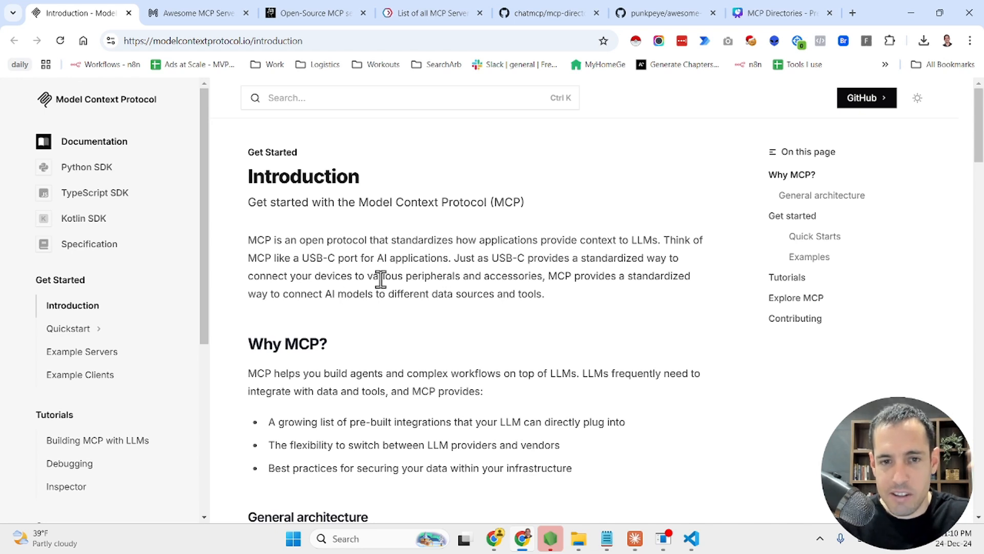
{"action": "mouse_move", "coordinate": [546, 278]}
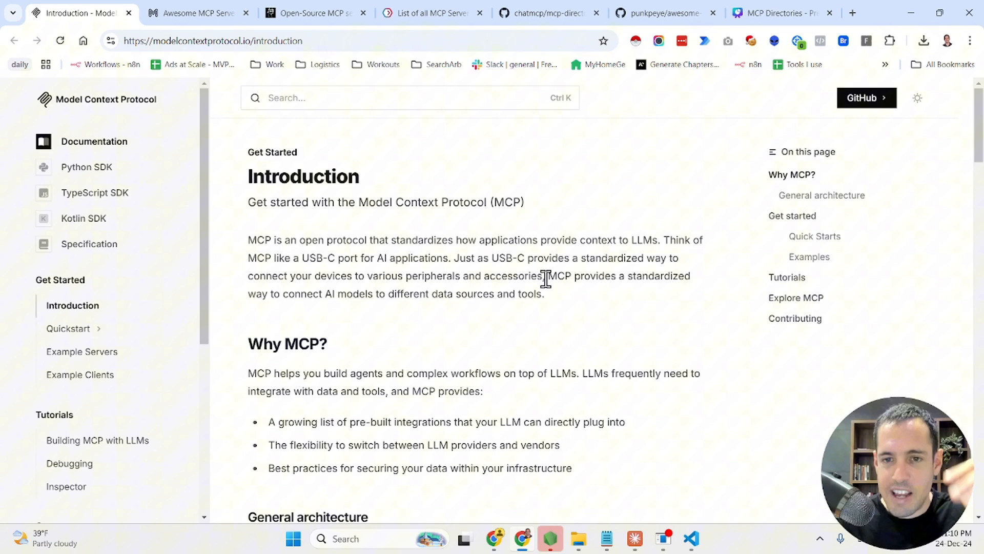
{"action": "mouse_move", "coordinate": [575, 285]}
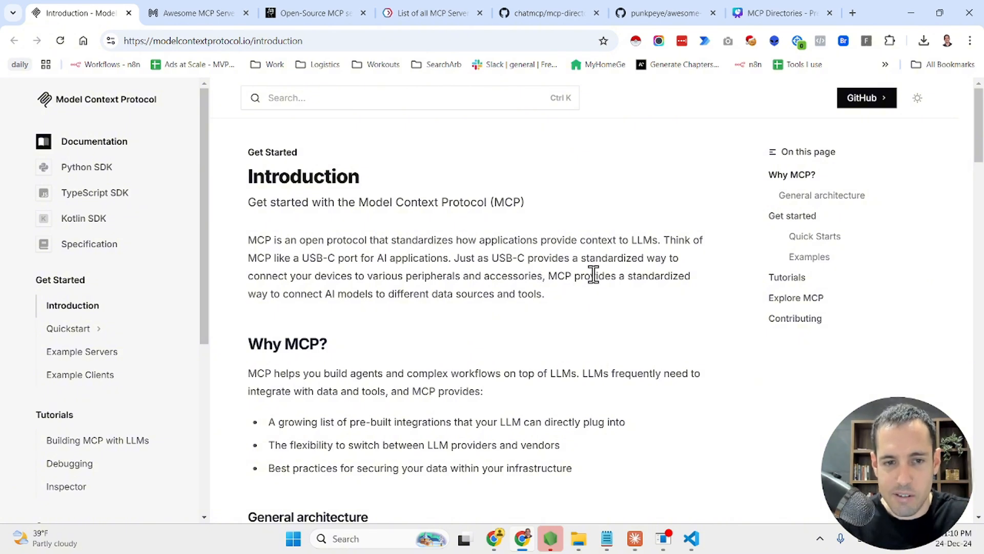
Scroll down to the General architecture diagram and the MCP component definitions.
{"action": "scroll", "scroll_direction": "down", "scroll_amount": 3}
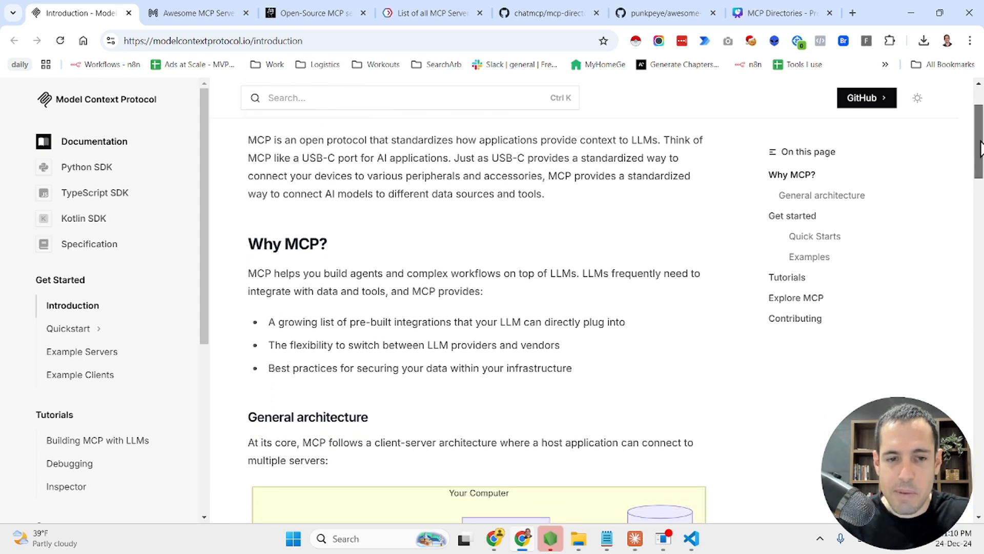
{"action": "scroll", "scroll_direction": "down", "scroll_amount": 3}
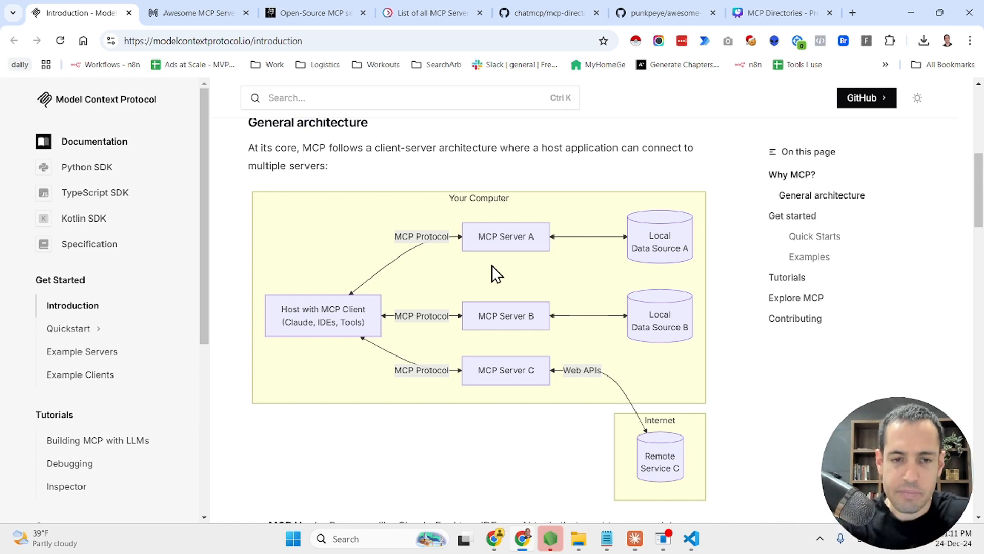
{"action": "mouse_move", "coordinate": [302, 346]}
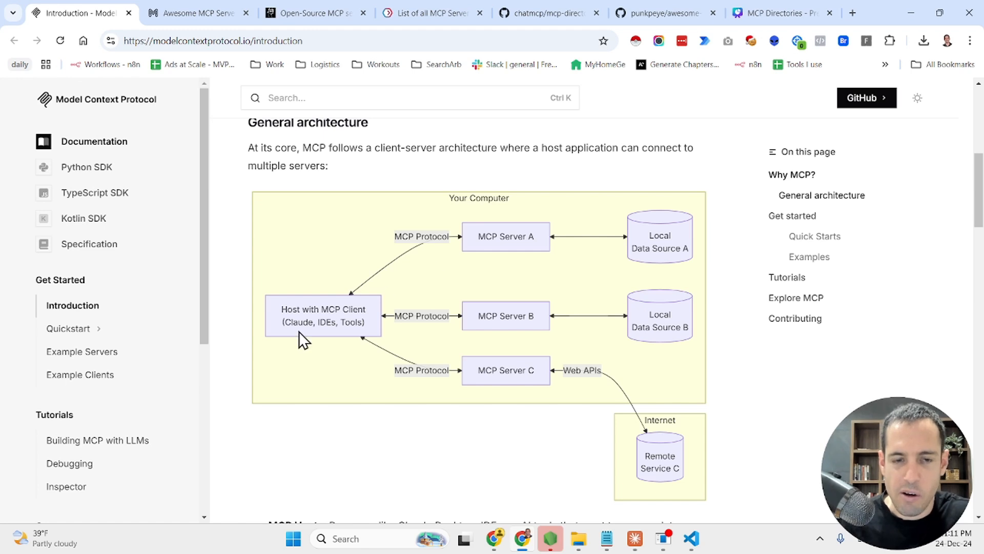
{"action": "mouse_move", "coordinate": [322, 328]}
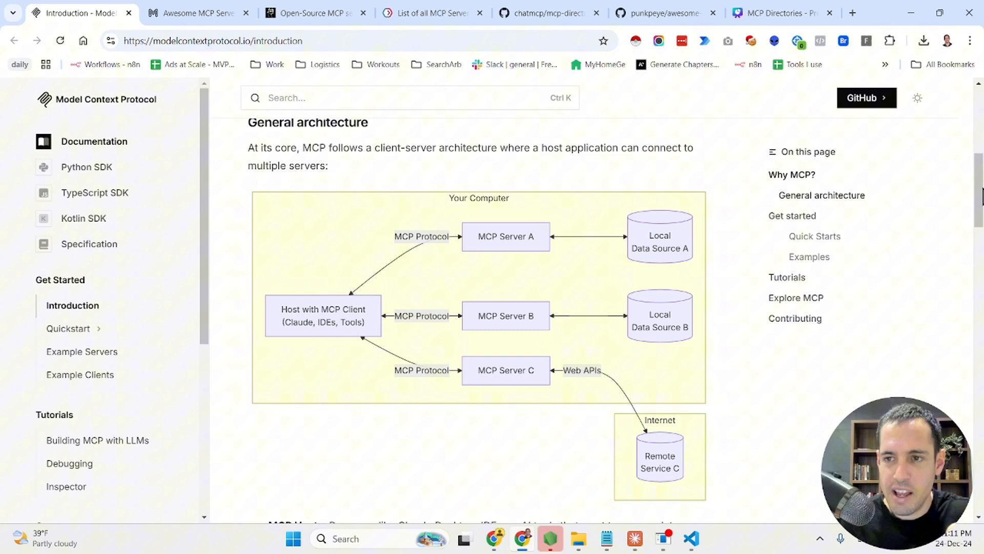
{"action": "scroll", "scroll_direction": "down", "scroll_amount": 3}
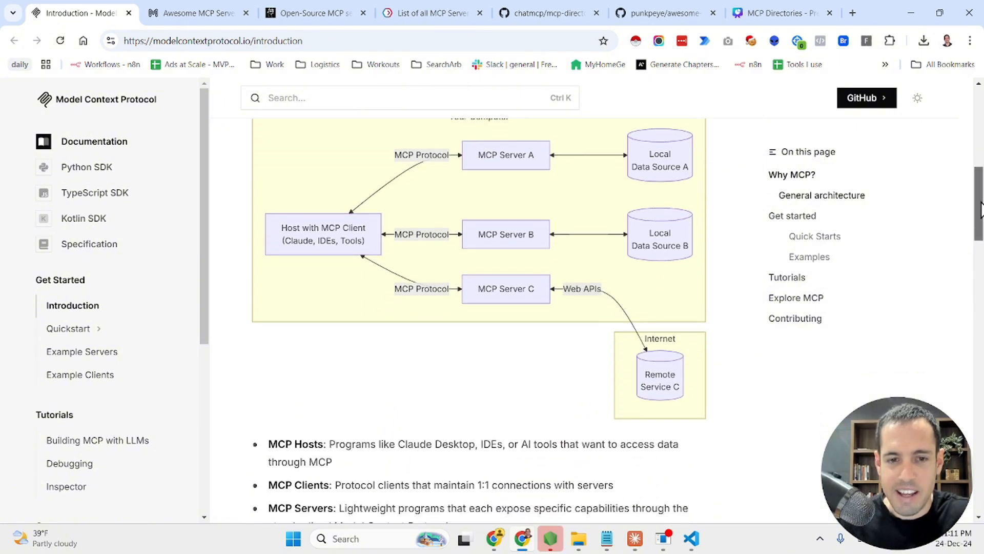
{"action": "scroll", "scroll_direction": "down", "scroll_amount": 3}
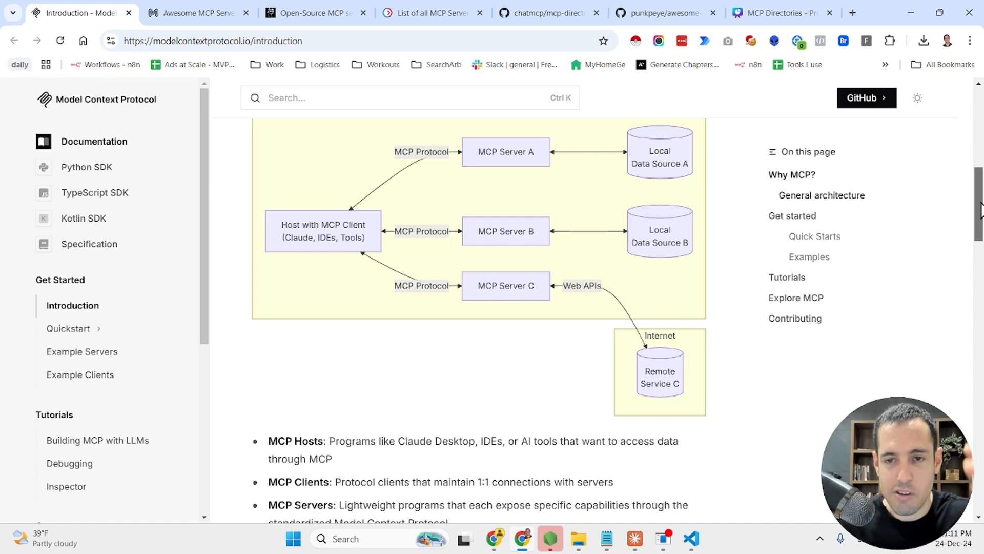
{"action": "scroll", "scroll_direction": "down", "scroll_amount": 3}
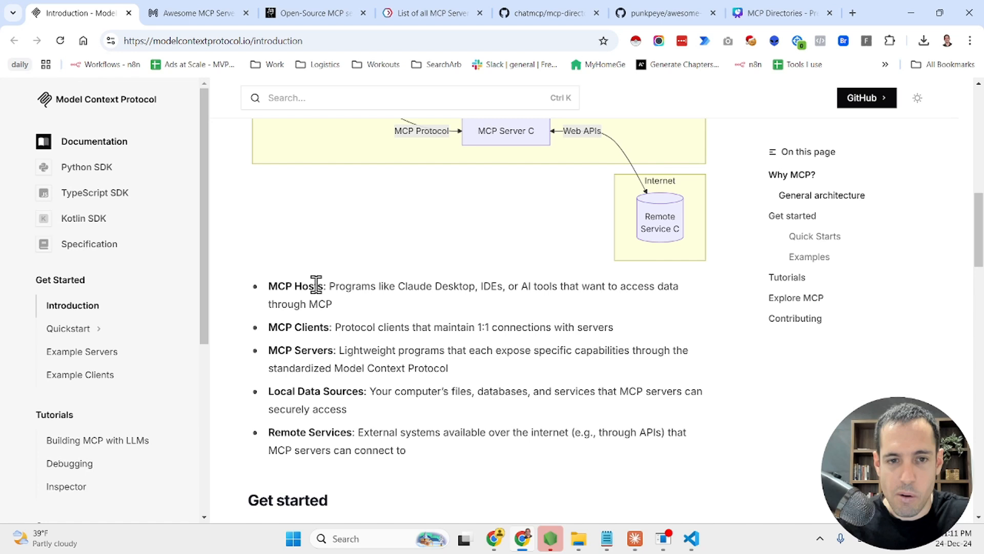
{"action": "mouse_move", "coordinate": [442, 290]}
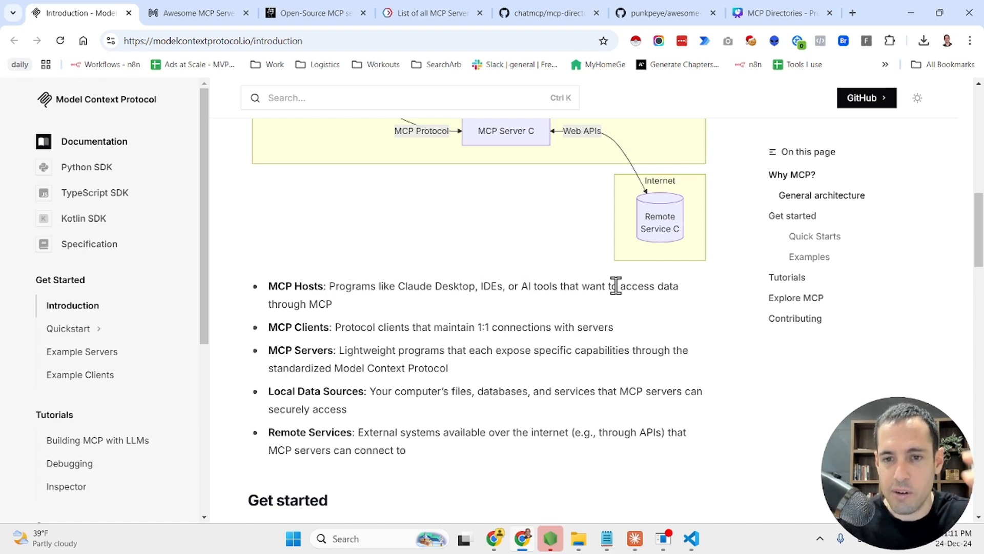
{"action": "mouse_move", "coordinate": [577, 303]}
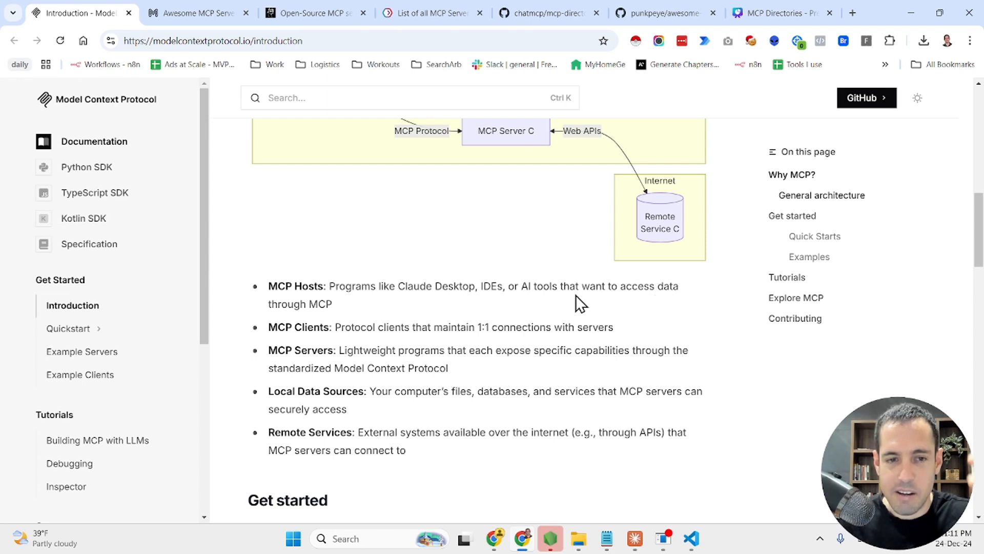
{"action": "mouse_move", "coordinate": [308, 328]}
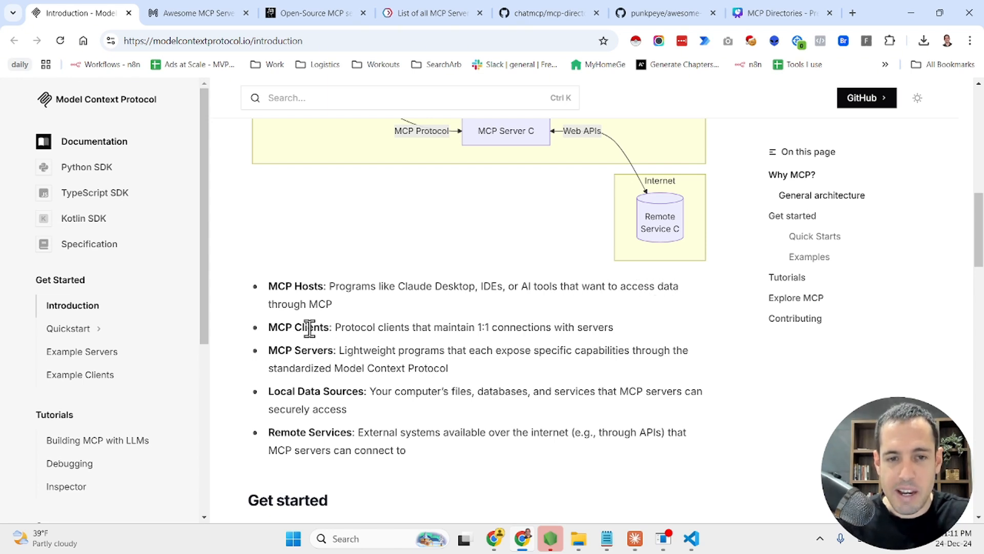
{"action": "mouse_move", "coordinate": [415, 327]}
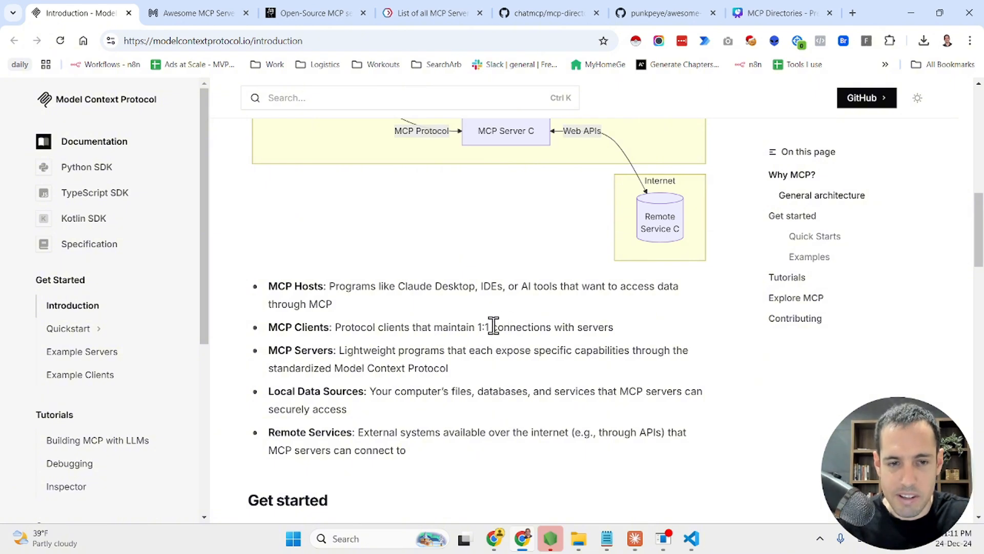
{"action": "mouse_move", "coordinate": [313, 352]}
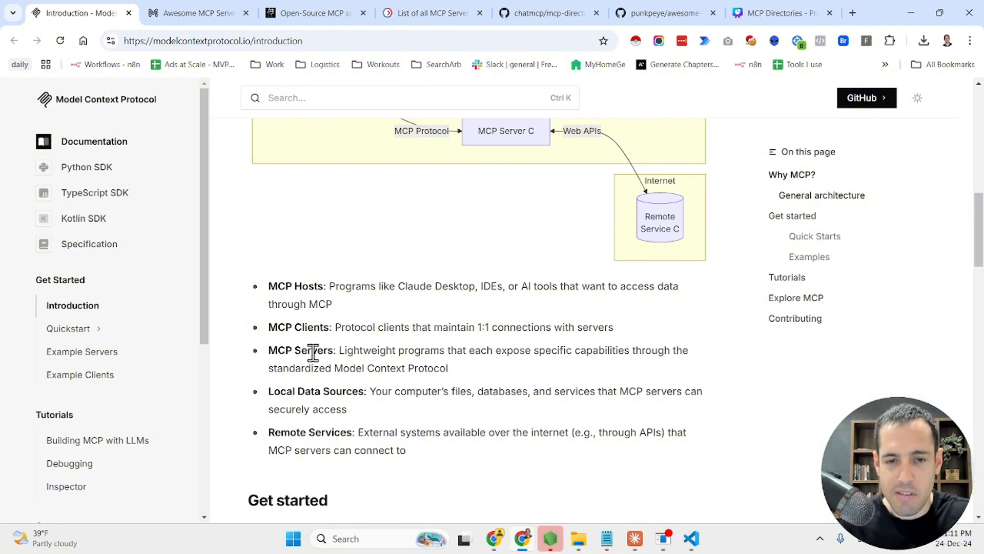
{"action": "mouse_move", "coordinate": [341, 353]}
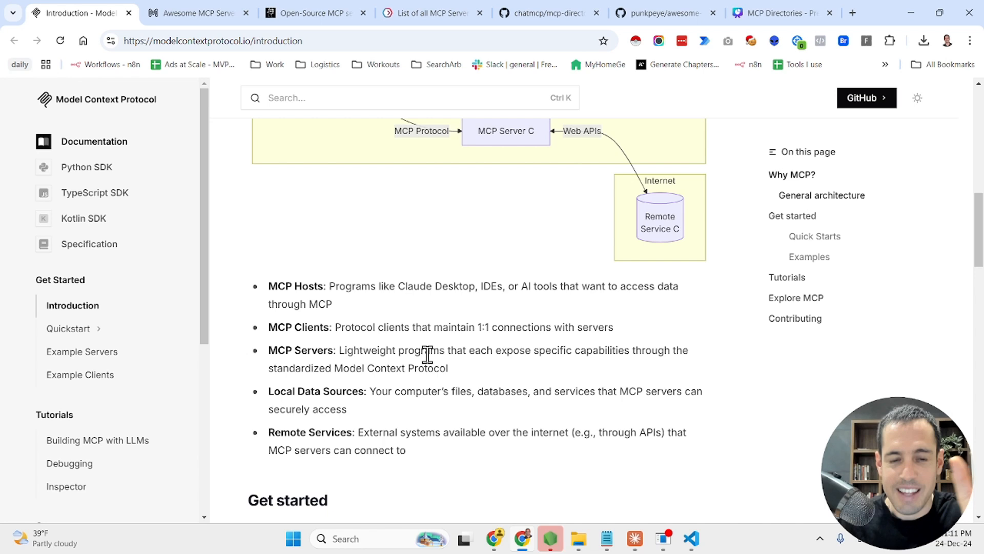
{"action": "mouse_move", "coordinate": [457, 373]}
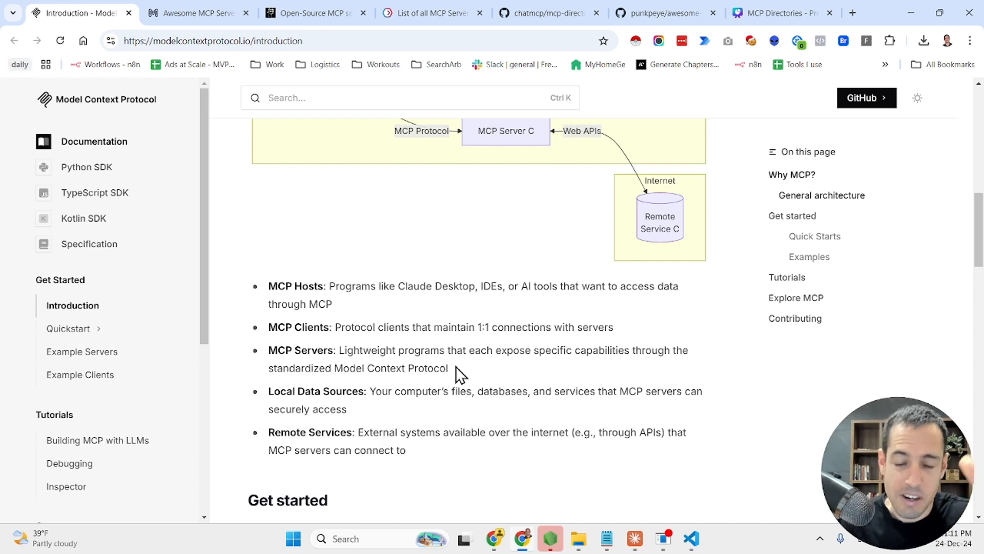
Scroll past the Get started quick-start options and open a new blank browser tab.
{"action": "scroll", "scroll_direction": "down", "scroll_amount": 3}
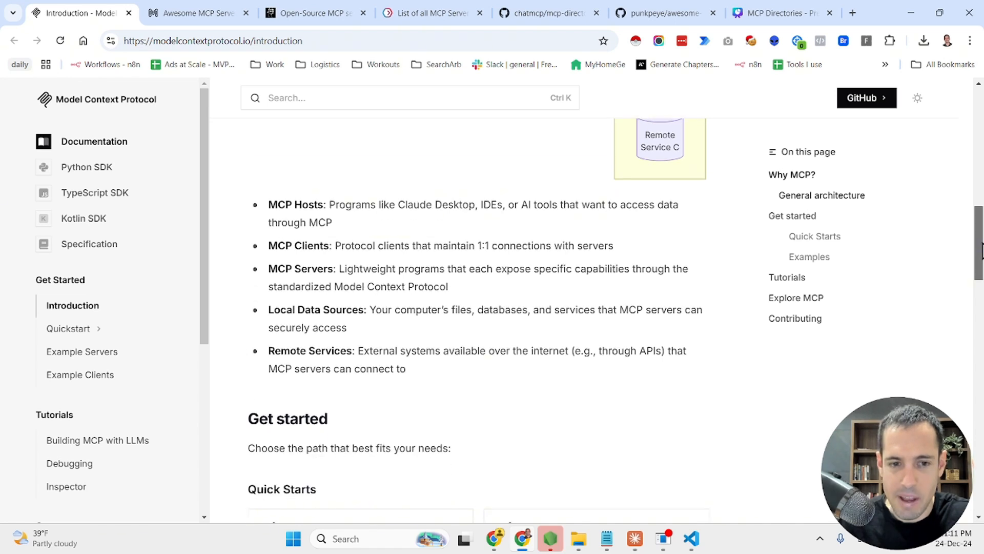
{"action": "scroll", "scroll_direction": "down", "scroll_amount": 3}
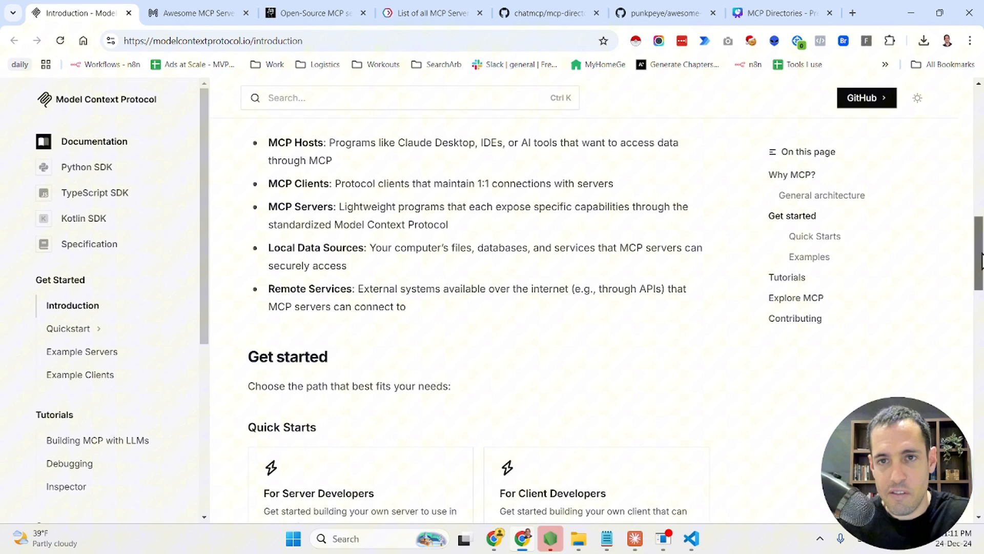
{"action": "scroll", "scroll_direction": "down", "scroll_amount": 3}
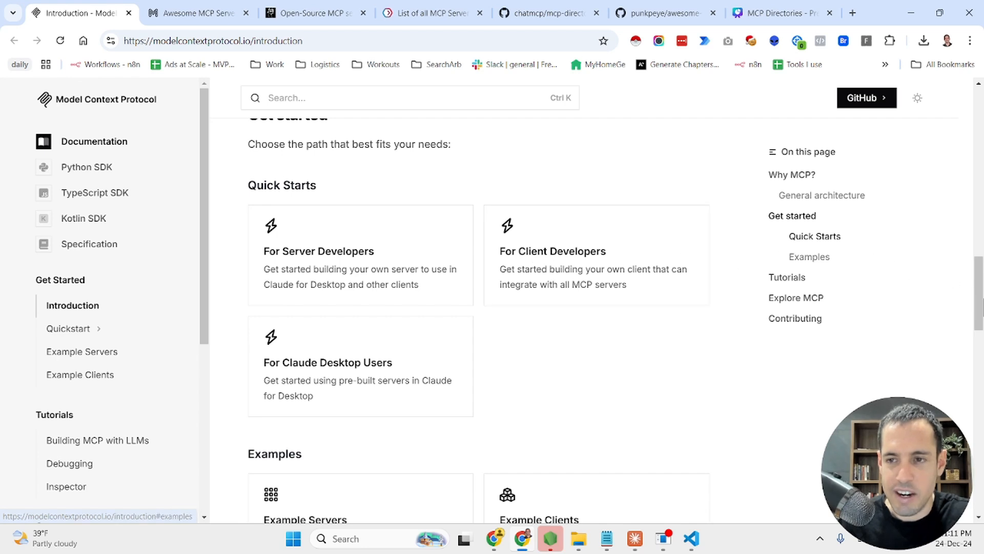
{"action": "mouse_move", "coordinate": [762, 10]}
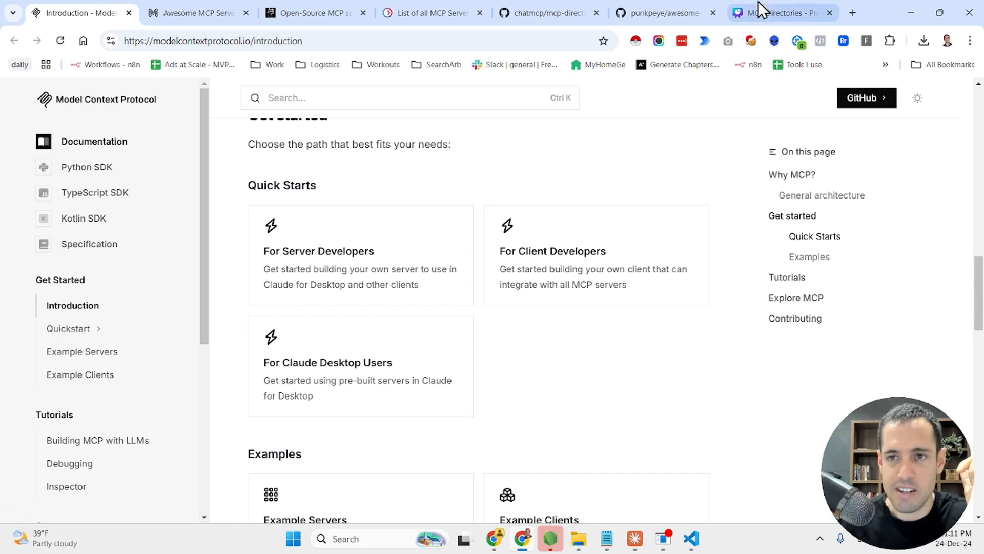
{"action": "mouse_move", "coordinate": [836, 18]}
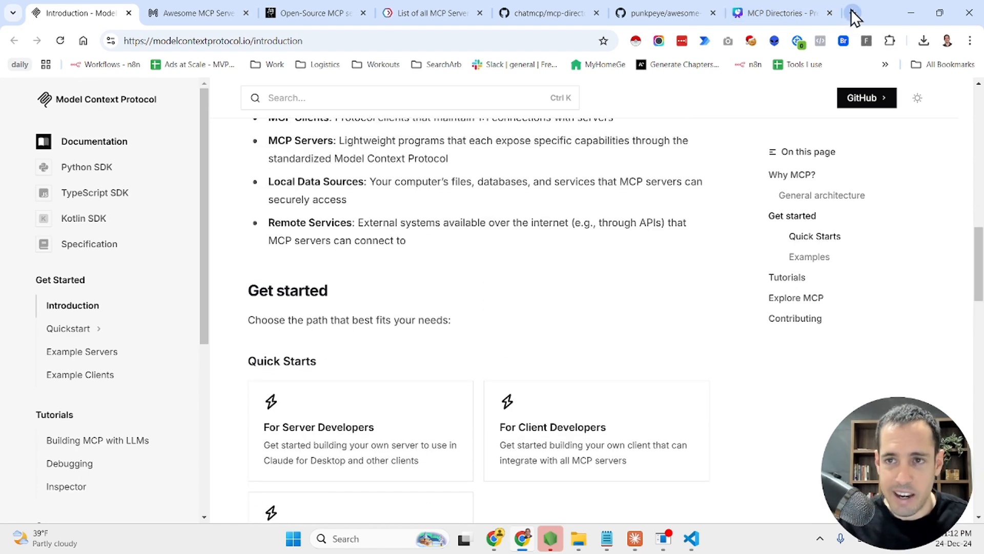
{"action": "left_click", "coordinate": [854, 12]}
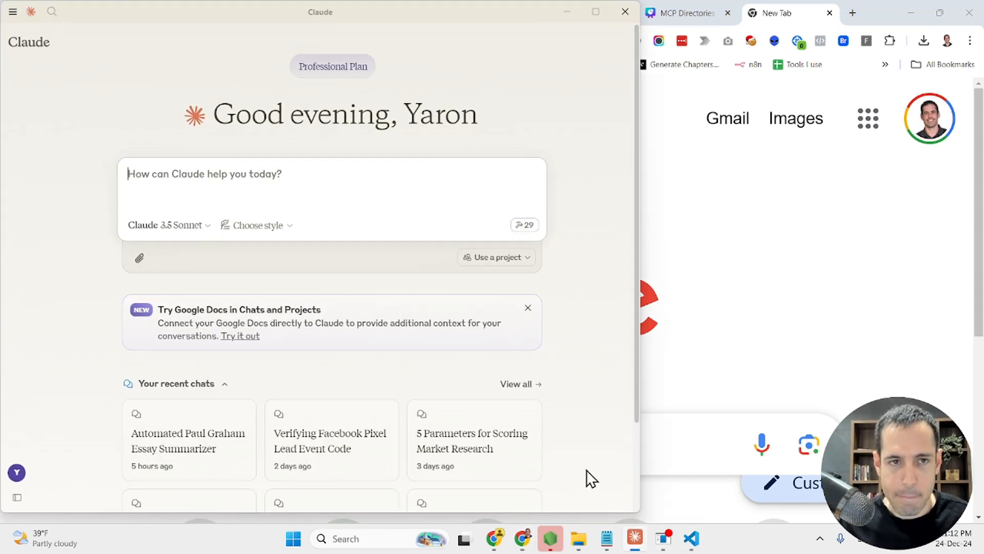
Maximize Claude, view github-server's command and arguments in Developer settings, then close Settings.
{"action": "left_click", "coordinate": [595, 12]}
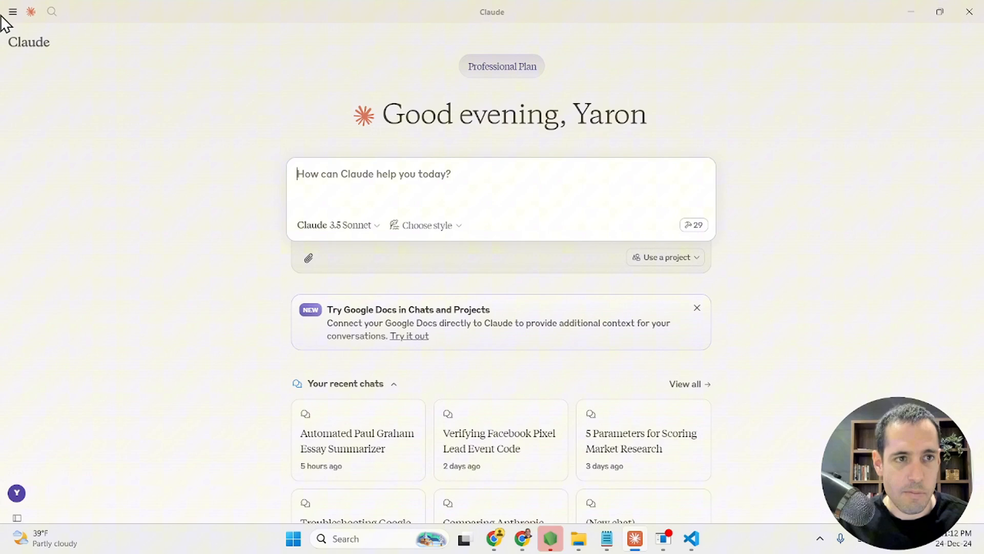
{"action": "left_click", "coordinate": [14, 13]}
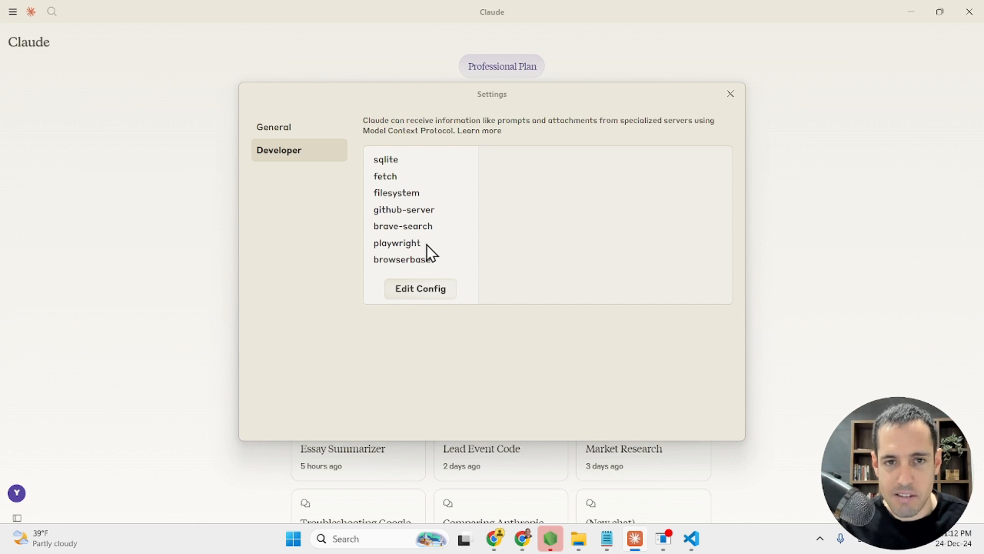
{"action": "mouse_move", "coordinate": [422, 237]}
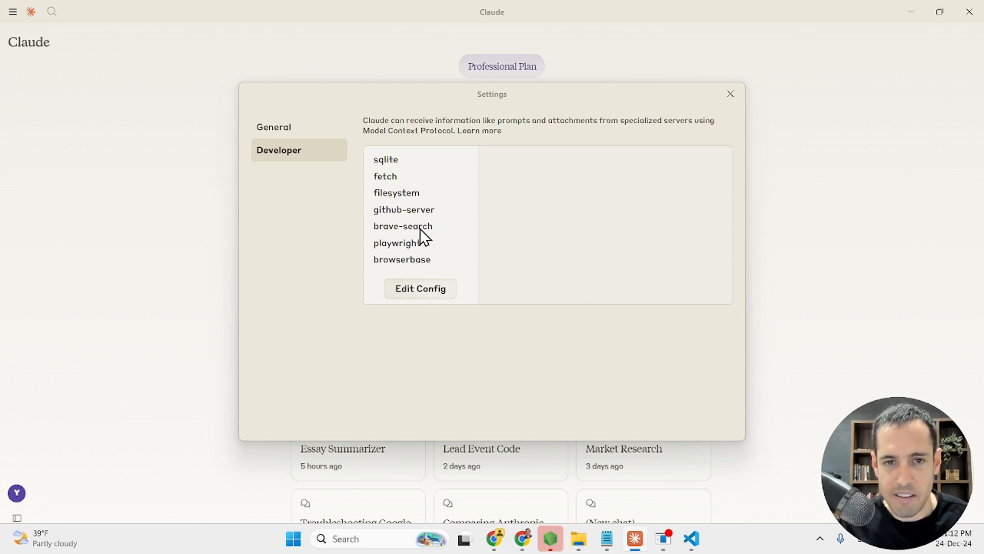
{"action": "mouse_move", "coordinate": [400, 253]}
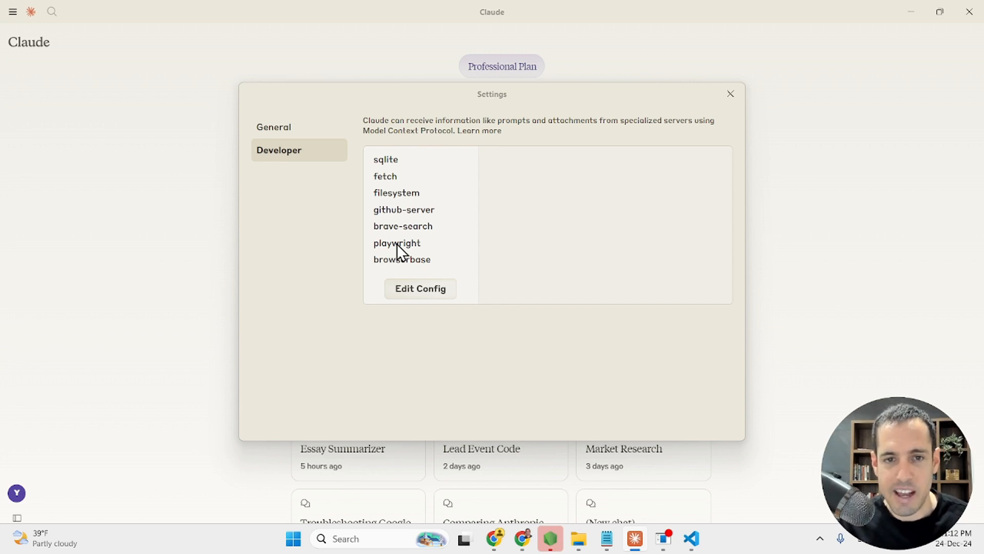
{"action": "mouse_move", "coordinate": [405, 222]}
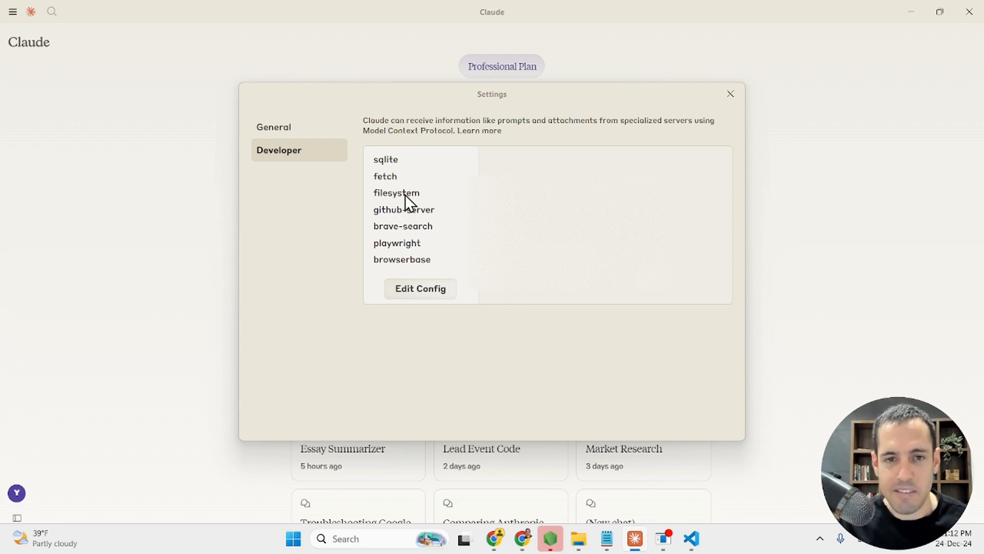
{"action": "mouse_move", "coordinate": [398, 250]}
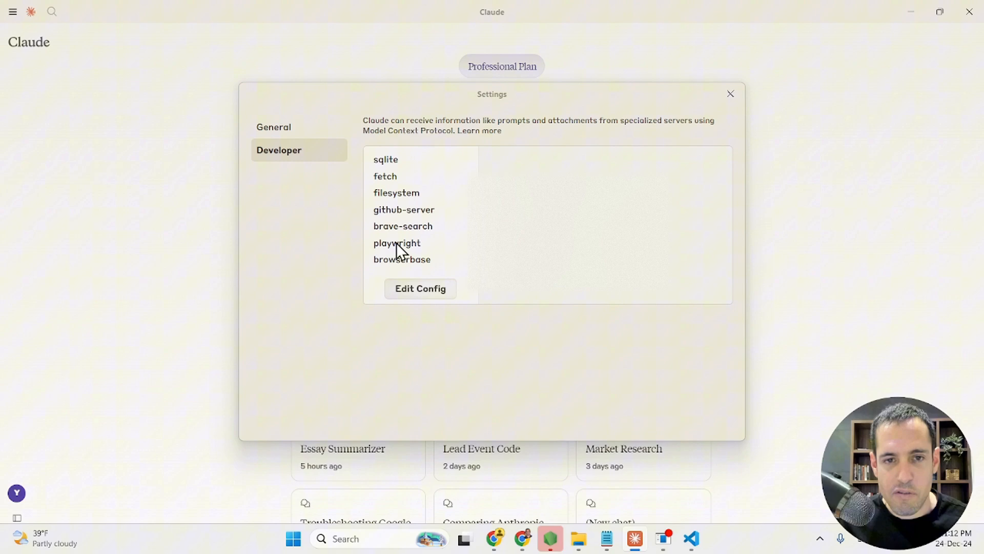
{"action": "left_click", "coordinate": [403, 210]}
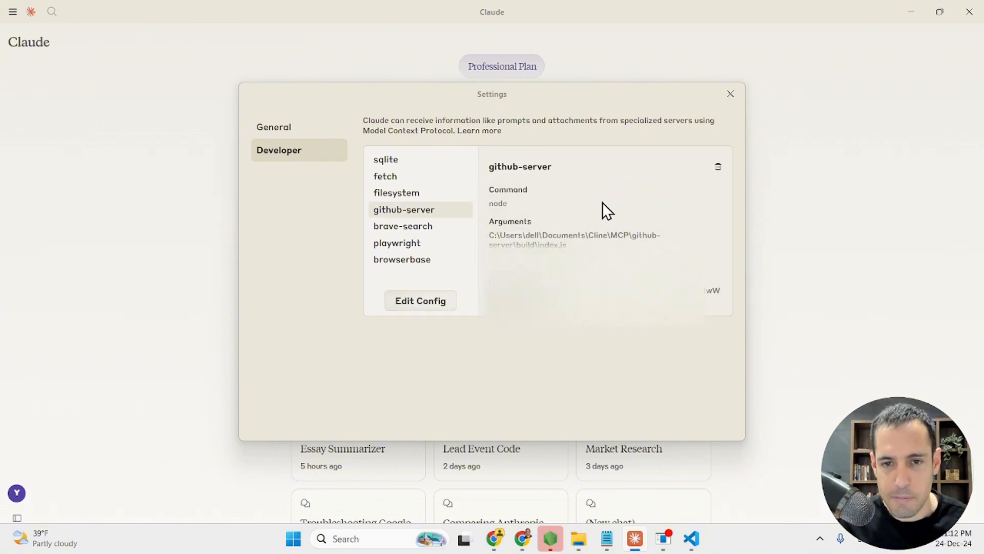
{"action": "left_click", "coordinate": [730, 94]}
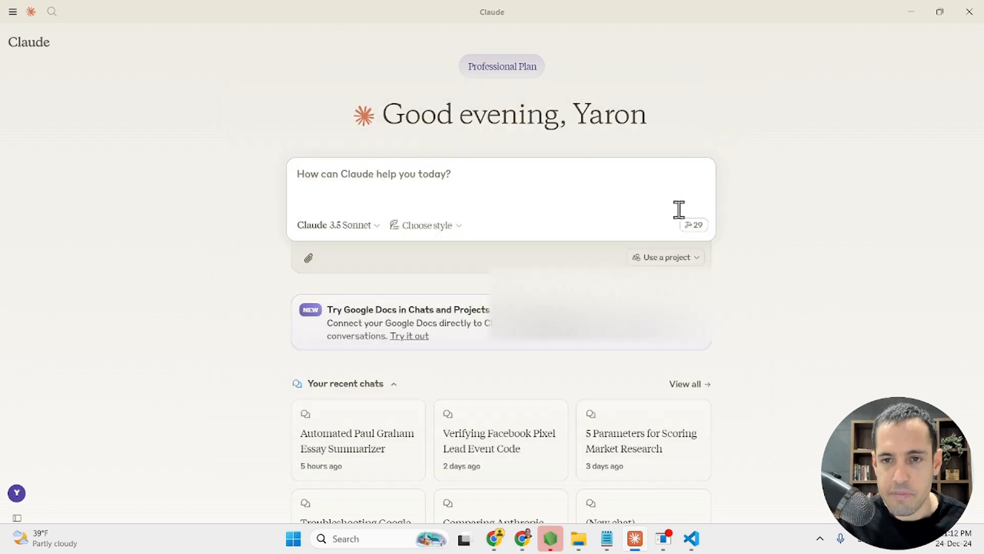
{"action": "mouse_move", "coordinate": [617, 189]}
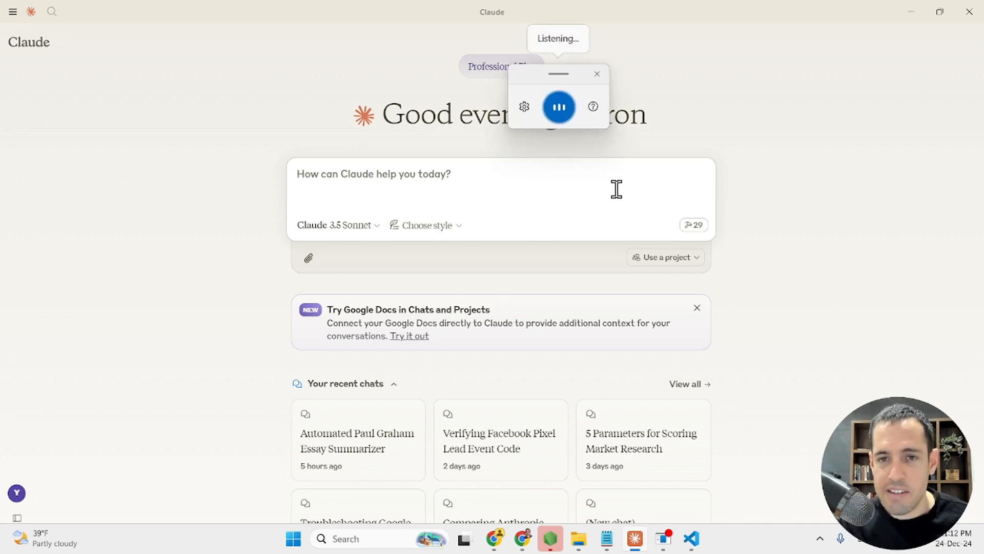
Dictate 'Can you list all the GitHub repositories that I have?' into the message box.
{"action": "type", "text": "Can you list all the"}
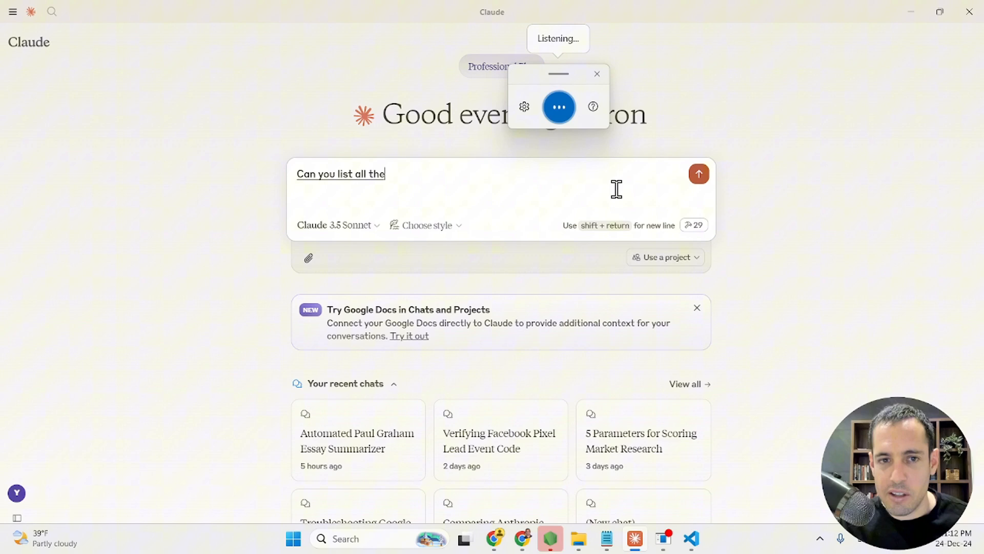
{"action": "type", "text": "get up repositories that I have"}
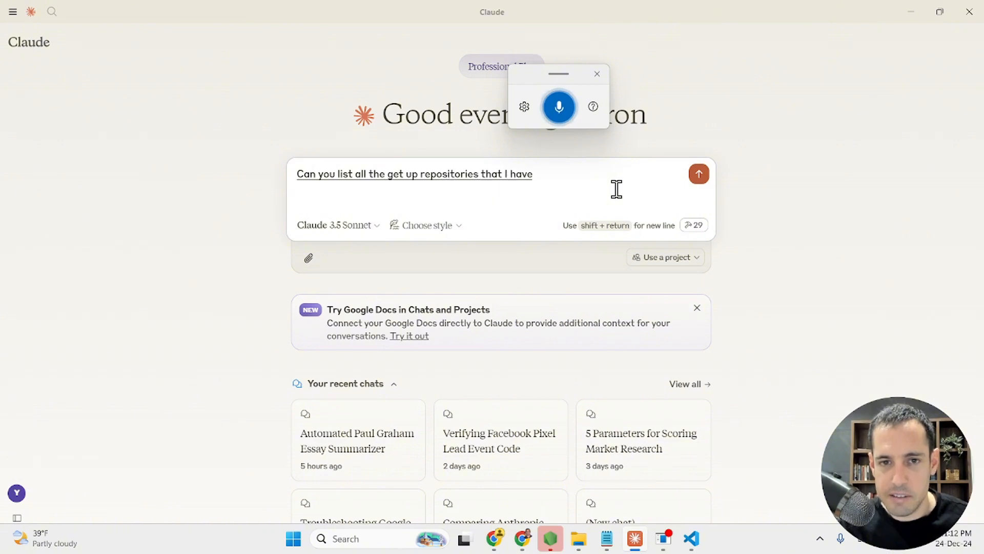
{"action": "type", "text": "?"}
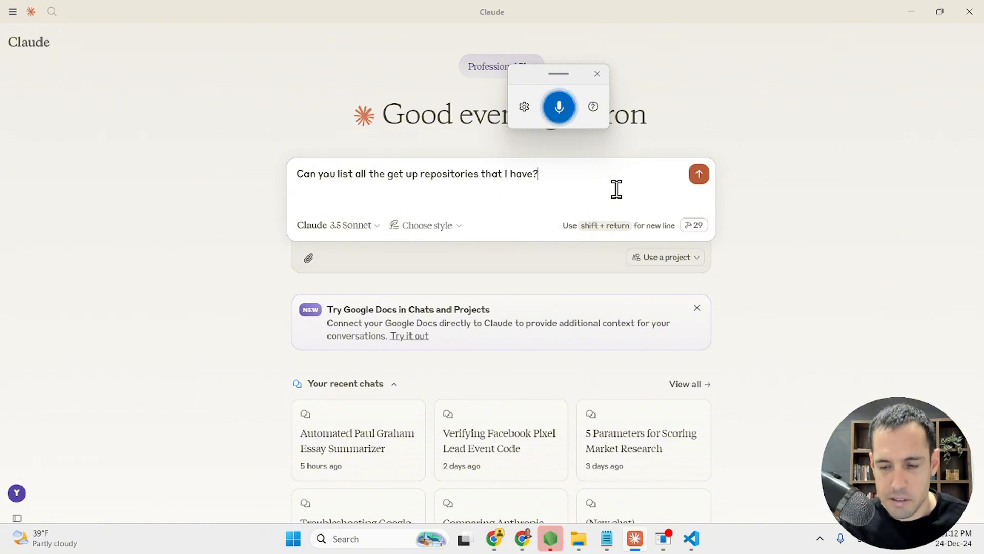
Send the question, allow github-server for this chat, then start a new chat from the sidebar.
{"action": "left_click", "coordinate": [699, 173]}
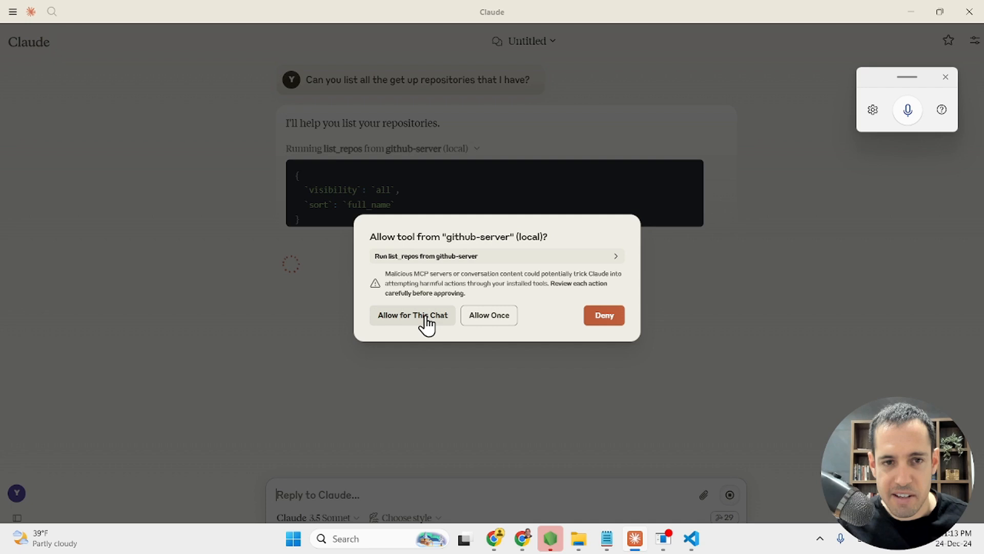
{"action": "left_click", "coordinate": [413, 315]}
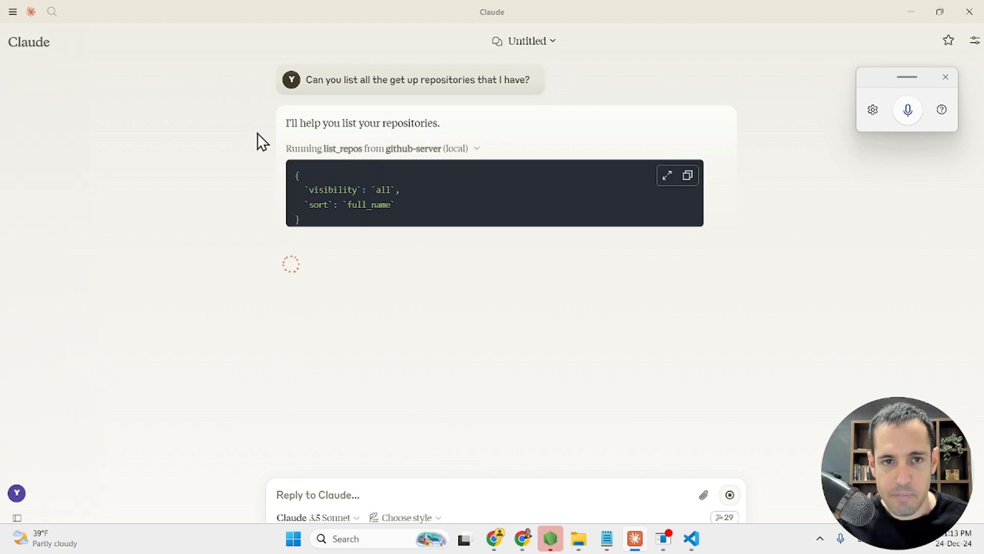
{"action": "left_click", "coordinate": [12, 12]}
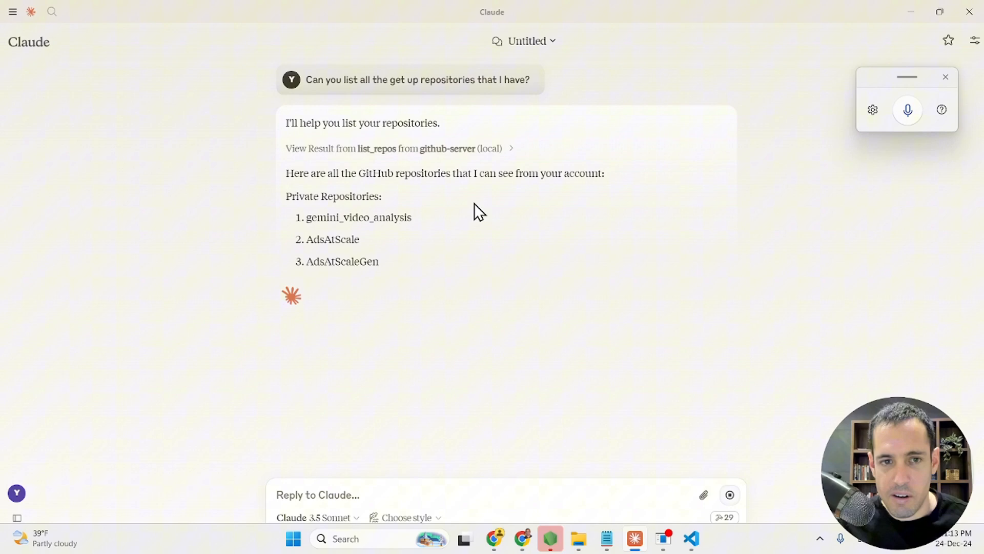
{"action": "left_click", "coordinate": [12, 11]}
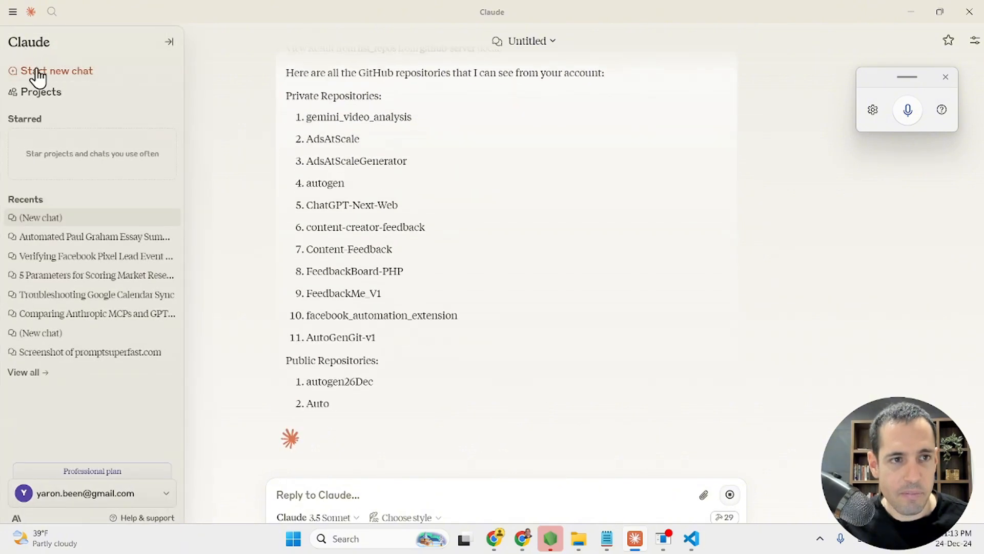
{"action": "left_click", "coordinate": [57, 71]}
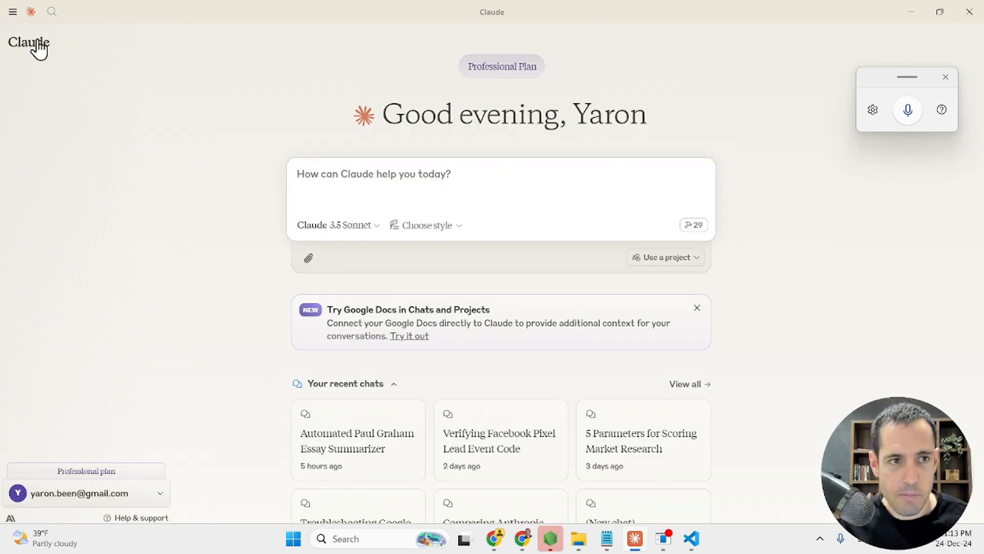
Open the Claude app settings from the menu and close them again.
{"action": "left_click", "coordinate": [13, 11]}
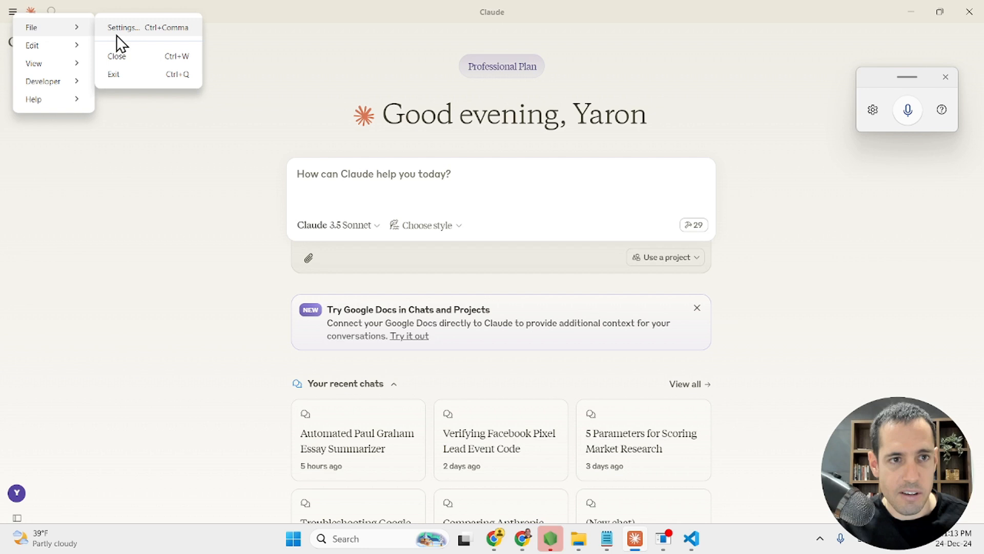
{"action": "left_click", "coordinate": [124, 28]}
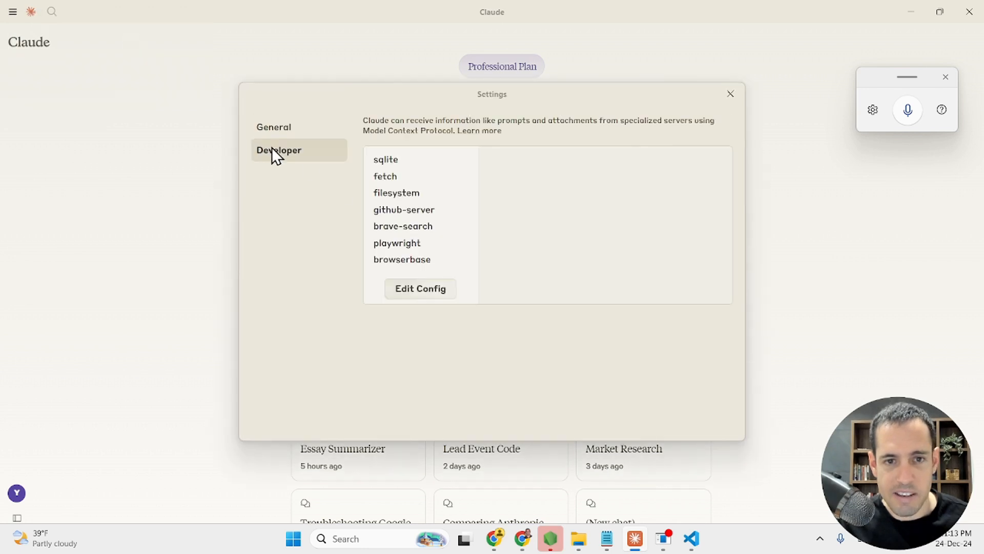
{"action": "mouse_move", "coordinate": [697, 93]}
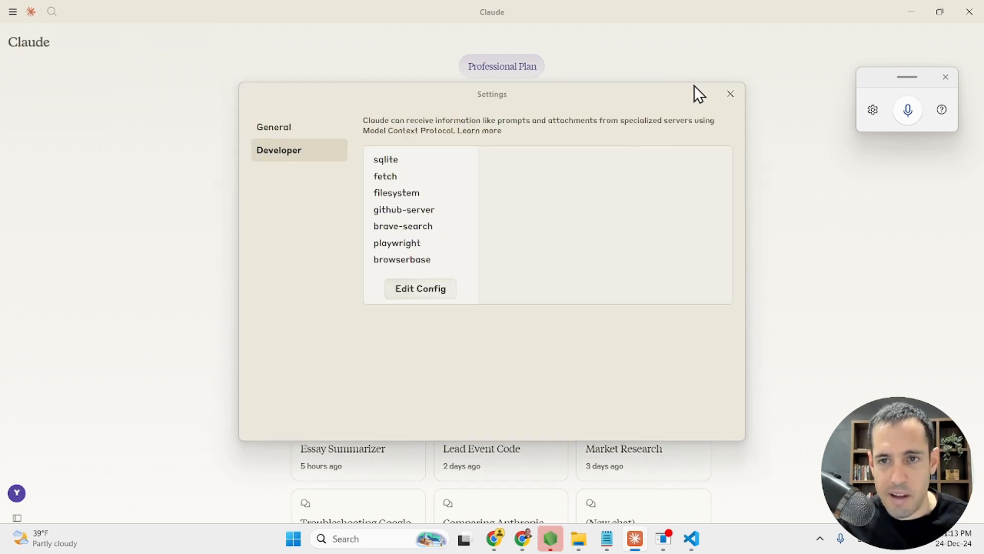
{"action": "left_click", "coordinate": [730, 93]}
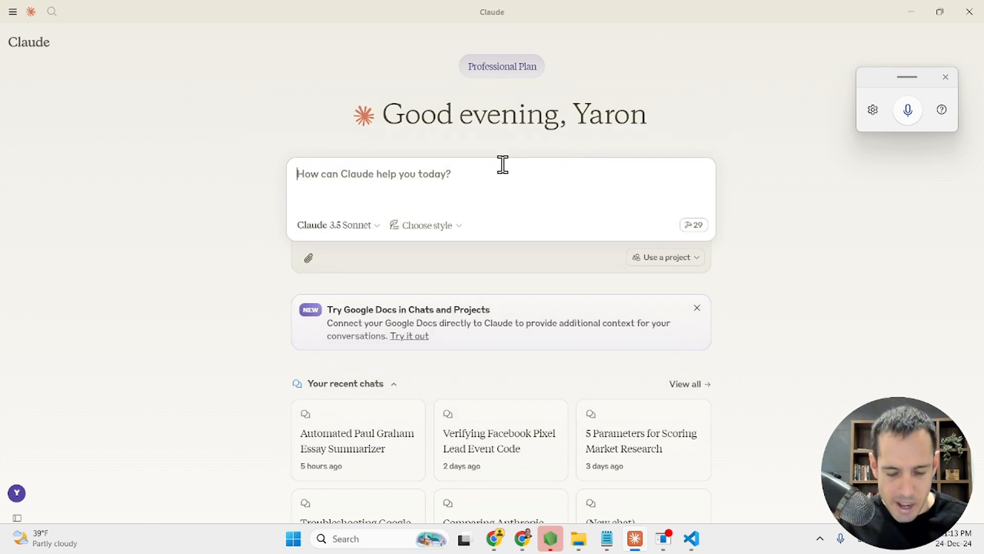
Type and send a Brave Search request asking Claude to look up a person.
{"action": "type", "text": "Cna"}
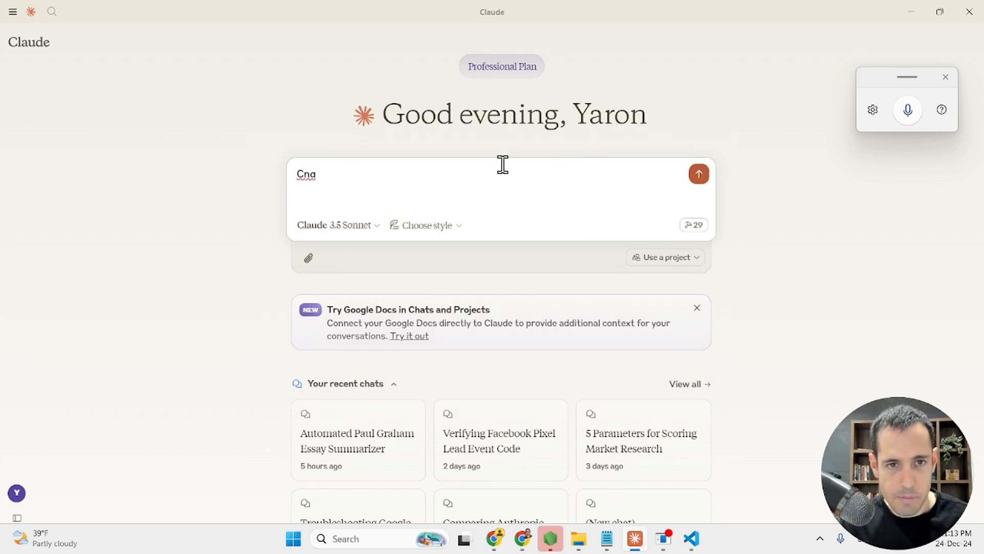
{"action": "type", "text": "Can you"}
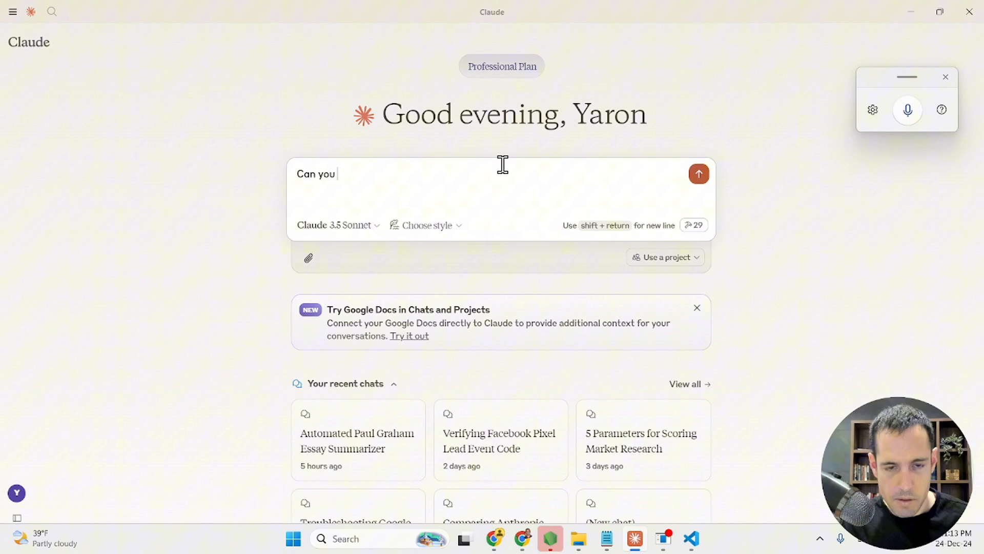
{"action": "type", "text": "look for Yaron Been in Brave Ser"}
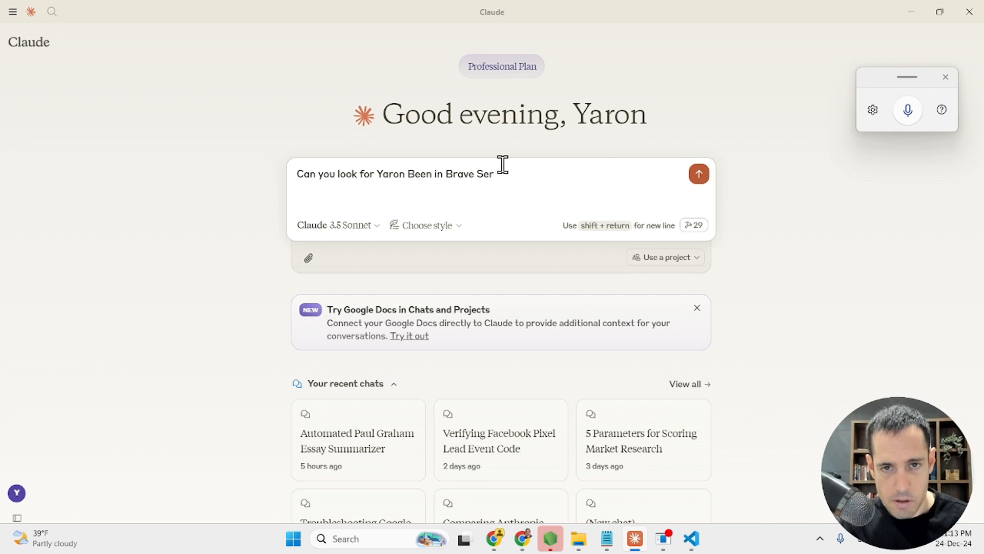
{"action": "left_click", "coordinate": [698, 174]}
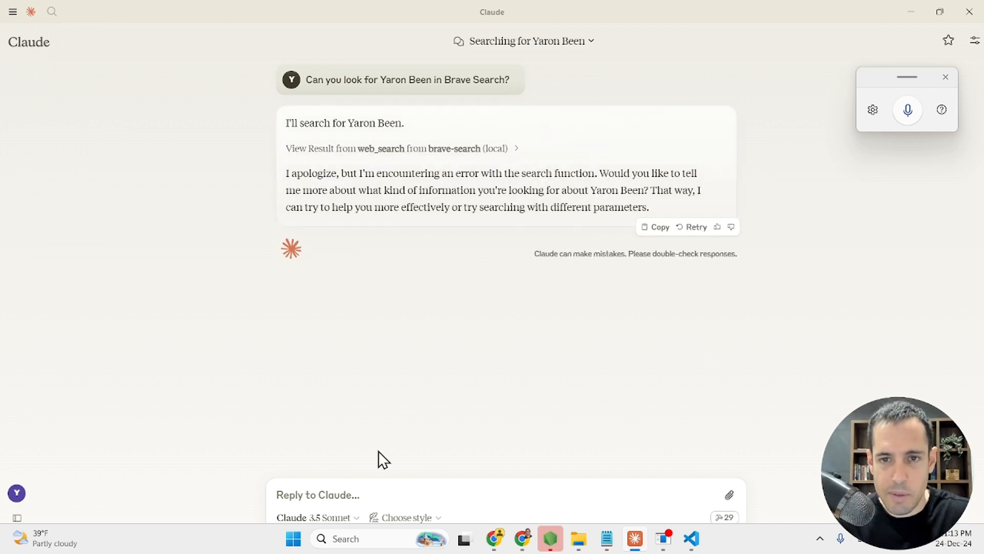
Write and send a follow-up question asking about his website.
{"action": "left_click", "coordinate": [381, 495]}
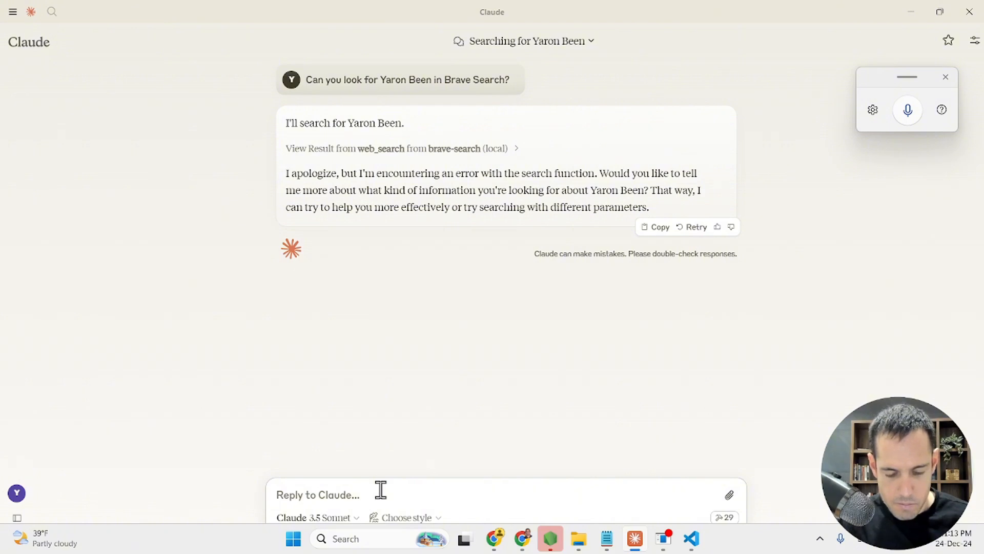
{"action": "type", "text": "what is his website"}
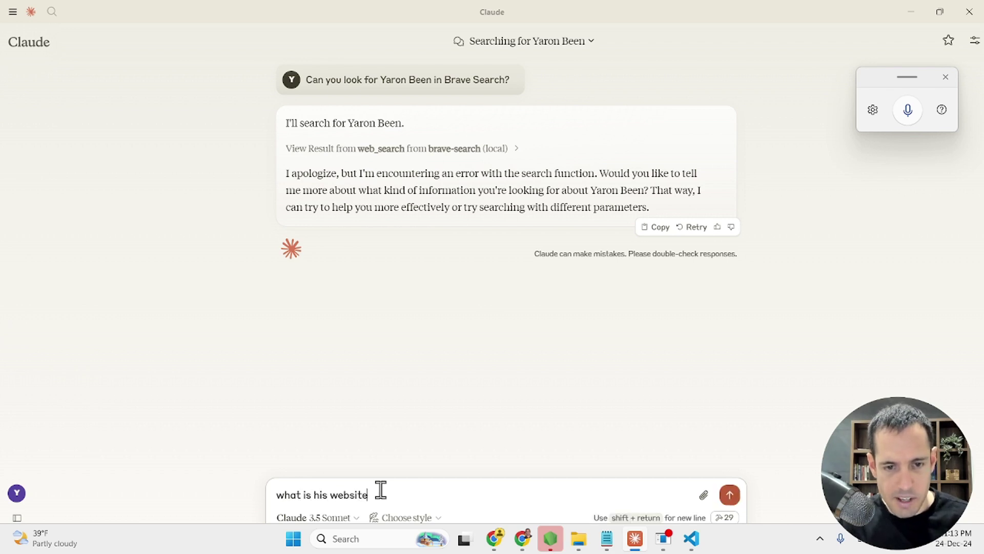
{"action": "left_click", "coordinate": [729, 494]}
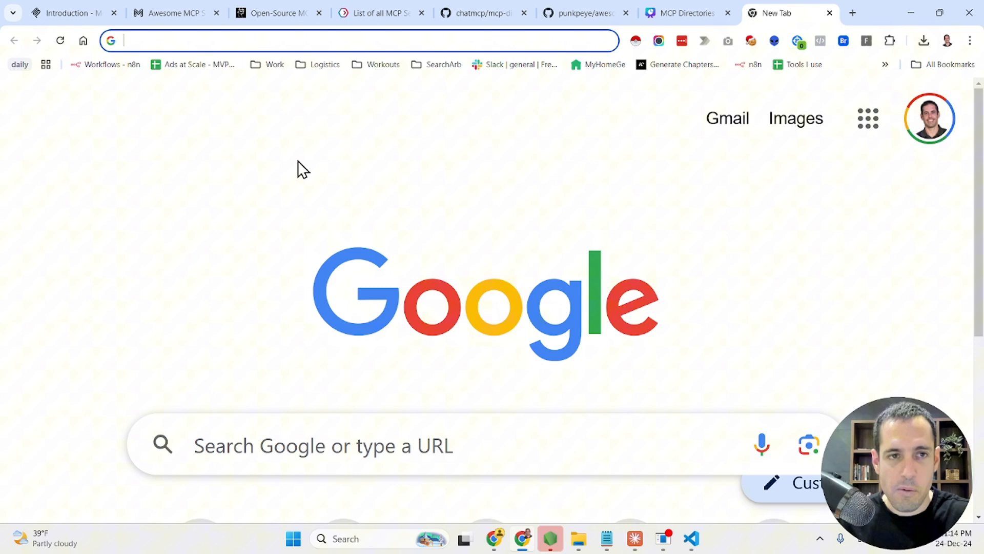
{"action": "mouse_move", "coordinate": [191, 69]}
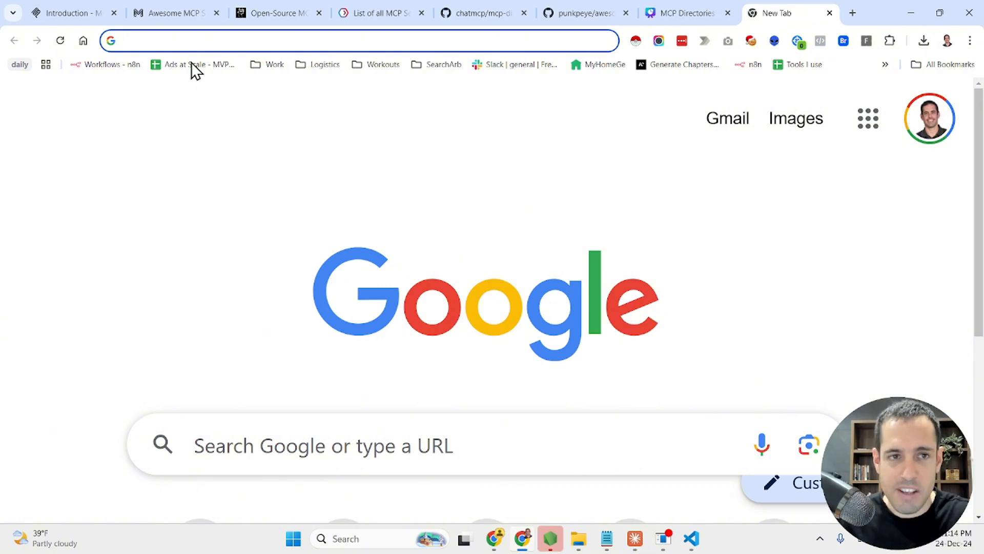
Switch to the modelcontextprotocol.io Introduction tab in Chrome.
{"action": "left_click", "coordinate": [67, 14]}
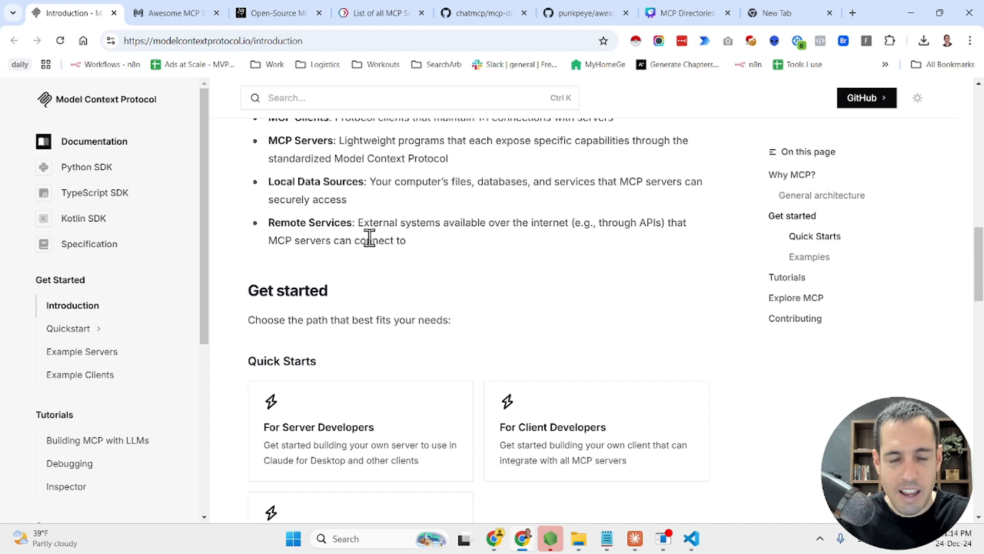
{"action": "mouse_move", "coordinate": [324, 129]}
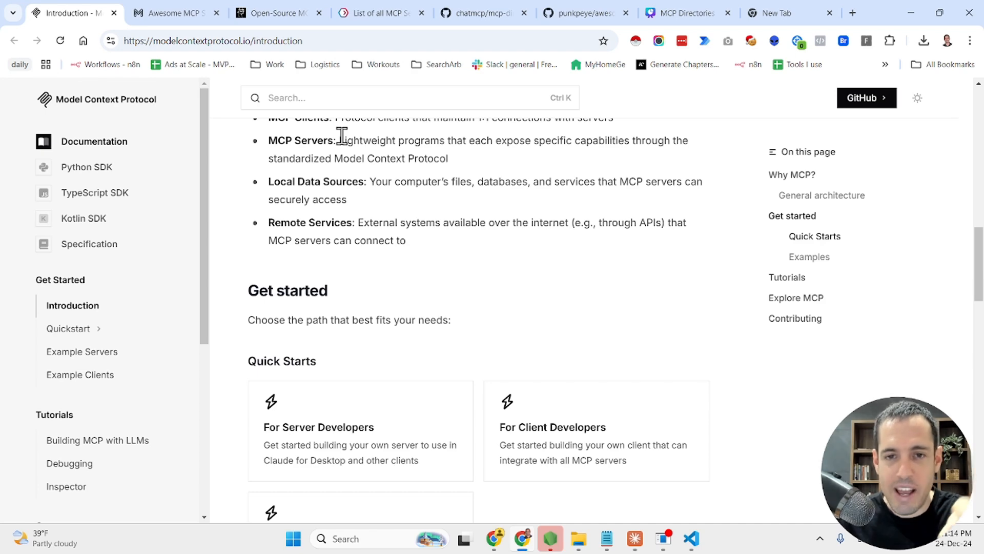
{"action": "mouse_move", "coordinate": [589, 371]}
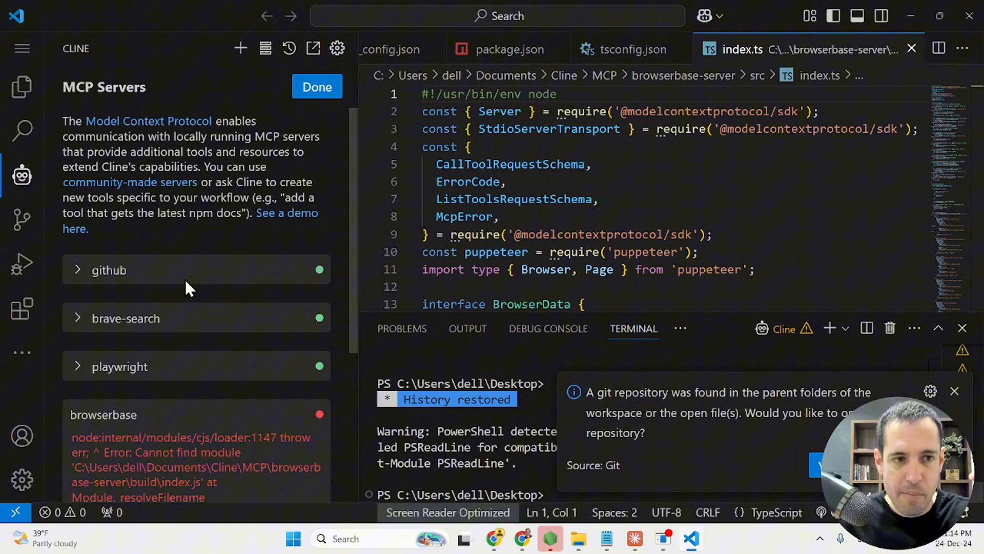
{"action": "mouse_move", "coordinate": [23, 177]}
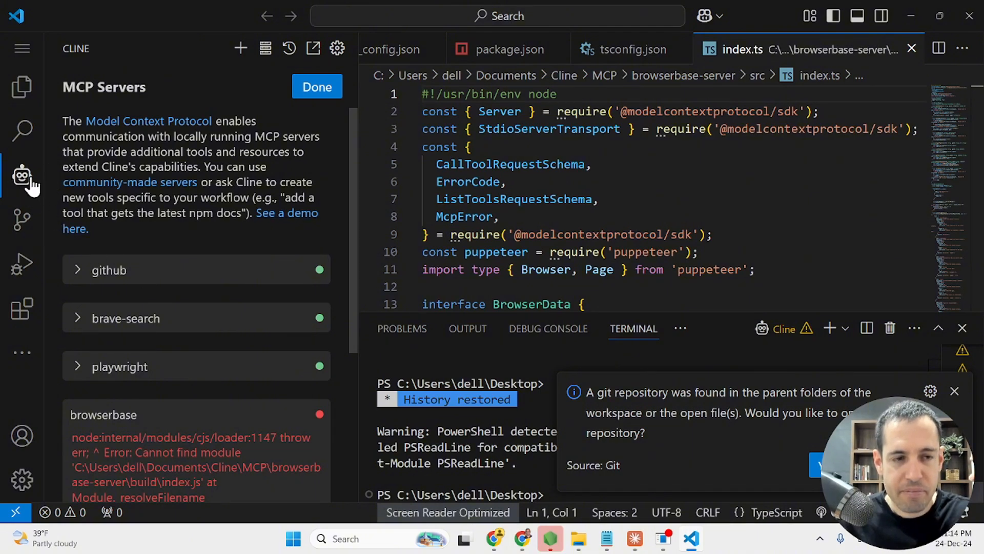
{"action": "mouse_move", "coordinate": [21, 178]}
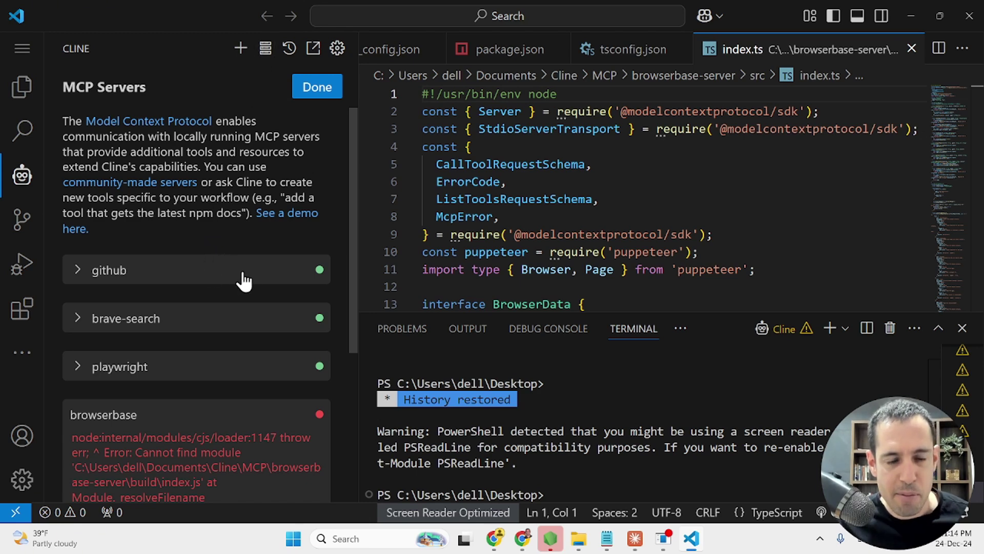
{"action": "mouse_move", "coordinate": [222, 265]}
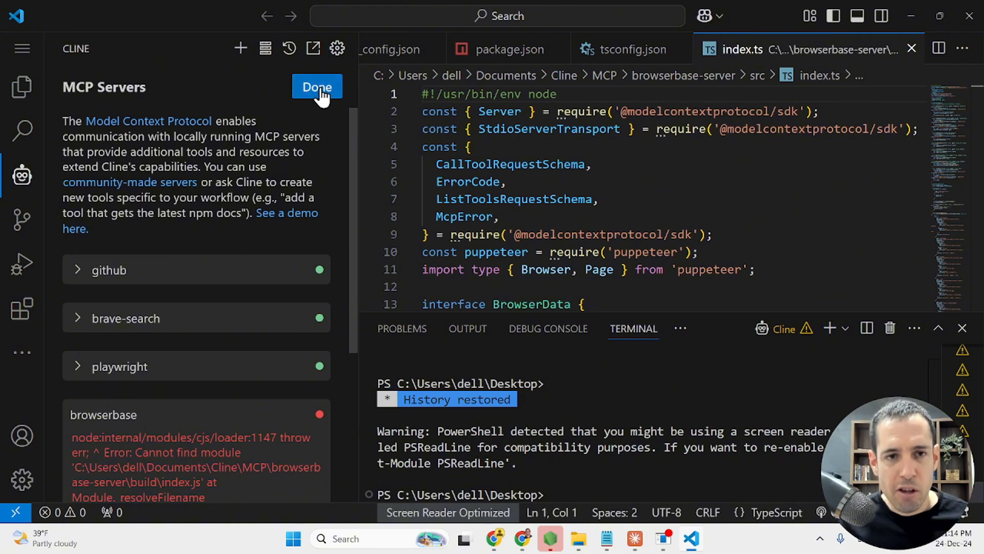
Leave Cline's MCP servers list and dictate a request for a Puppeteer scraping MCP server.
{"action": "left_click", "coordinate": [317, 86]}
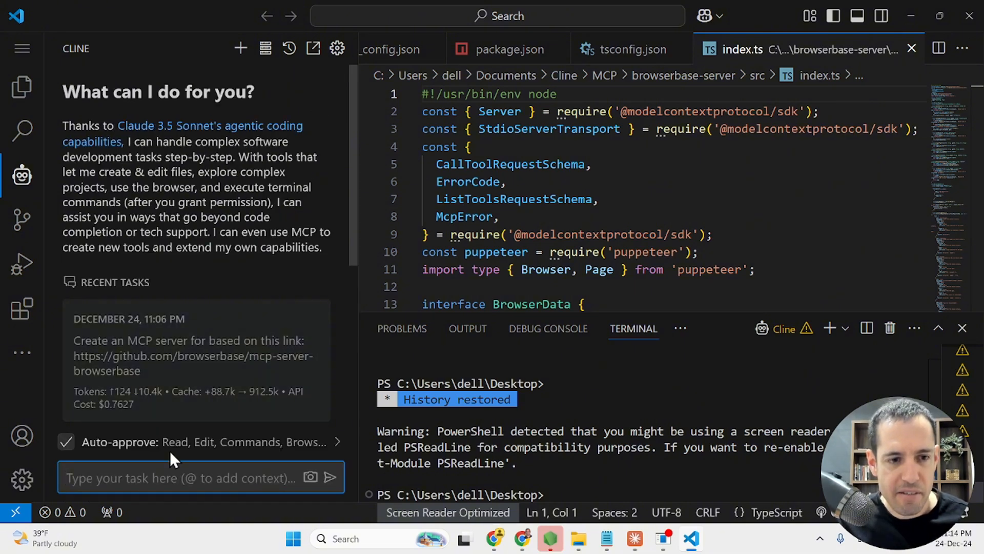
{"action": "left_click", "coordinate": [163, 477]}
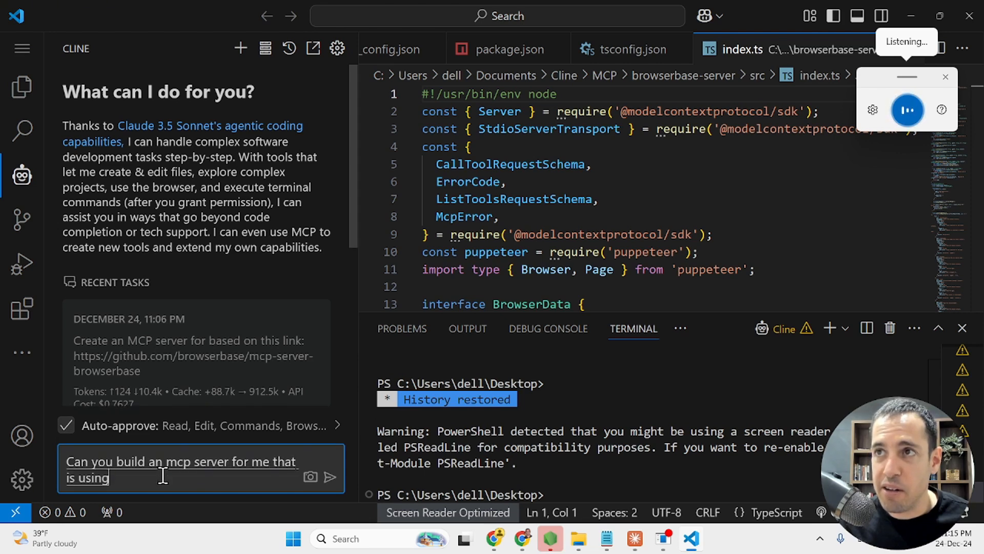
{"action": "type", "text": "puppeteer in order"}
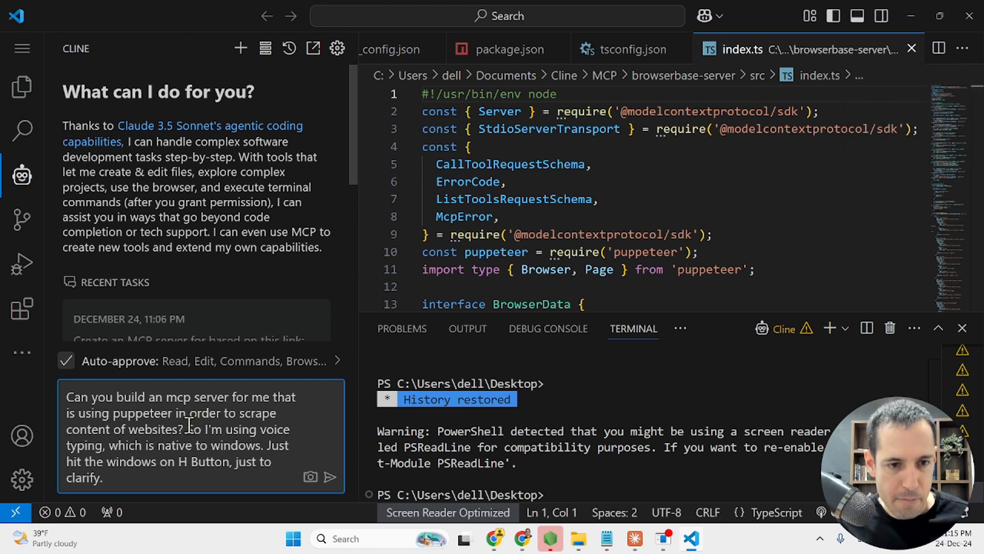
{"action": "left_click", "coordinate": [330, 477]}
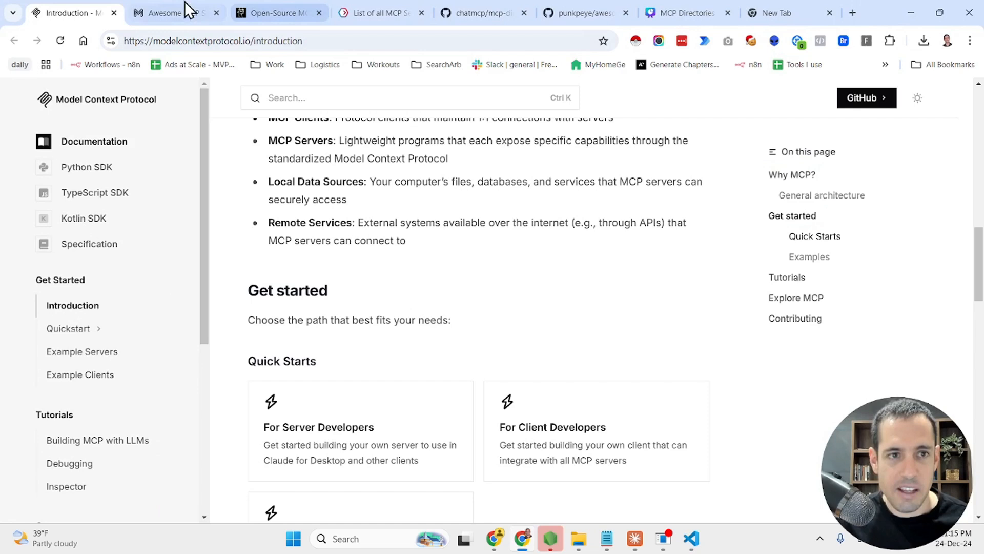
{"action": "mouse_move", "coordinate": [164, 12]}
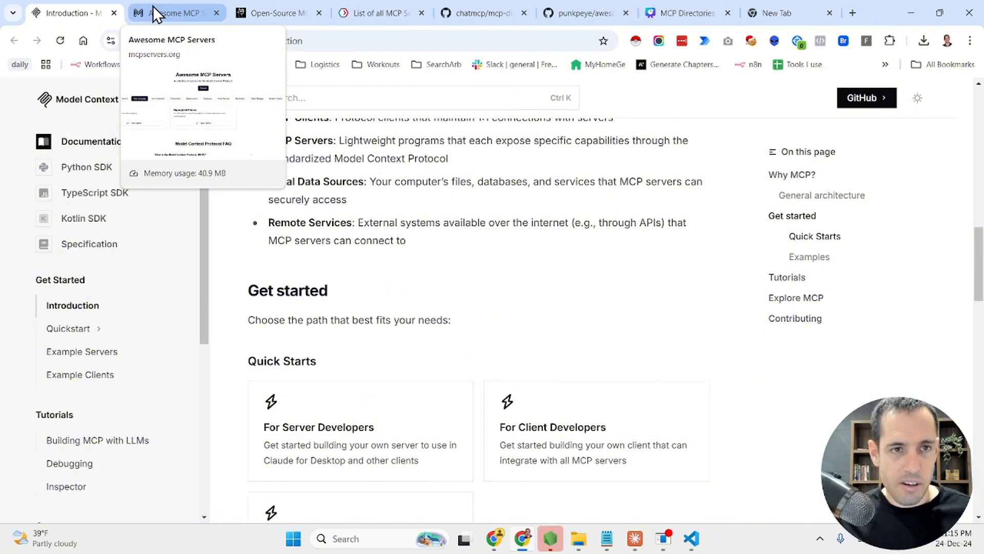
On the Awesome MCP Servers tab, show all servers, then filter to the Search category.
{"action": "left_click", "coordinate": [177, 13]}
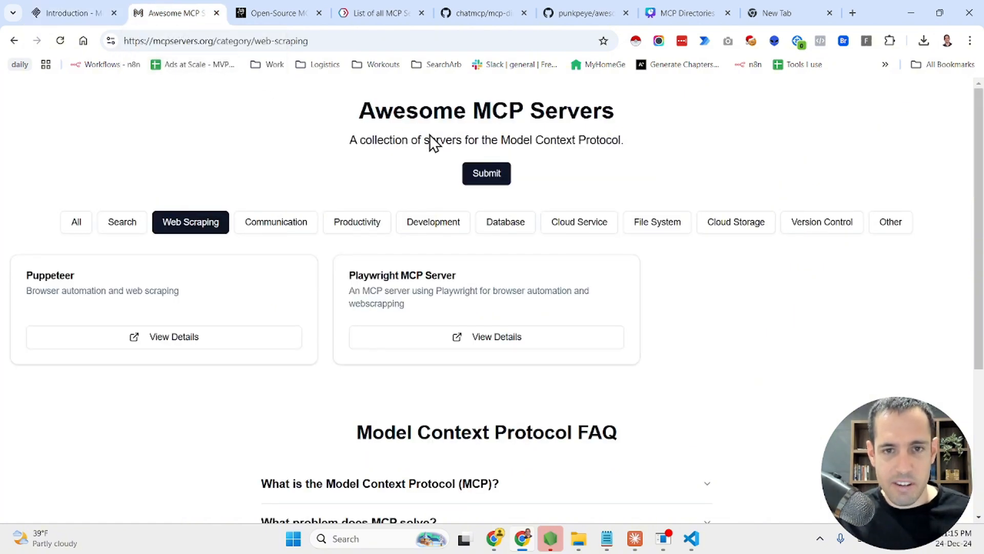
{"action": "left_click", "coordinate": [75, 222]}
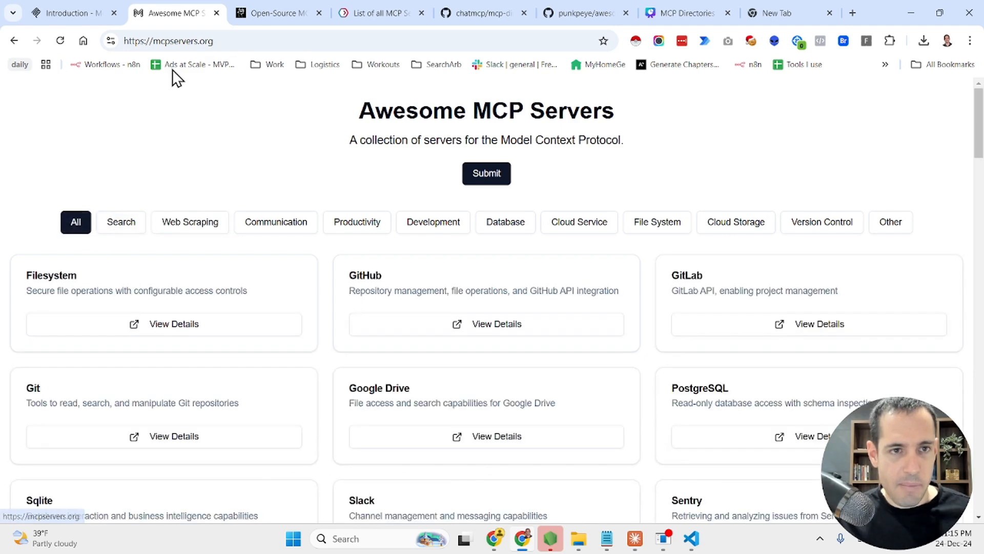
{"action": "mouse_move", "coordinate": [182, 207]}
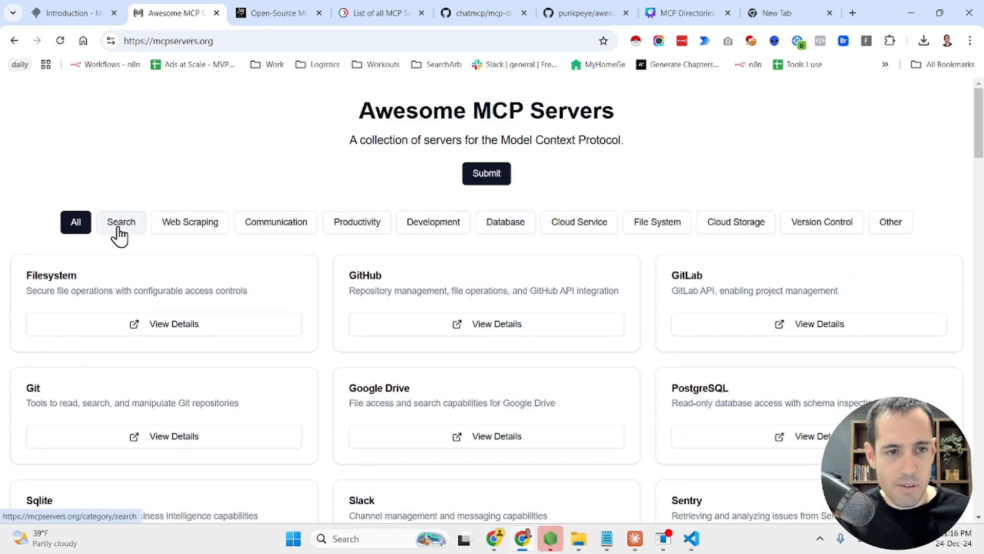
{"action": "left_click", "coordinate": [122, 222]}
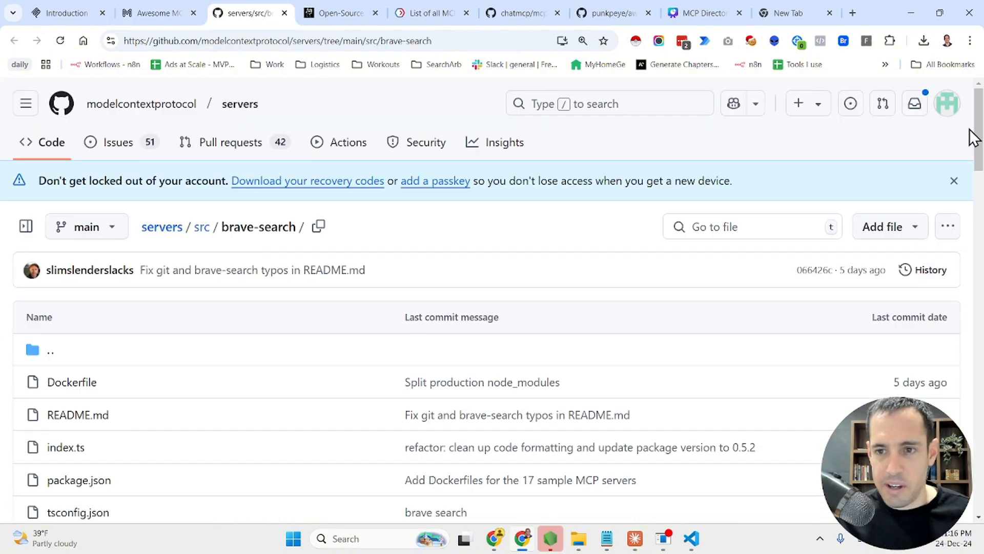
Scroll the brave-search README to its tools and highlight the query and offset inputs.
{"action": "scroll", "scroll_direction": "down", "scroll_amount": 3}
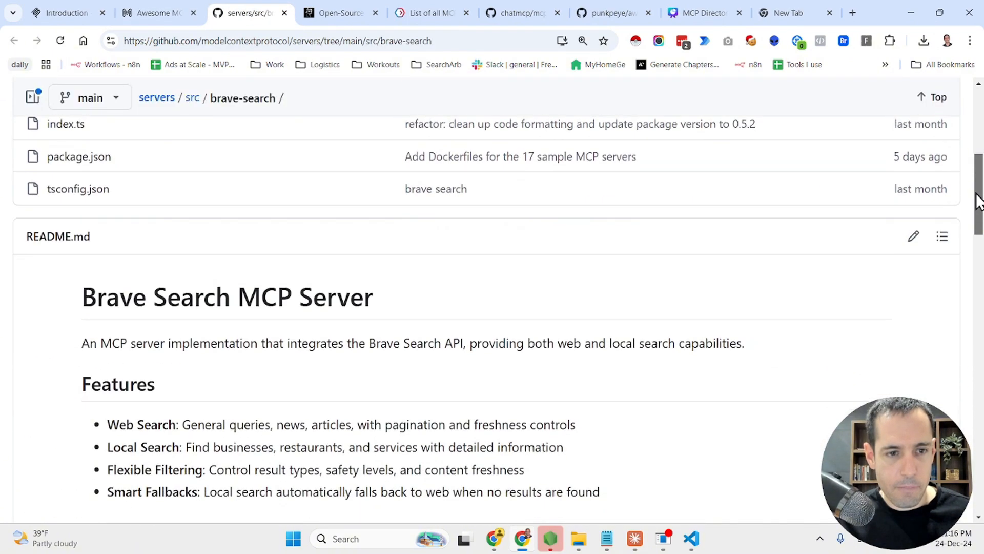
{"action": "scroll", "scroll_direction": "down", "scroll_amount": 3}
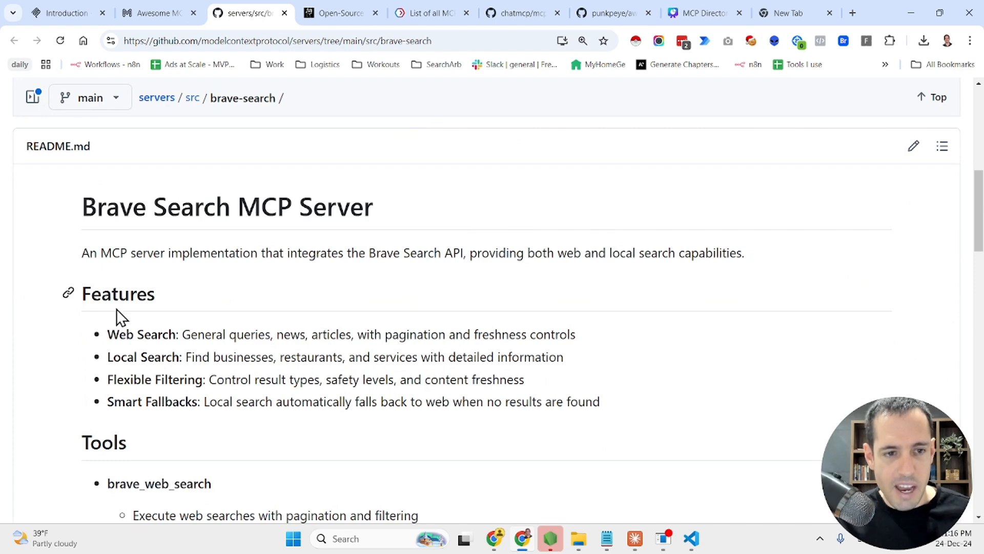
{"action": "mouse_move", "coordinate": [146, 335]}
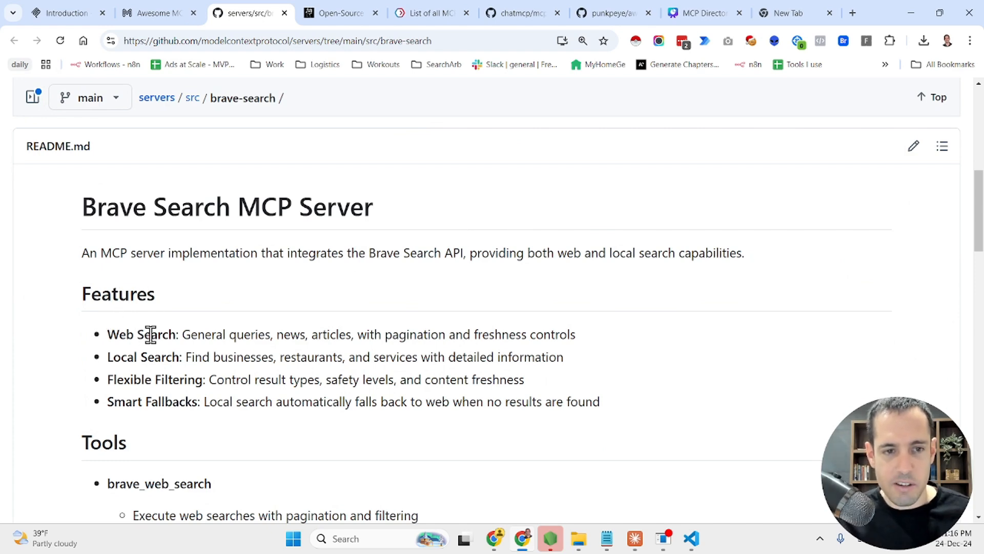
{"action": "mouse_move", "coordinate": [139, 381]}
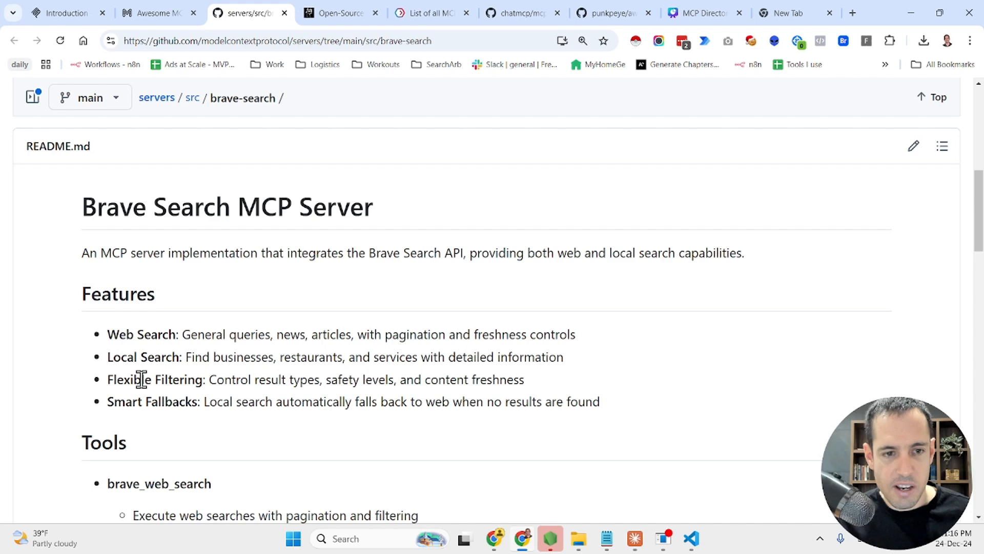
{"action": "mouse_move", "coordinate": [150, 403]}
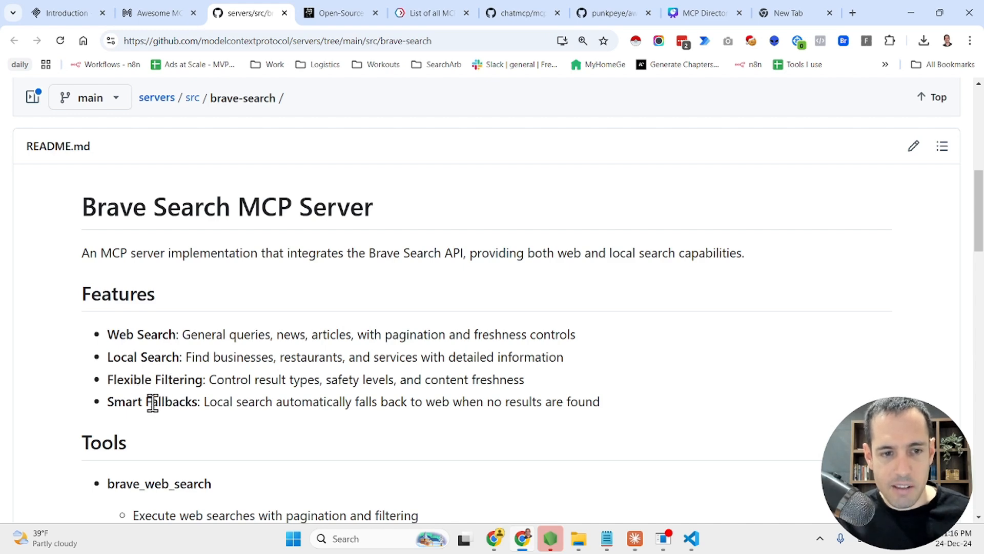
{"action": "scroll", "scroll_direction": "down", "scroll_amount": 3}
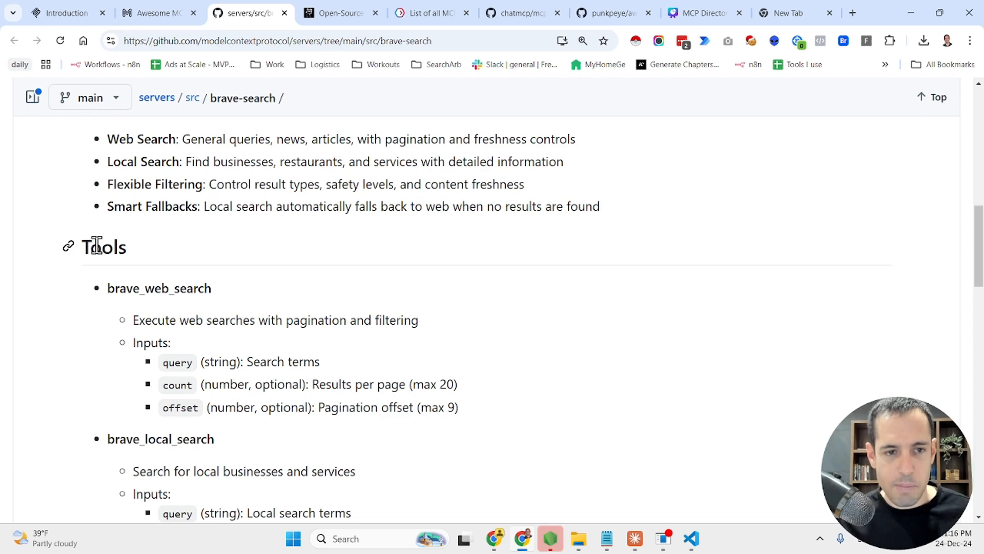
{"action": "mouse_move", "coordinate": [167, 366]}
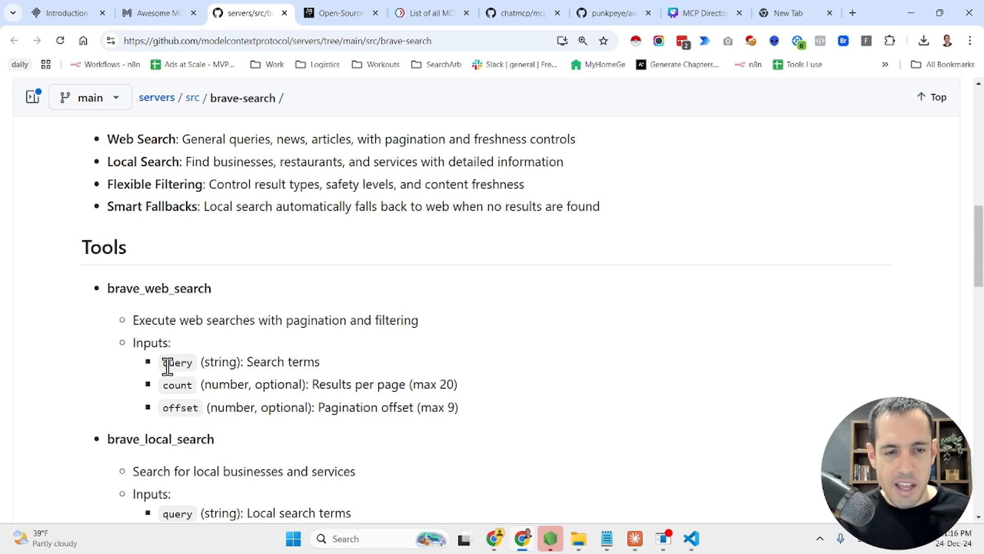
{"action": "double_click", "coordinate": [177, 362]}
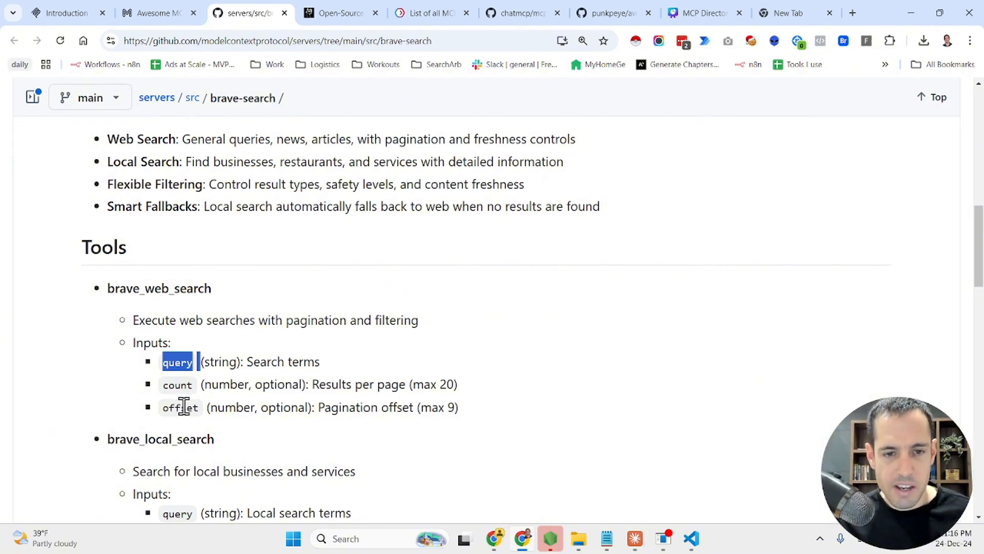
{"action": "double_click", "coordinate": [179, 407]}
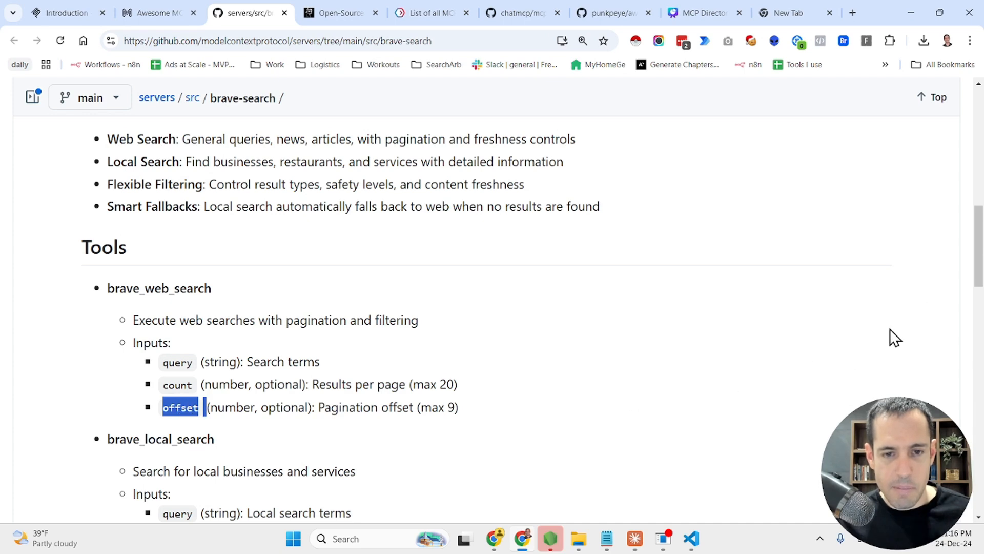
Scroll through the API-key configuration, then return to the mcpservers.org Search listing.
{"action": "scroll", "scroll_direction": "down", "scroll_amount": 3}
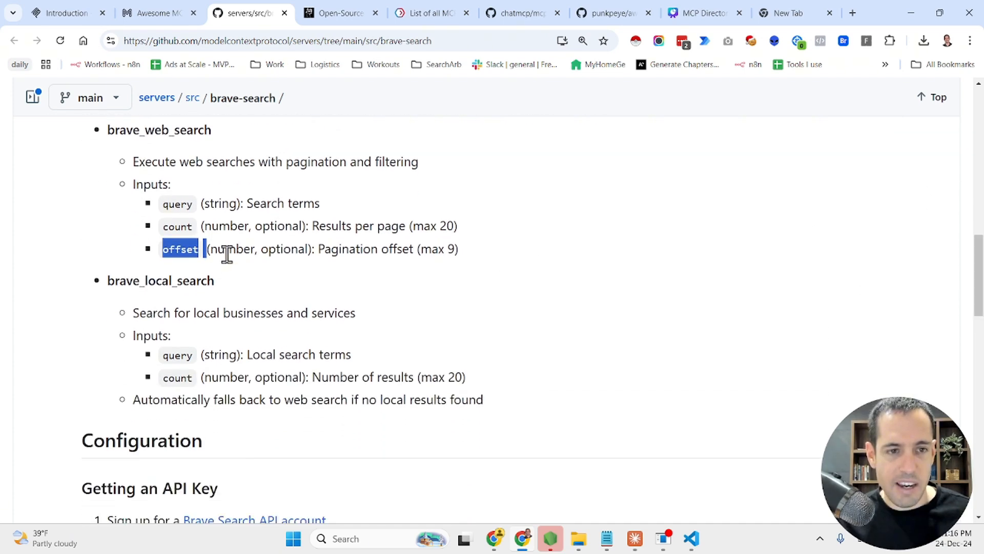
{"action": "mouse_move", "coordinate": [800, 303]}
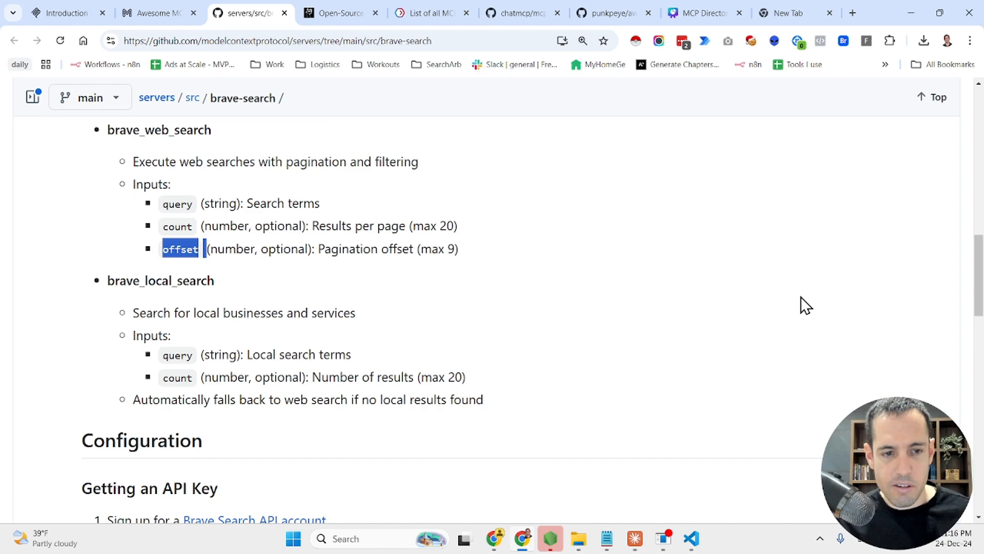
{"action": "scroll", "scroll_direction": "down", "scroll_amount": 3}
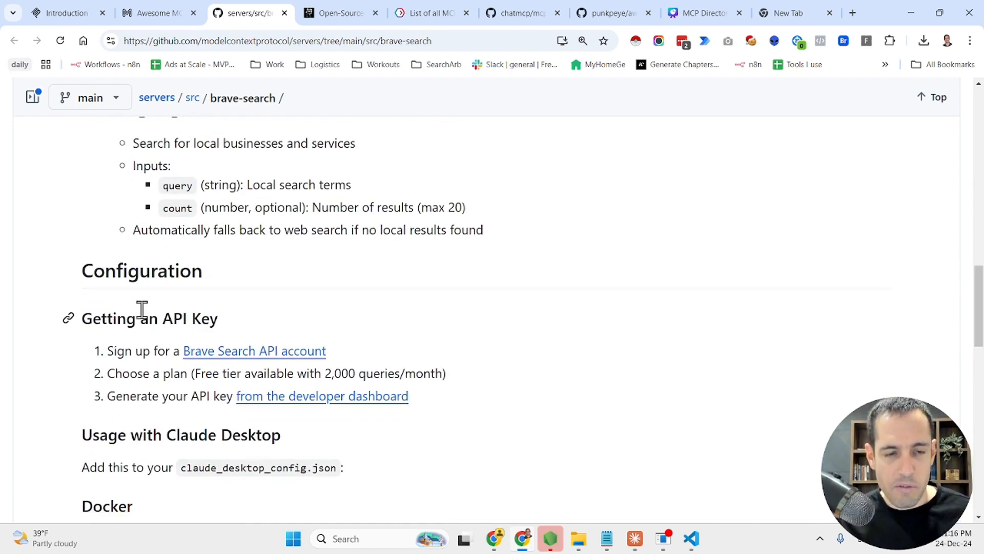
{"action": "mouse_move", "coordinate": [142, 350]}
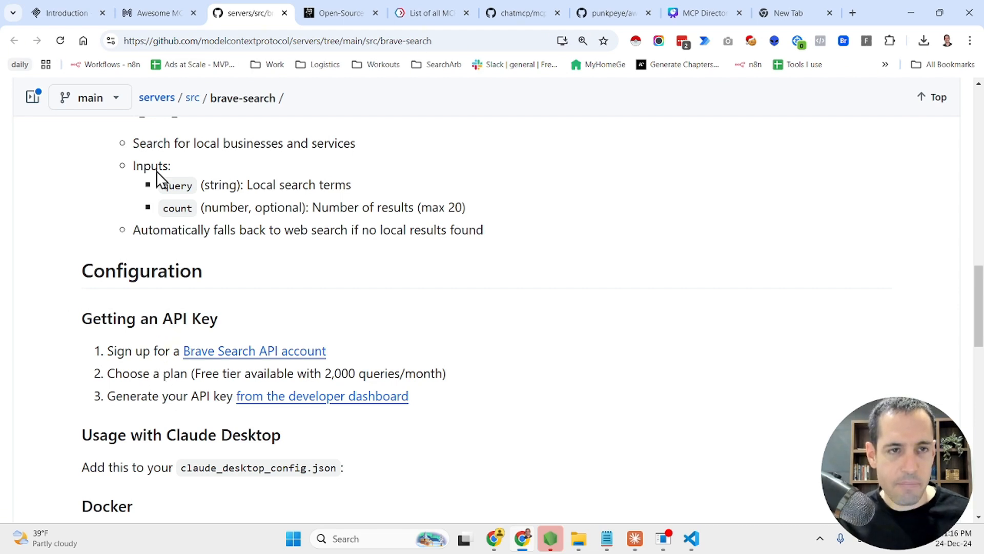
{"action": "left_click", "coordinate": [159, 13]}
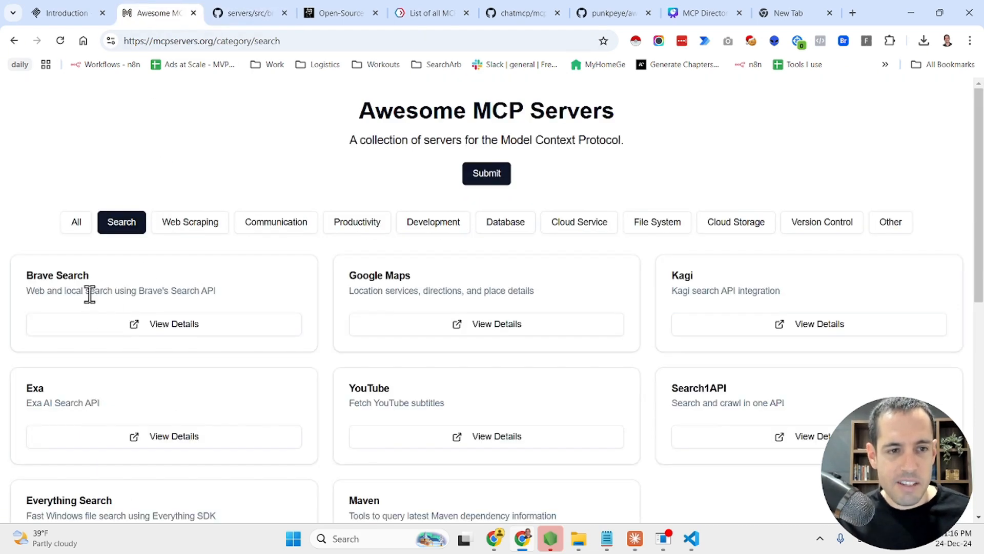
{"action": "mouse_move", "coordinate": [225, 287]}
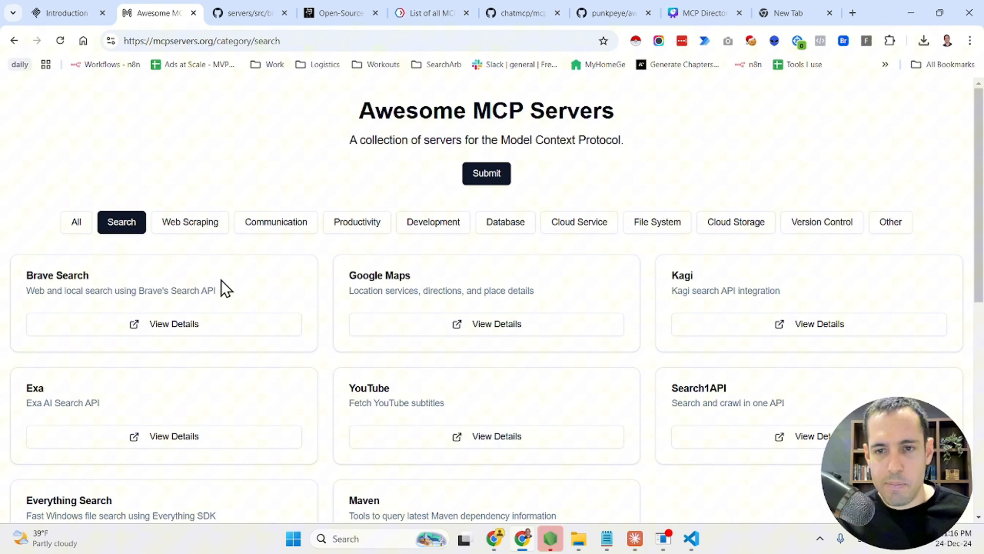
{"action": "mouse_move", "coordinate": [419, 360]}
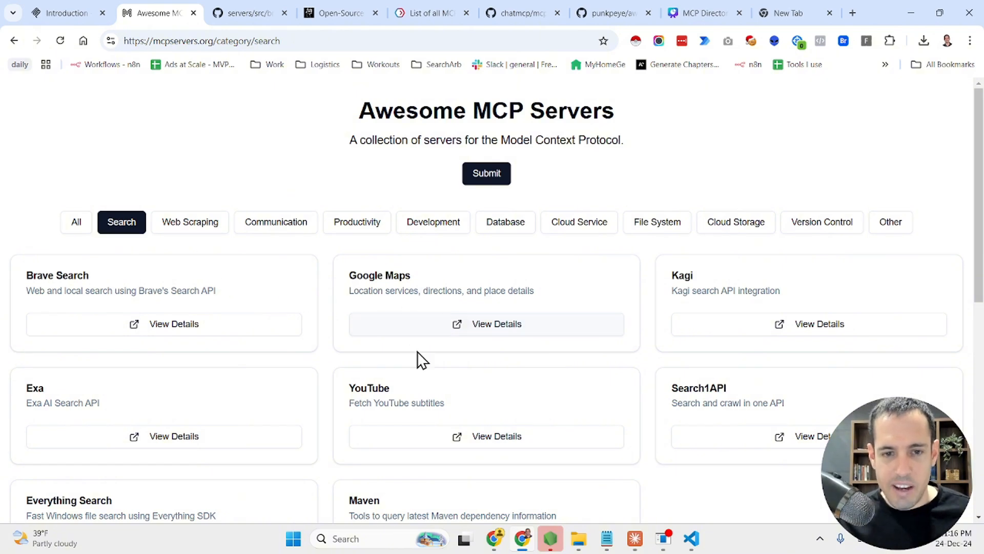
{"action": "mouse_move", "coordinate": [367, 432]}
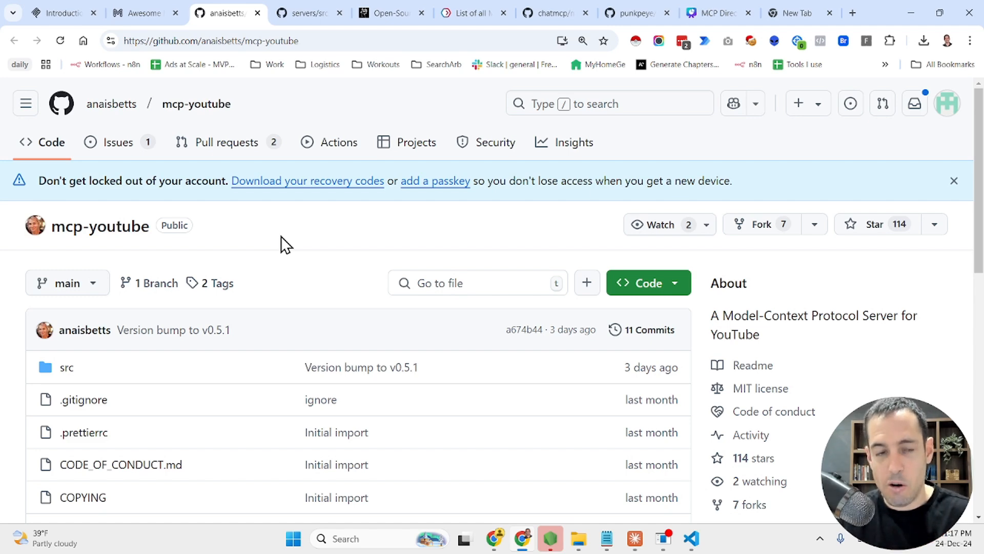
{"action": "mouse_move", "coordinate": [433, 192]}
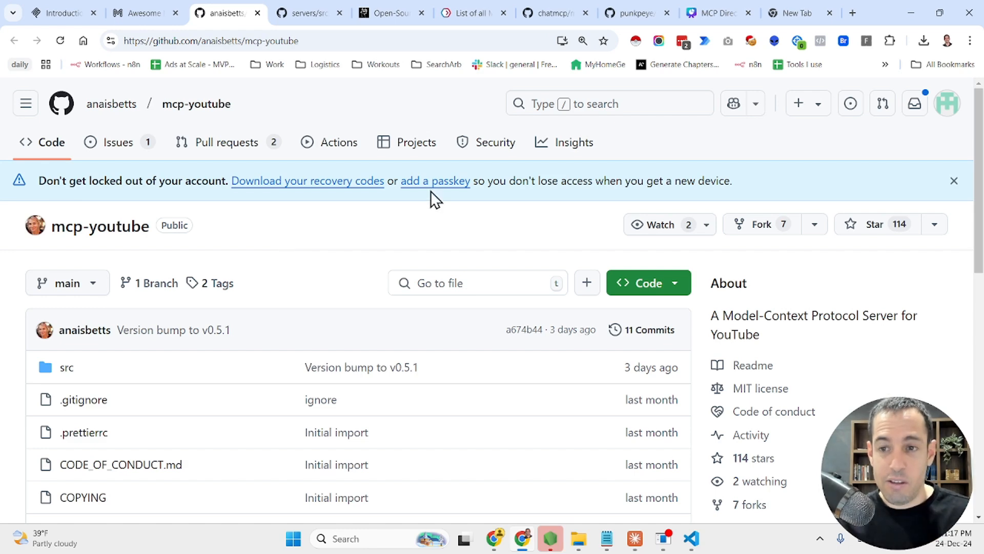
Read the mcp-youtube README, highlight 'yt-dlp', then return to the Awesome MCP Servers tab.
{"action": "scroll", "scroll_direction": "down", "scroll_amount": 3}
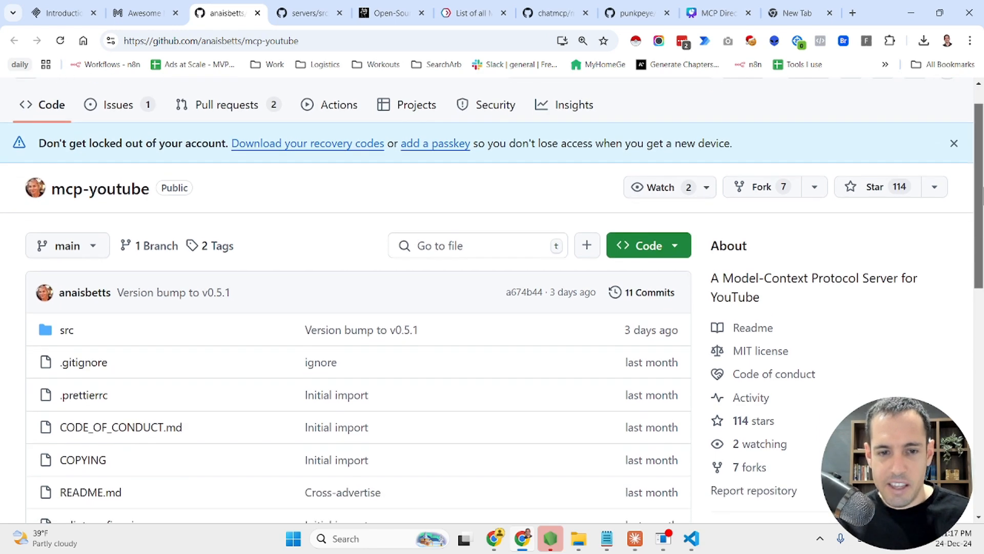
{"action": "scroll", "scroll_direction": "down", "scroll_amount": 3}
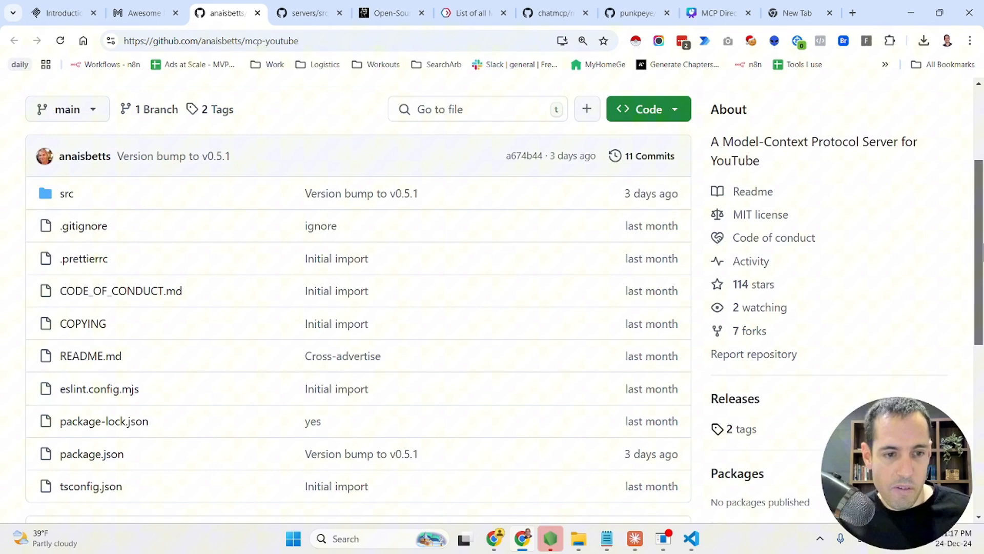
{"action": "scroll", "scroll_direction": "down", "scroll_amount": 3}
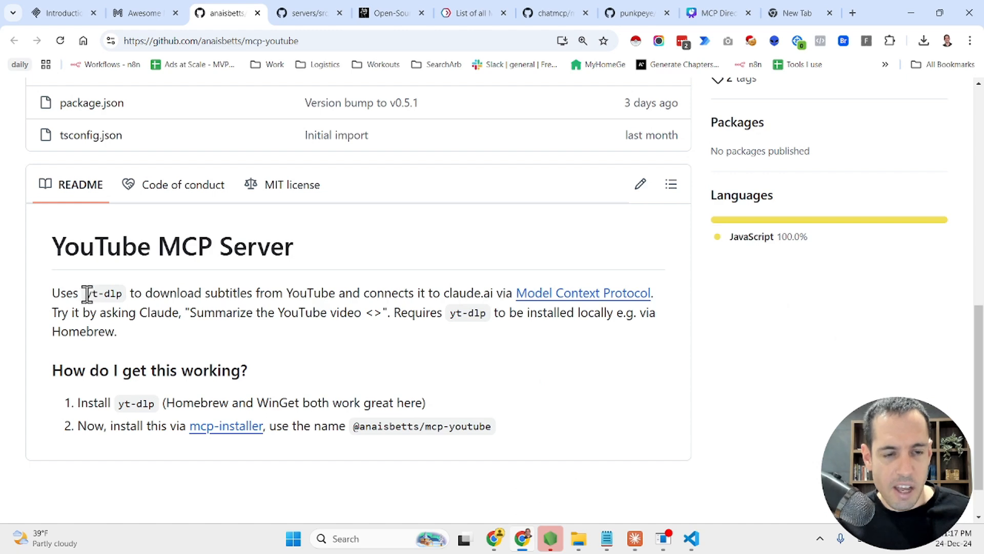
{"action": "double_click", "coordinate": [101, 293]}
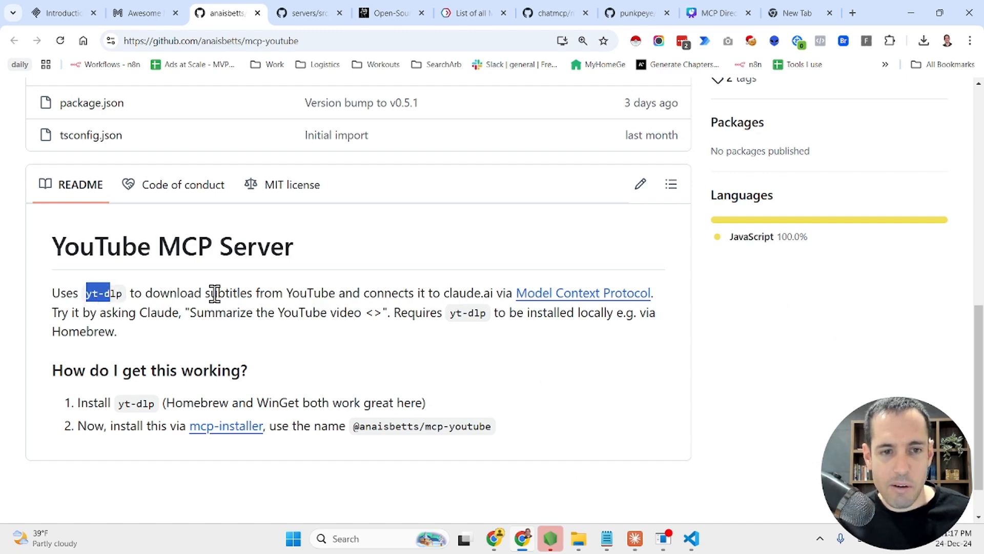
{"action": "mouse_move", "coordinate": [327, 300]}
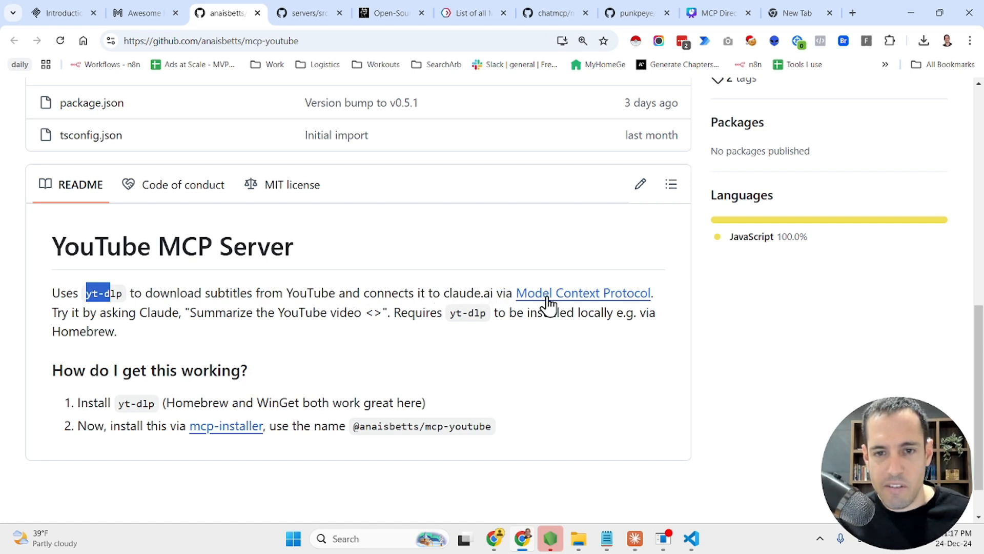
{"action": "mouse_move", "coordinate": [113, 322]}
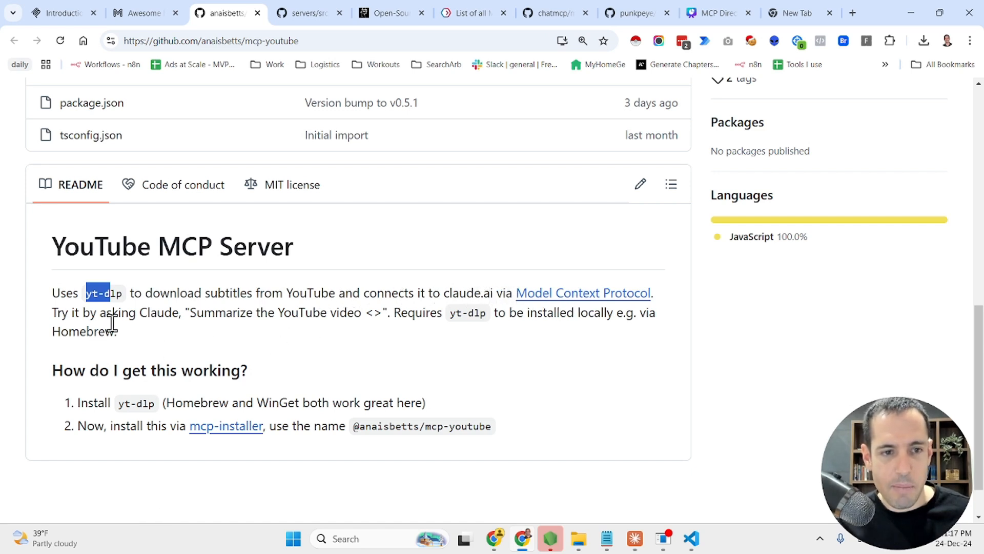
{"action": "mouse_move", "coordinate": [363, 314]}
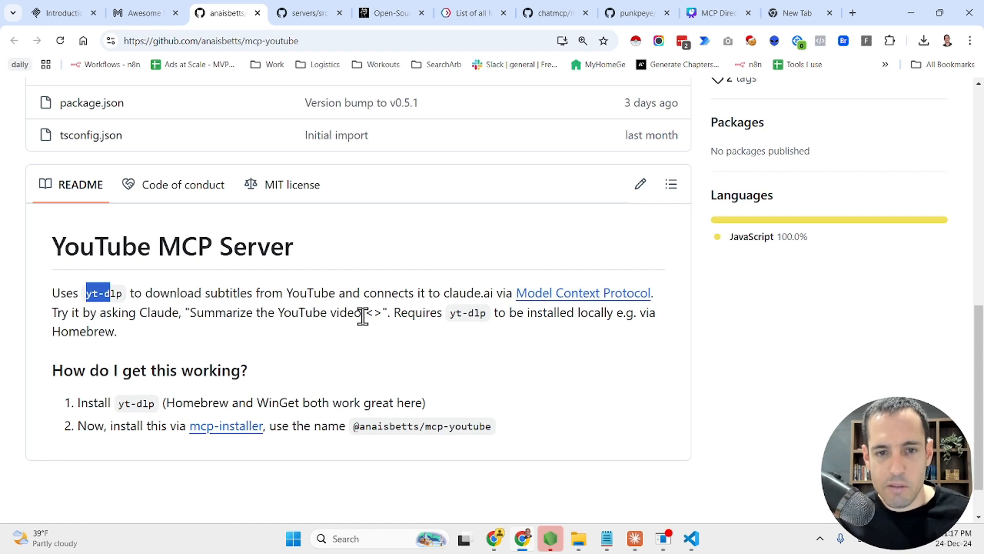
{"action": "mouse_move", "coordinate": [434, 321]}
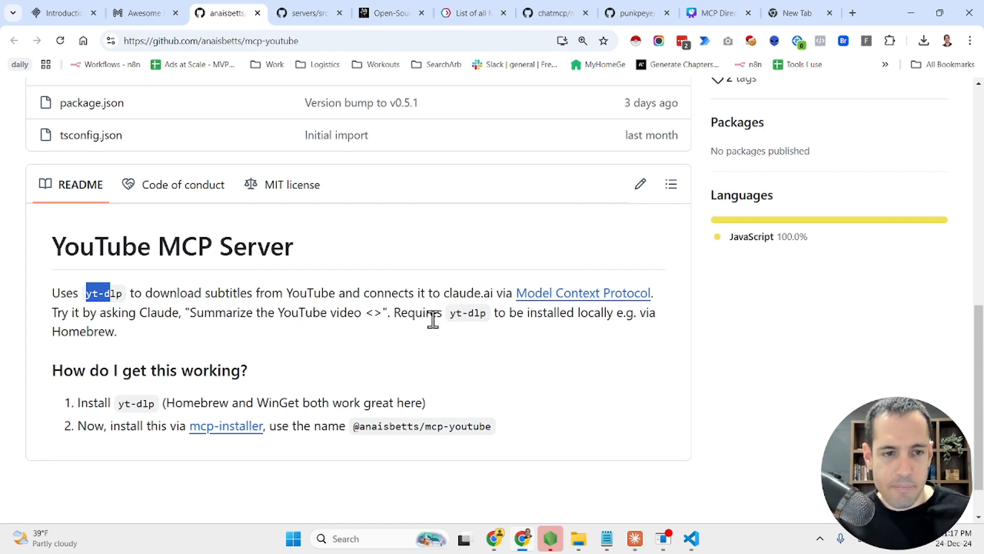
{"action": "left_click", "coordinate": [145, 13]}
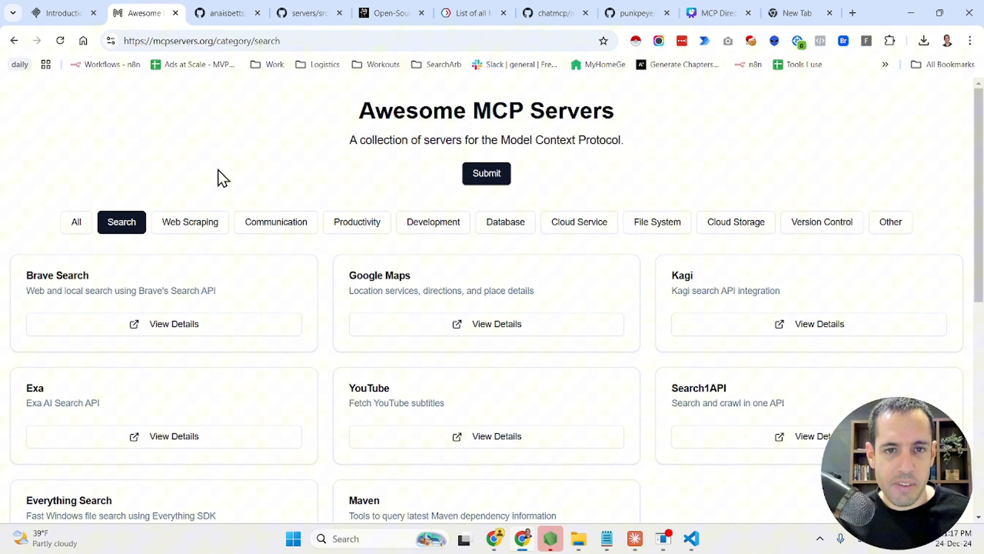
Scroll through the mcpservers.org listings past Playwright, Docker and MongoDB, then back up.
{"action": "scroll", "scroll_direction": "down", "scroll_amount": 3}
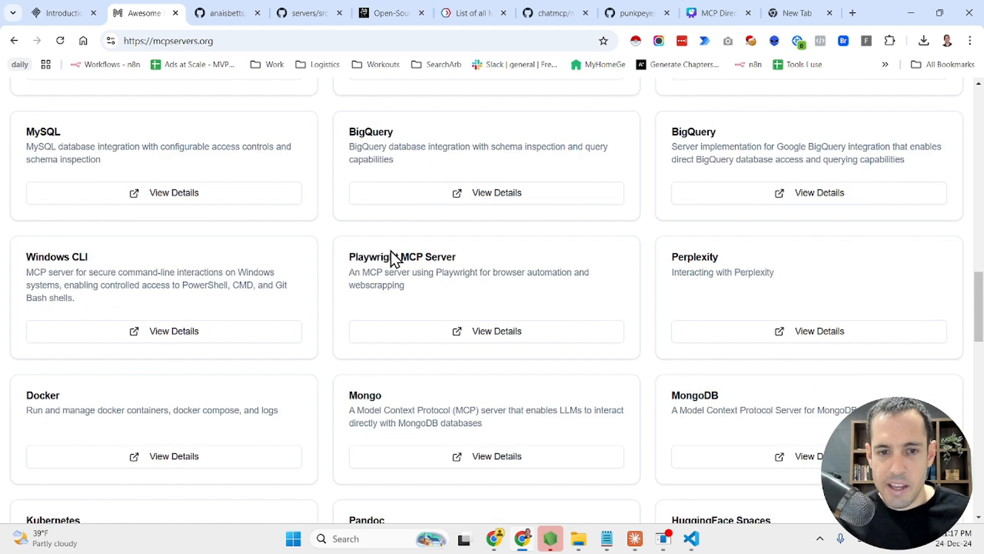
{"action": "scroll", "scroll_direction": "up", "scroll_amount": 3}
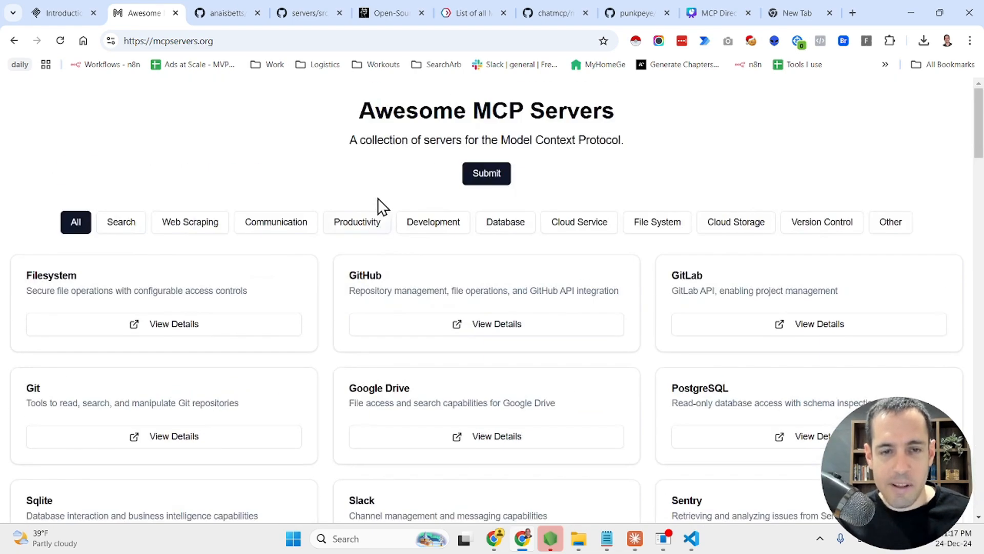
{"action": "mouse_move", "coordinate": [252, 20]}
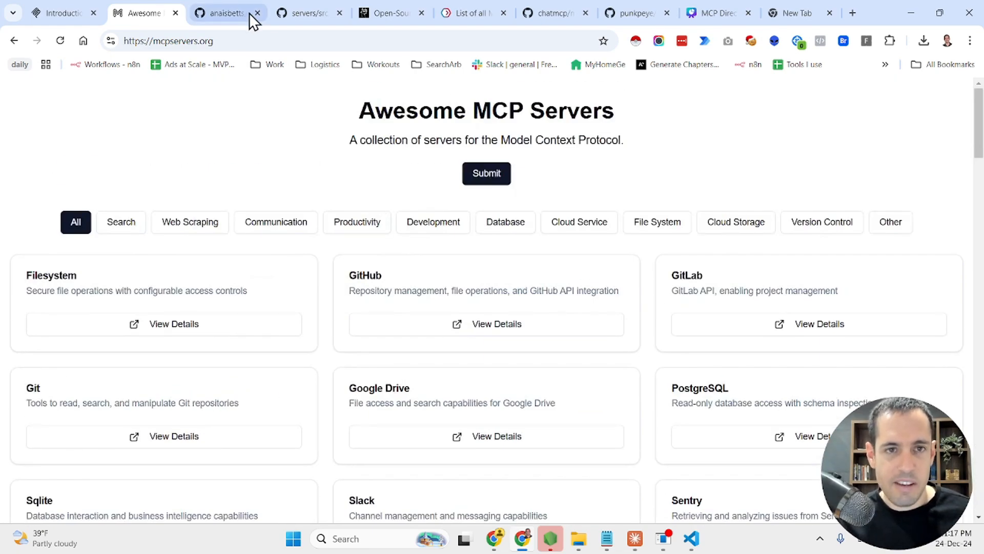
Switch to Glama's open-source MCP servers and filter to File Systems and Browser Automation.
{"action": "left_click", "coordinate": [387, 13]}
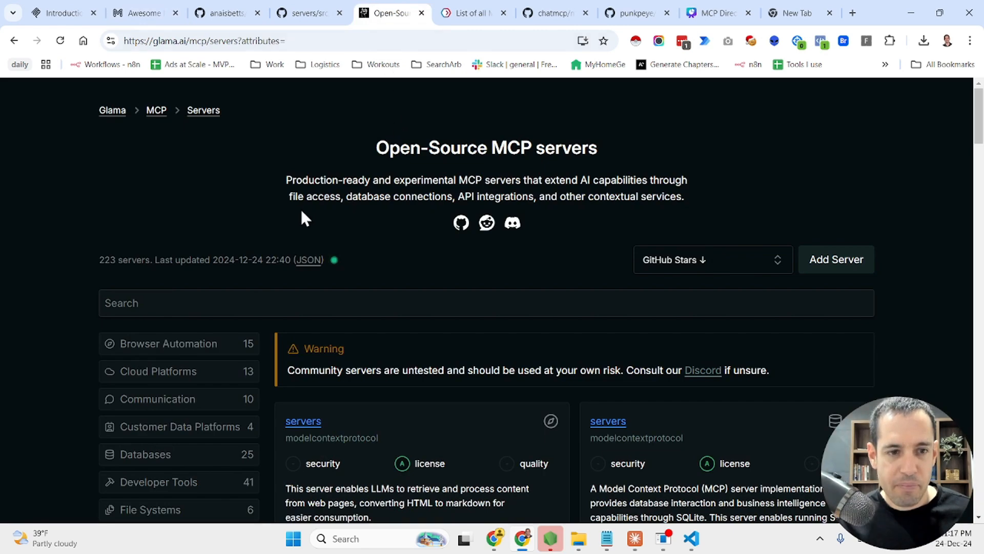
{"action": "mouse_move", "coordinate": [630, 266]}
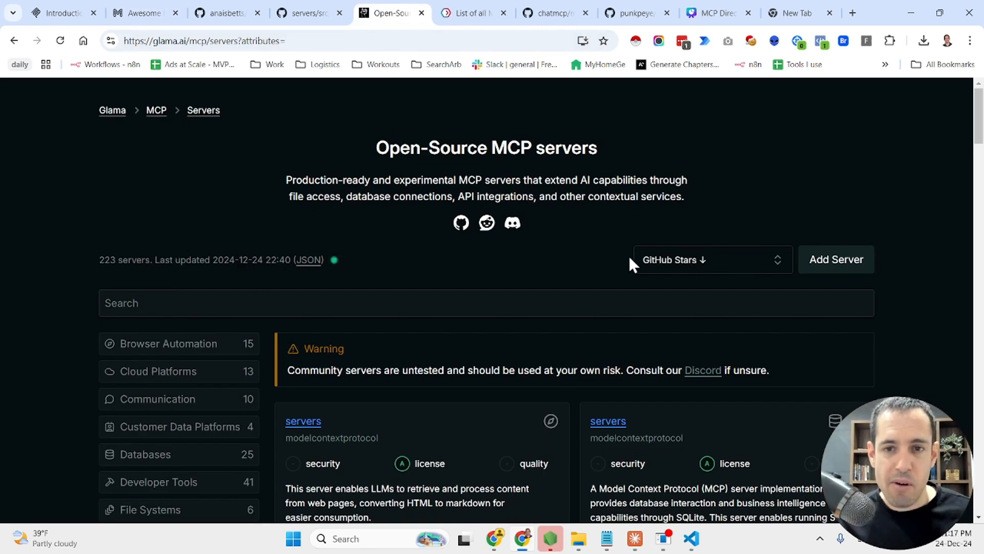
{"action": "mouse_move", "coordinate": [158, 66]}
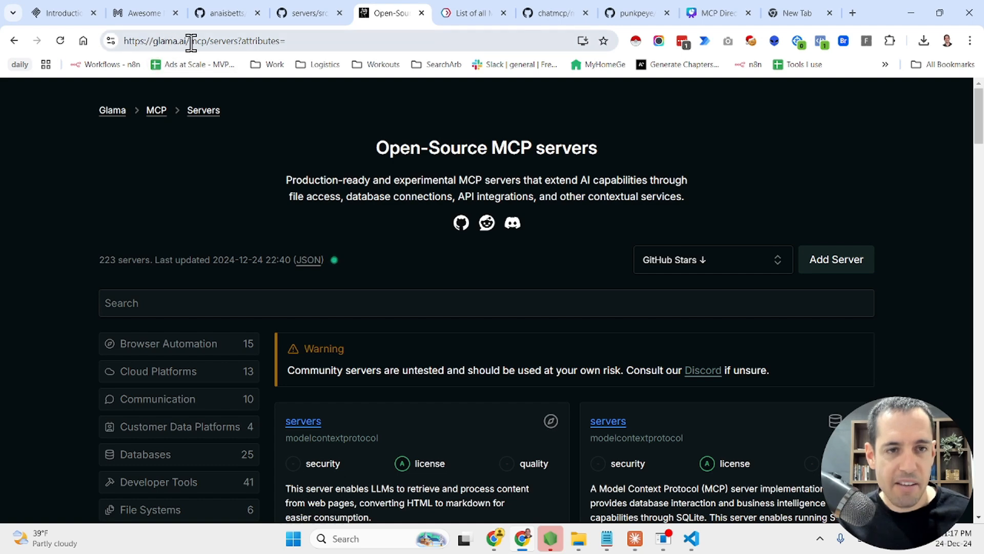
{"action": "mouse_move", "coordinate": [206, 45]}
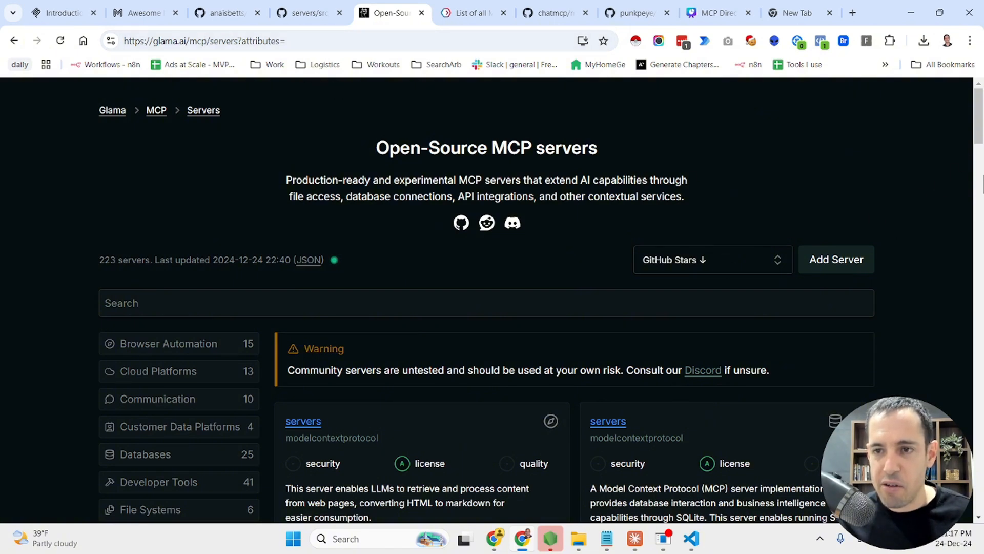
{"action": "scroll", "scroll_direction": "down", "scroll_amount": 3}
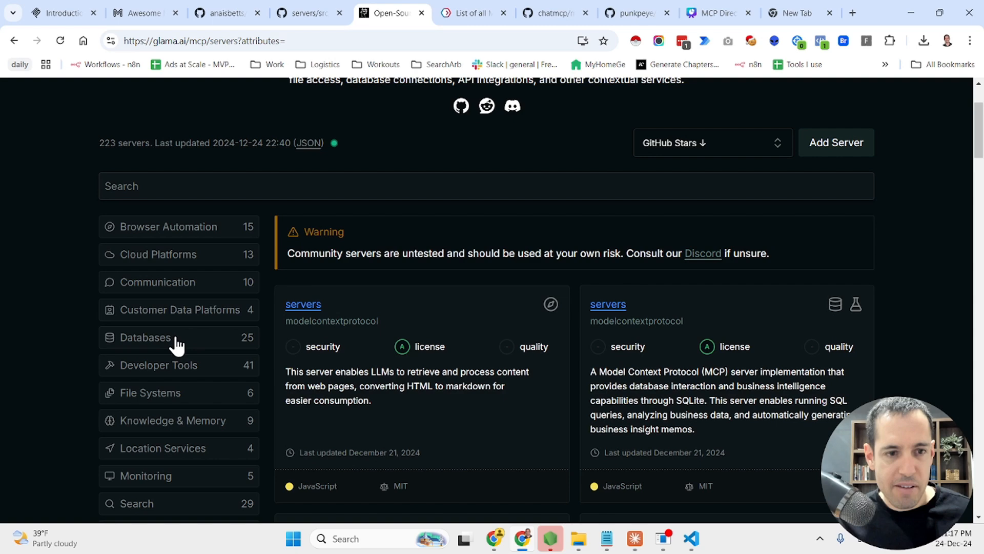
{"action": "mouse_move", "coordinate": [158, 409]}
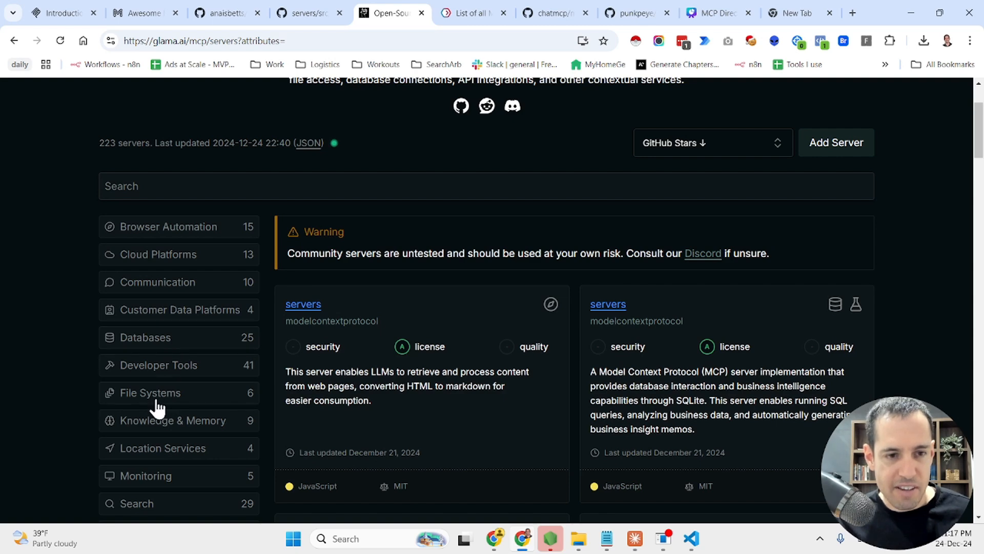
{"action": "left_click", "coordinate": [150, 393]}
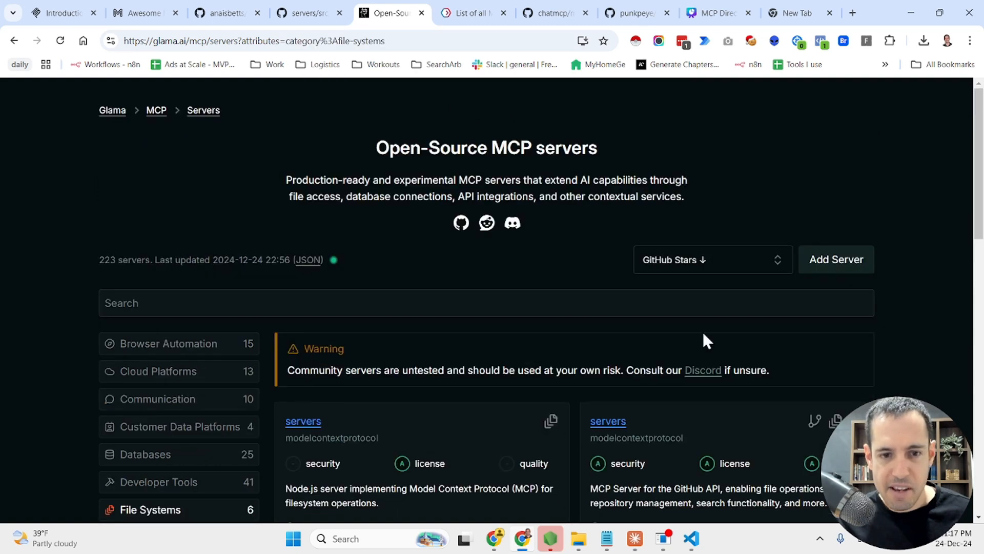
{"action": "scroll", "scroll_direction": "down", "scroll_amount": 3}
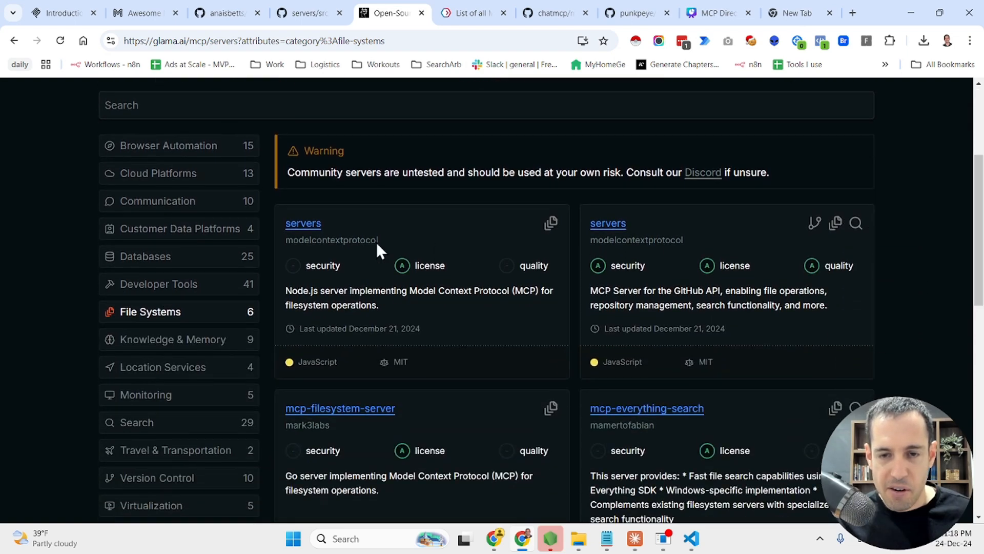
{"action": "scroll", "scroll_direction": "down", "scroll_amount": 3}
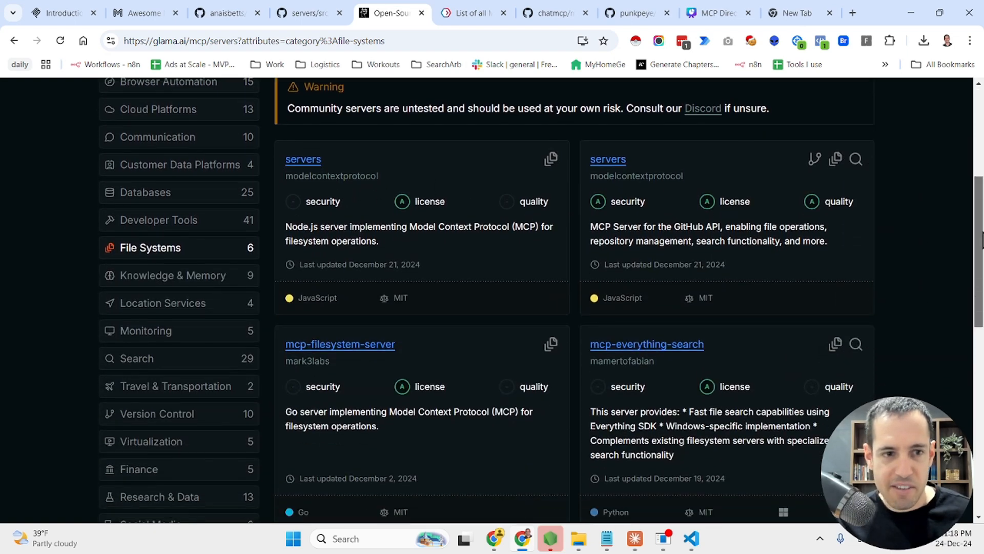
{"action": "scroll", "scroll_direction": "up", "scroll_amount": 3}
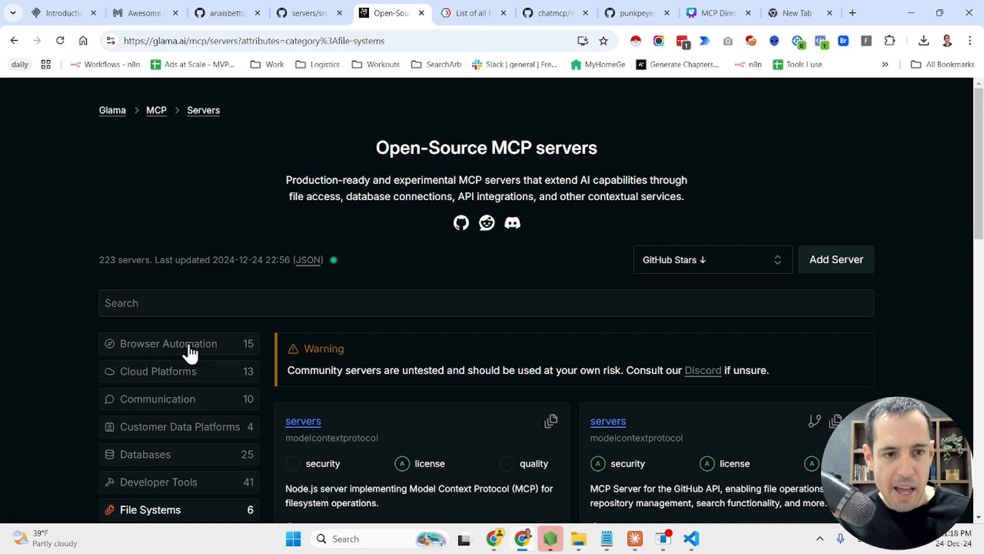
{"action": "left_click", "coordinate": [169, 343]}
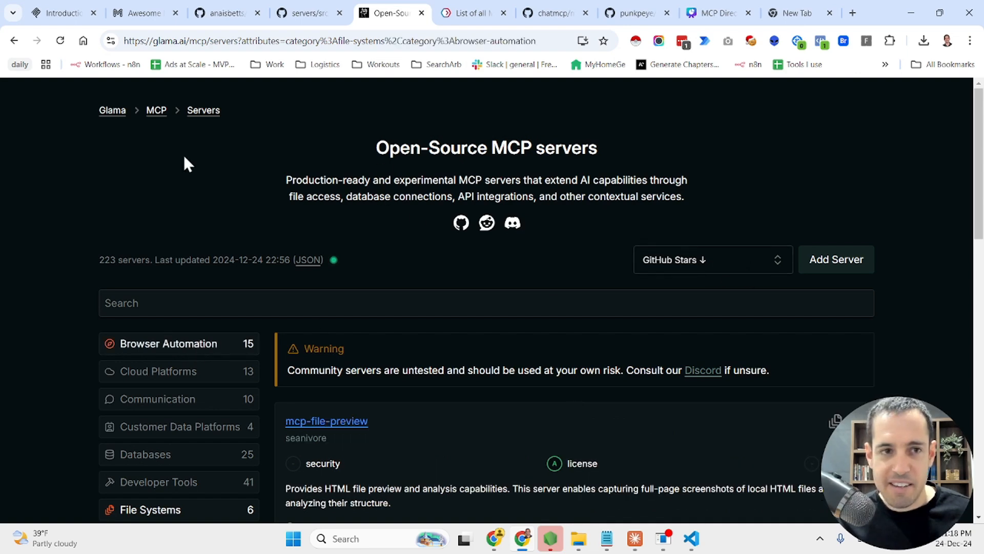
{"action": "mouse_move", "coordinate": [735, 276]}
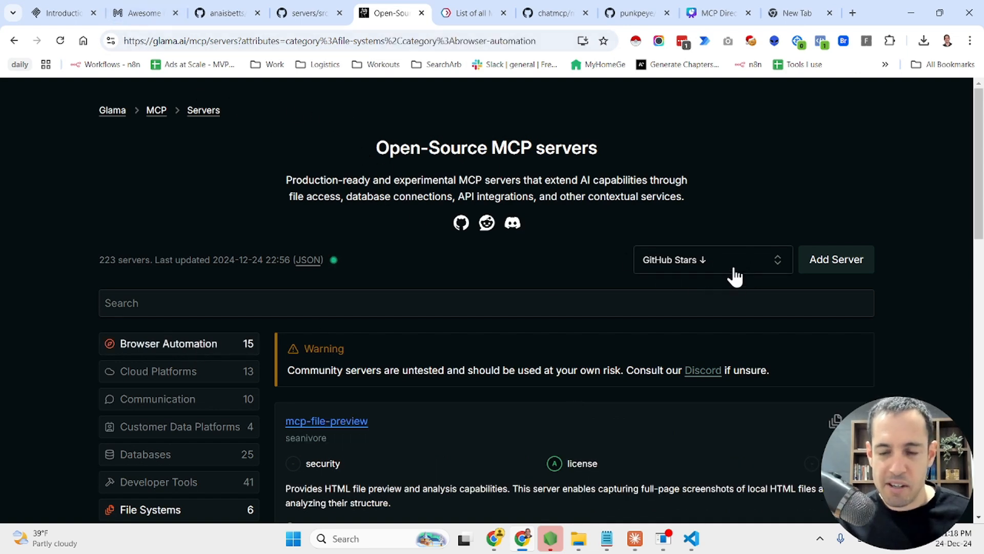
Sort the filtered servers by Weekly Downloads and scroll through the results.
{"action": "left_click", "coordinate": [713, 260]}
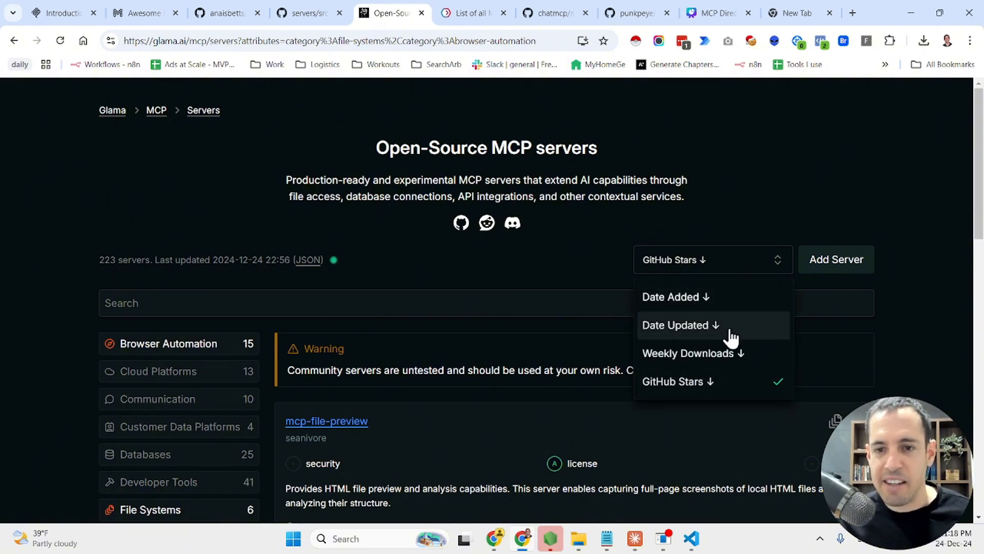
{"action": "left_click", "coordinate": [688, 353]}
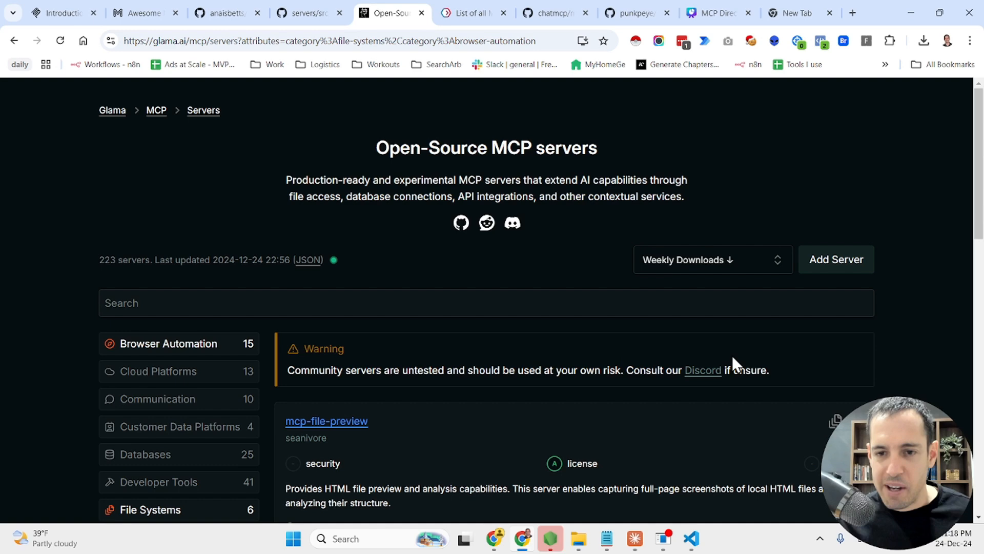
{"action": "scroll", "scroll_direction": "down", "scroll_amount": 3}
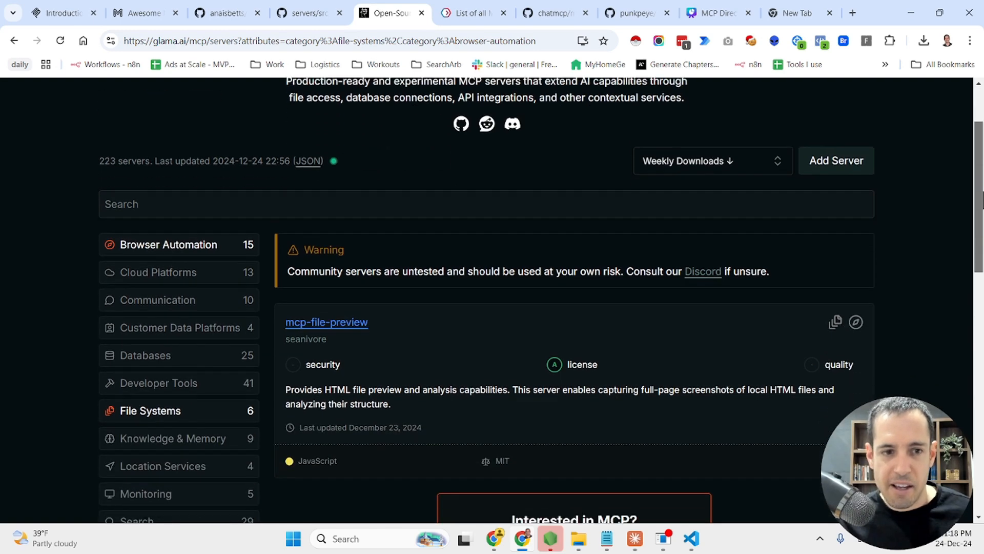
{"action": "scroll", "scroll_direction": "down", "scroll_amount": 3}
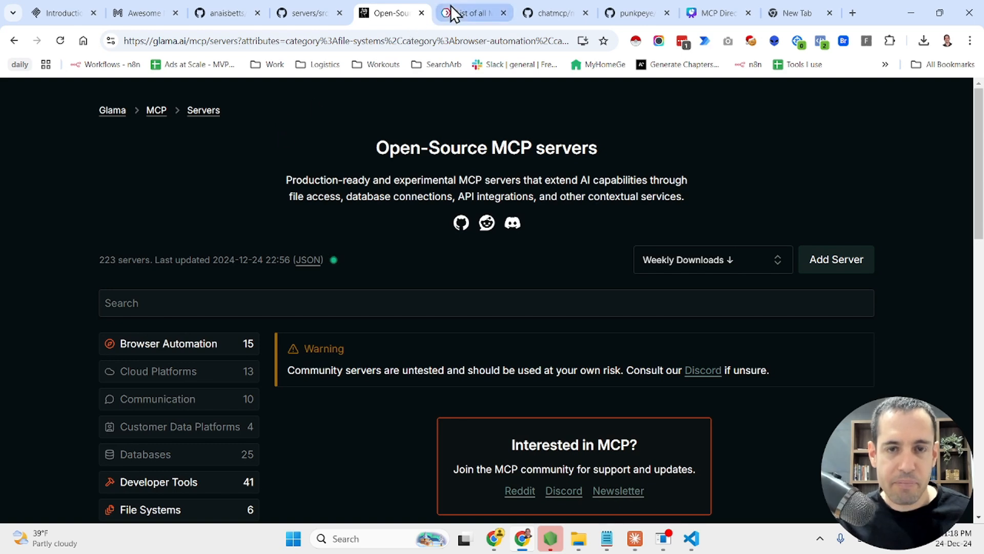
Switch to Portkey's MCP server list and scroll down through its categories.
{"action": "left_click", "coordinate": [473, 13]}
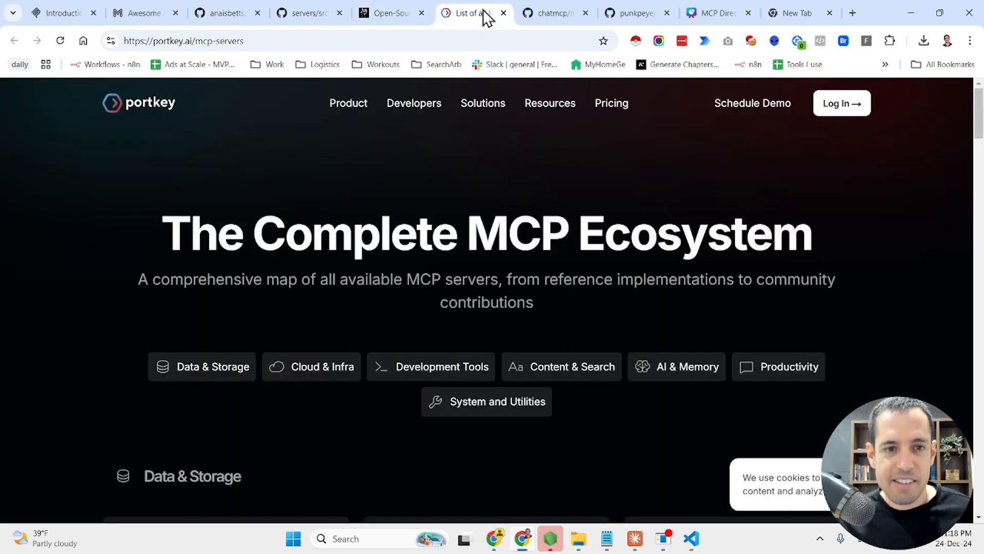
{"action": "scroll", "scroll_direction": "down", "scroll_amount": 3}
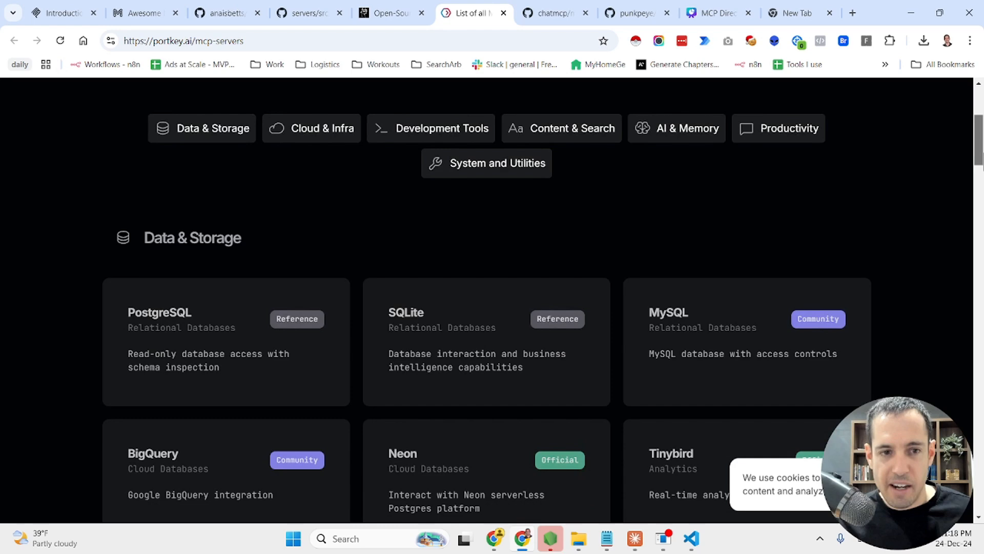
{"action": "scroll", "scroll_direction": "down", "scroll_amount": 3}
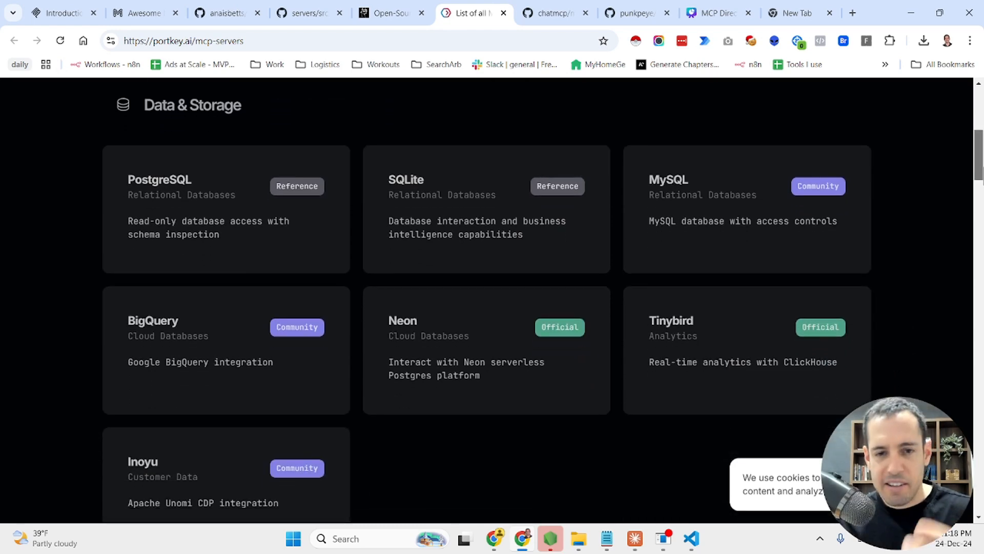
{"action": "scroll", "scroll_direction": "down", "scroll_amount": 3}
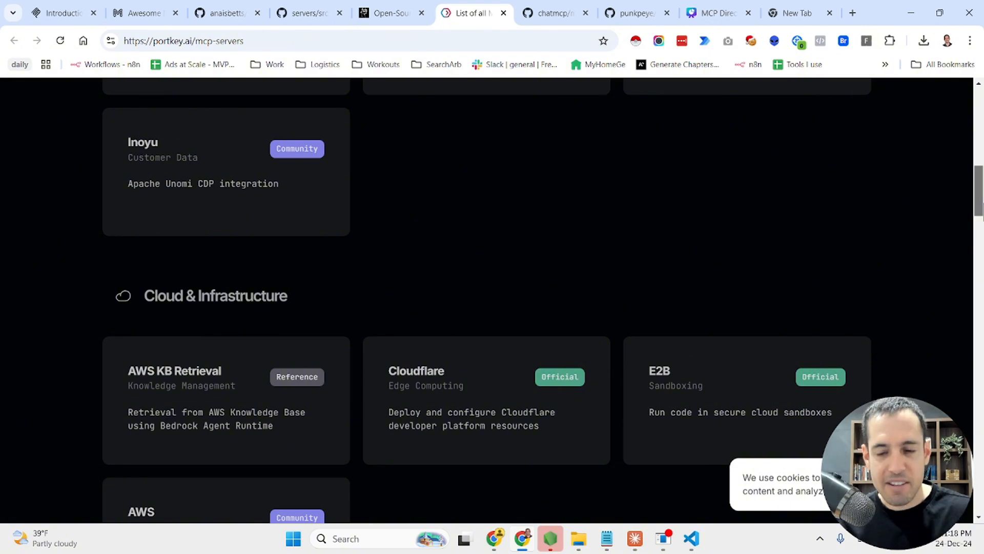
{"action": "scroll", "scroll_direction": "down", "scroll_amount": 3}
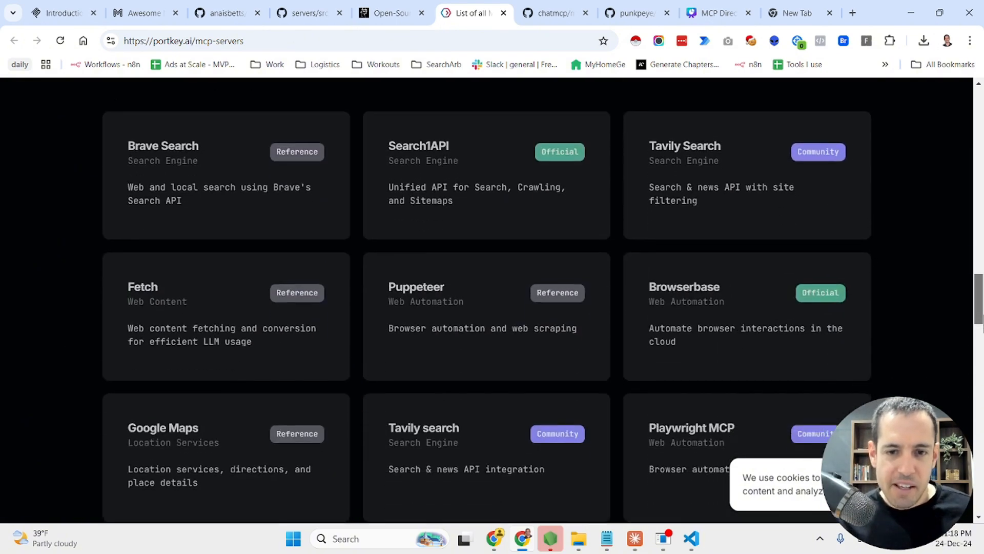
{"action": "scroll", "scroll_direction": "down", "scroll_amount": 3}
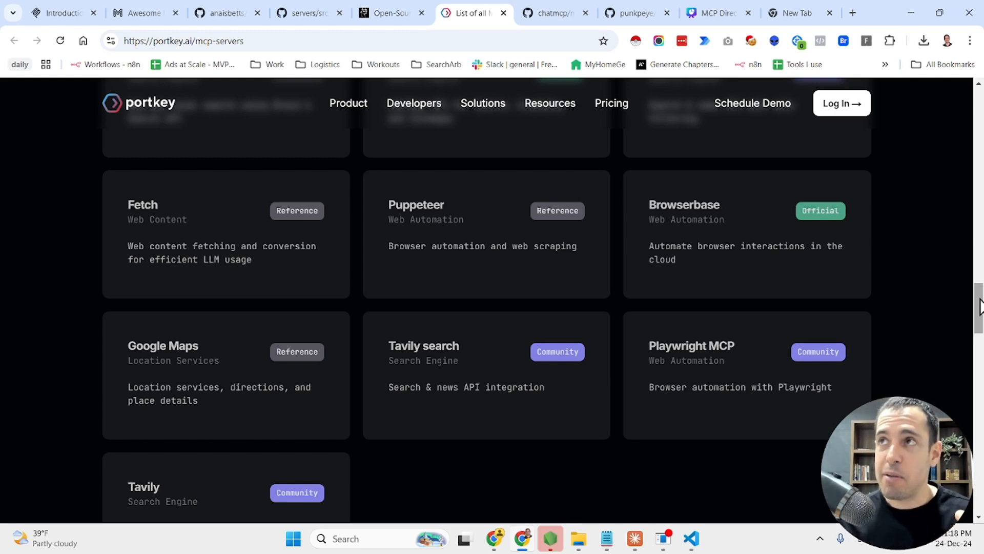
{"action": "scroll", "scroll_direction": "down", "scroll_amount": 3}
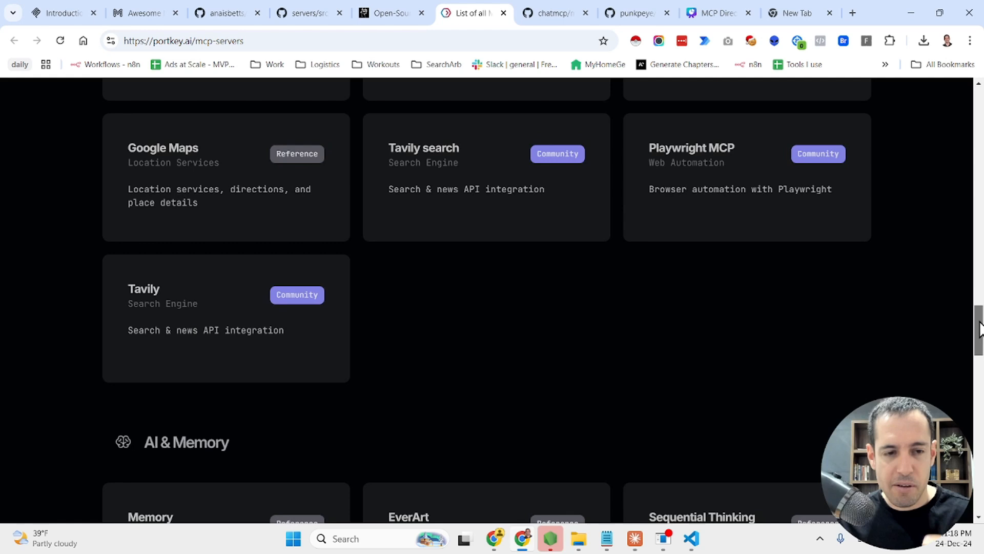
{"action": "scroll", "scroll_direction": "down", "scroll_amount": 3}
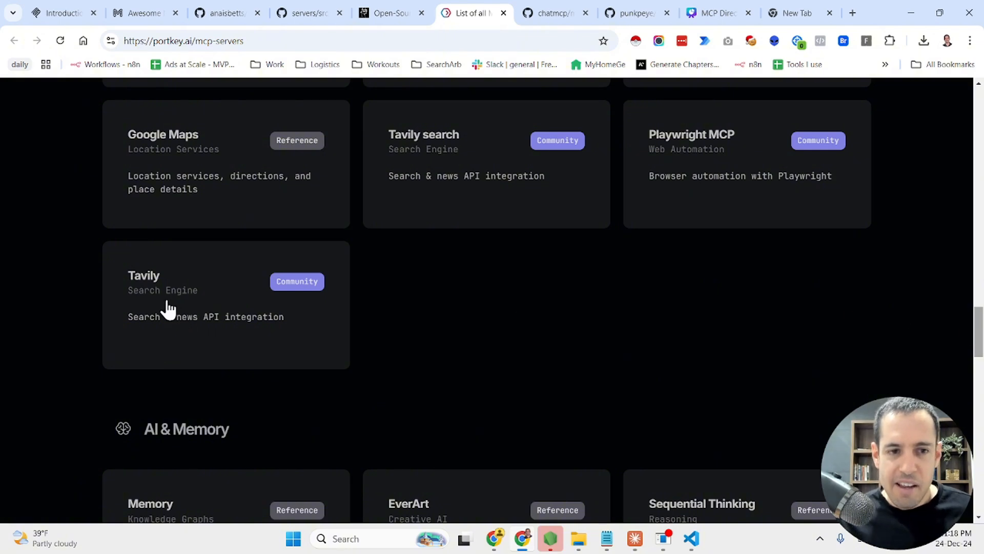
{"action": "mouse_move", "coordinate": [149, 286]}
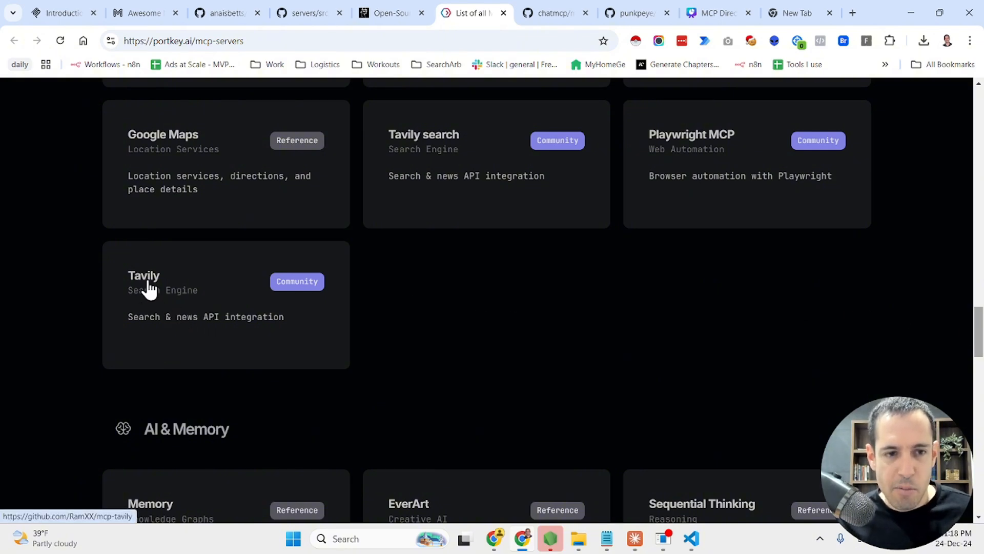
Open the Tavily card's RamXX/mcp-tavily repo in a new tab, view it, and return to Portkey.
{"action": "left_click", "coordinate": [145, 275]}
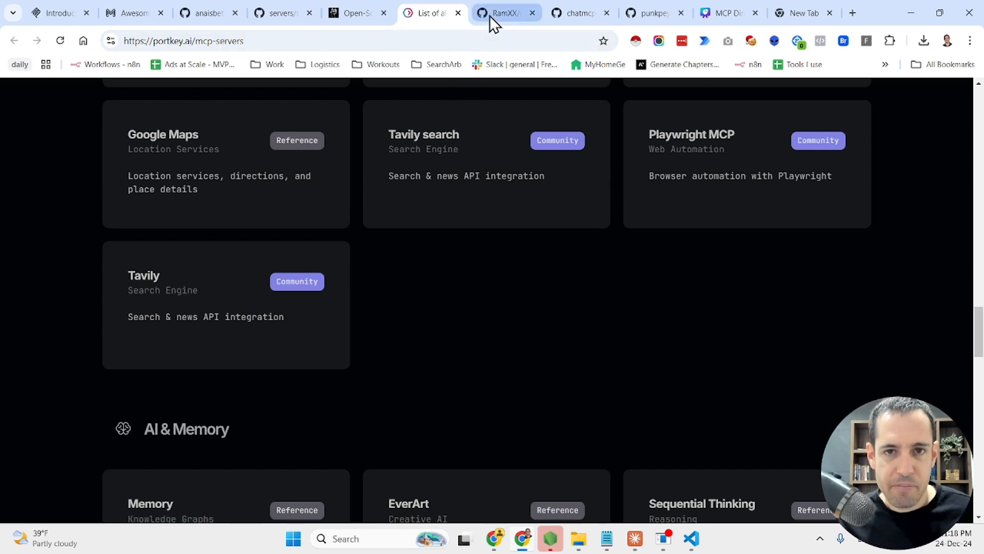
{"action": "left_click", "coordinate": [507, 12]}
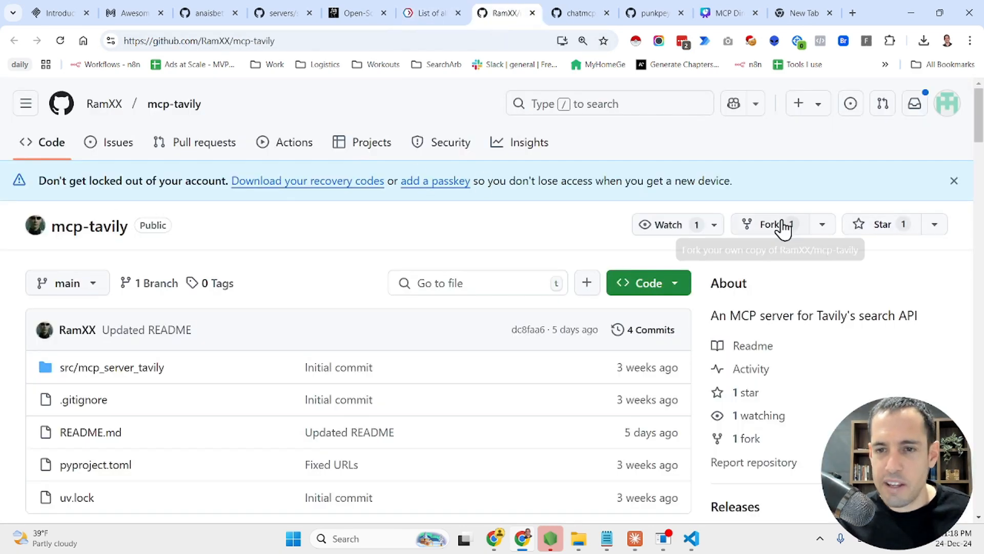
{"action": "mouse_move", "coordinate": [585, 18]}
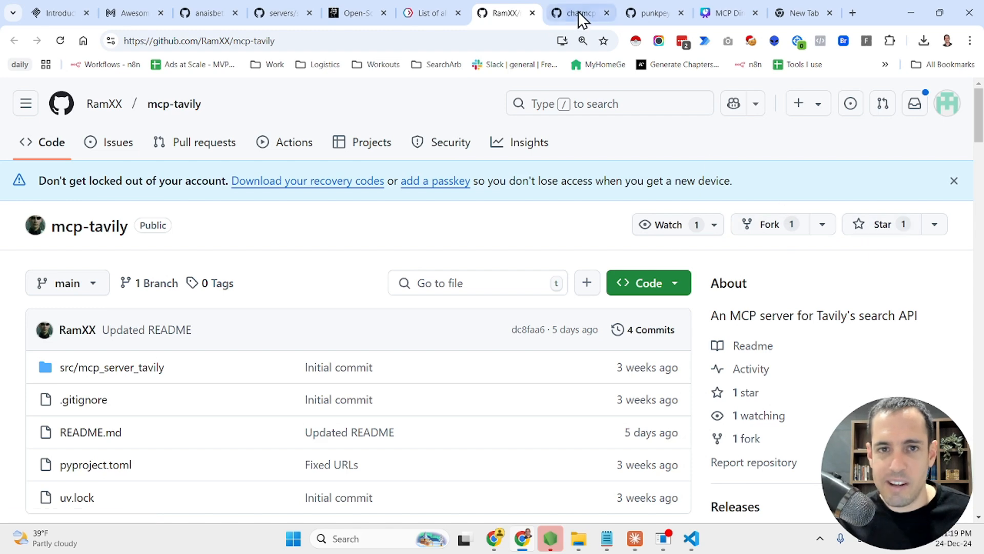
{"action": "left_click", "coordinate": [429, 13]}
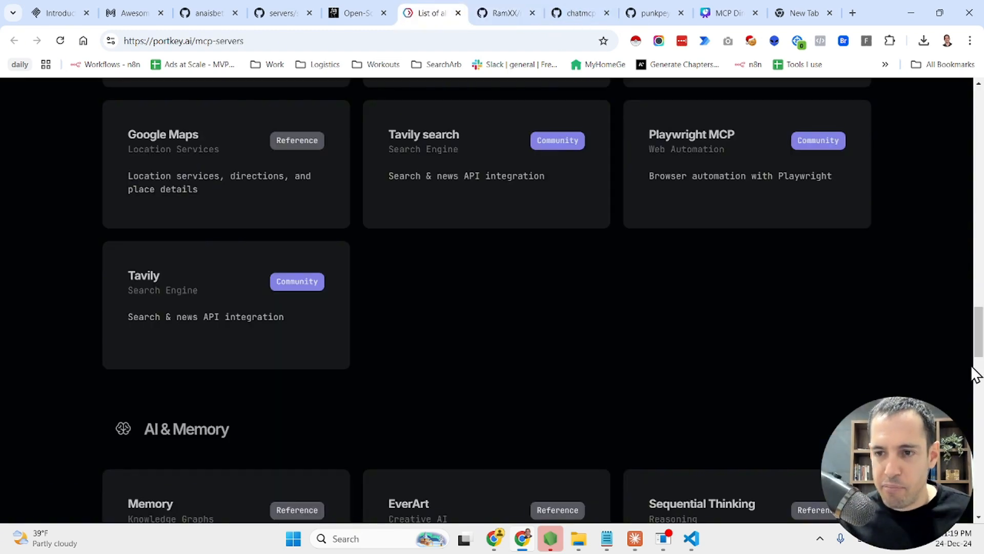
{"action": "scroll", "scroll_direction": "down", "scroll_amount": 3}
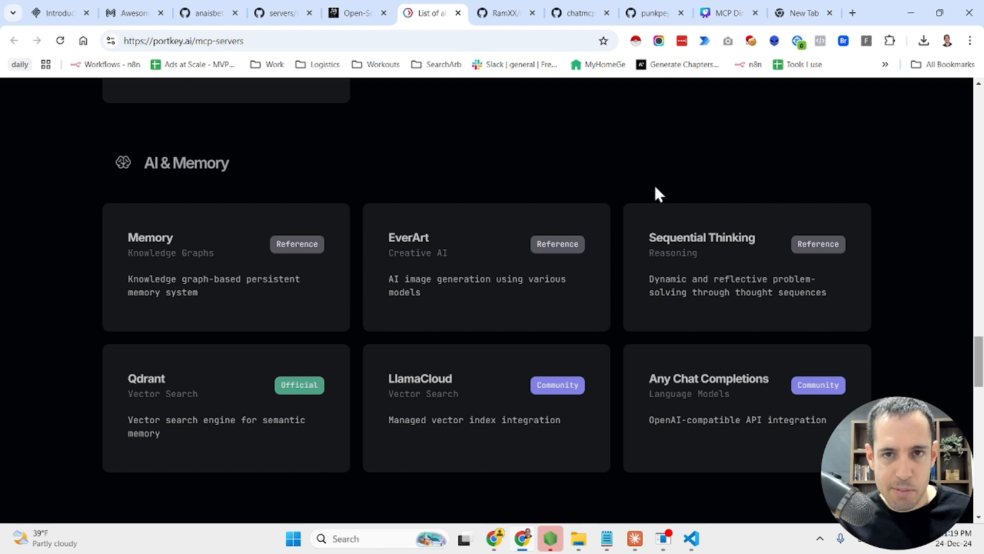
Switch to the chatmcp/mcp-directory repository and scroll to its README about the mcp.so store.
{"action": "left_click", "coordinate": [580, 13]}
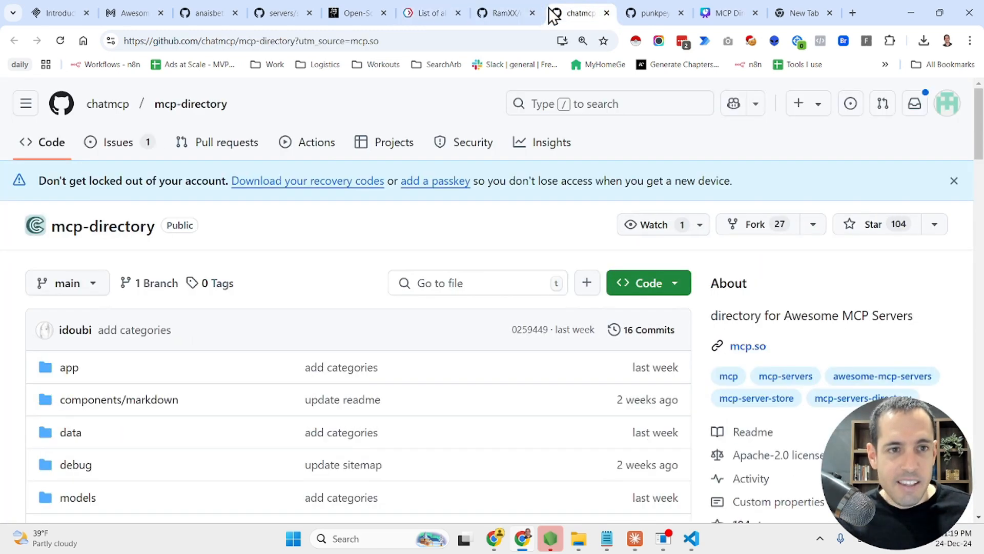
{"action": "mouse_move", "coordinate": [104, 118]}
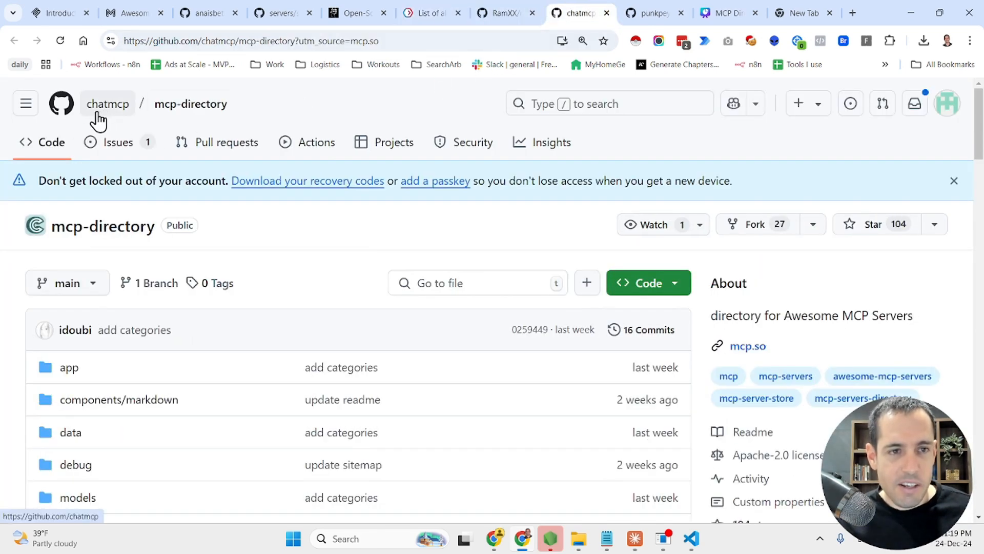
{"action": "mouse_move", "coordinate": [194, 111]}
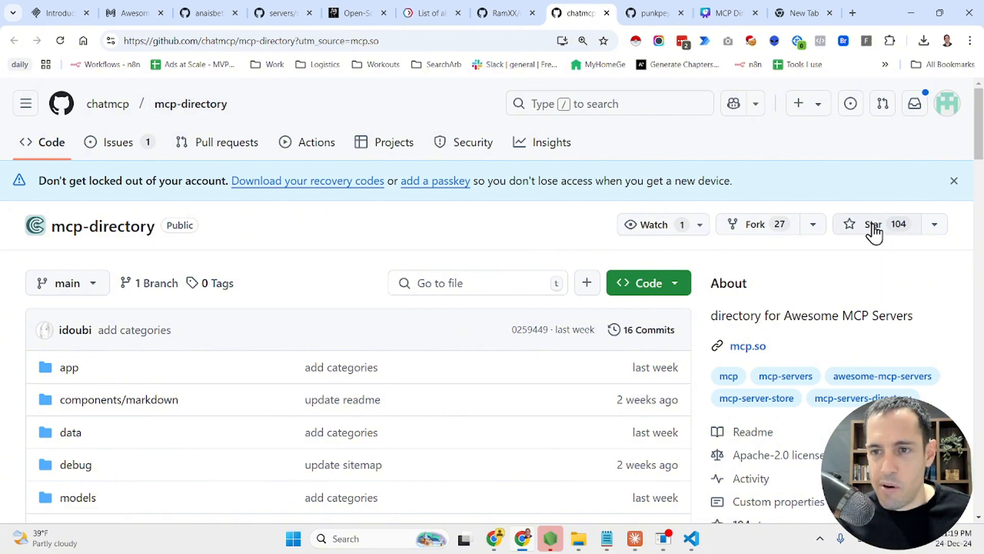
{"action": "scroll", "scroll_direction": "down", "scroll_amount": 3}
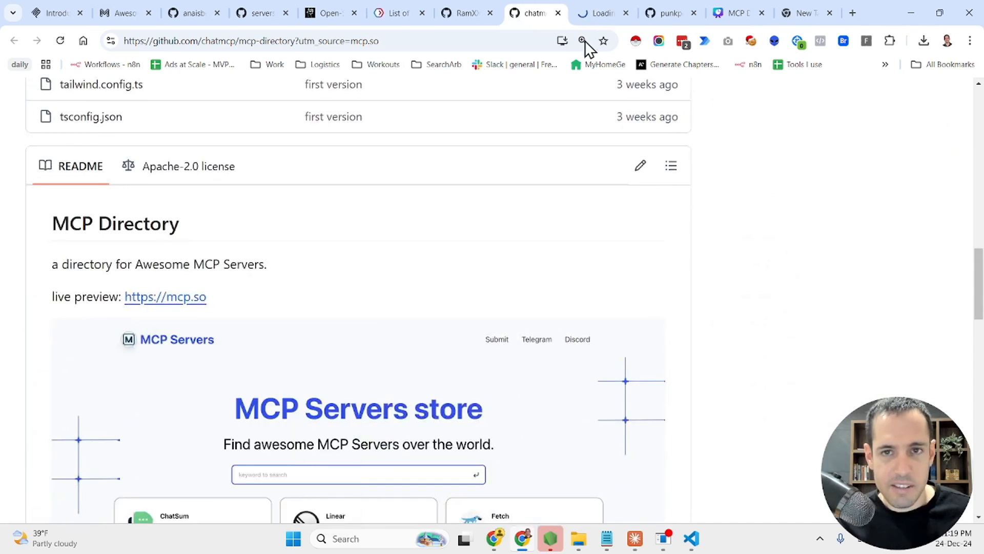
Switch to mcp.so and read the MongoDB MCP Server's features, use cases and related servers.
{"action": "left_click", "coordinate": [165, 296]}
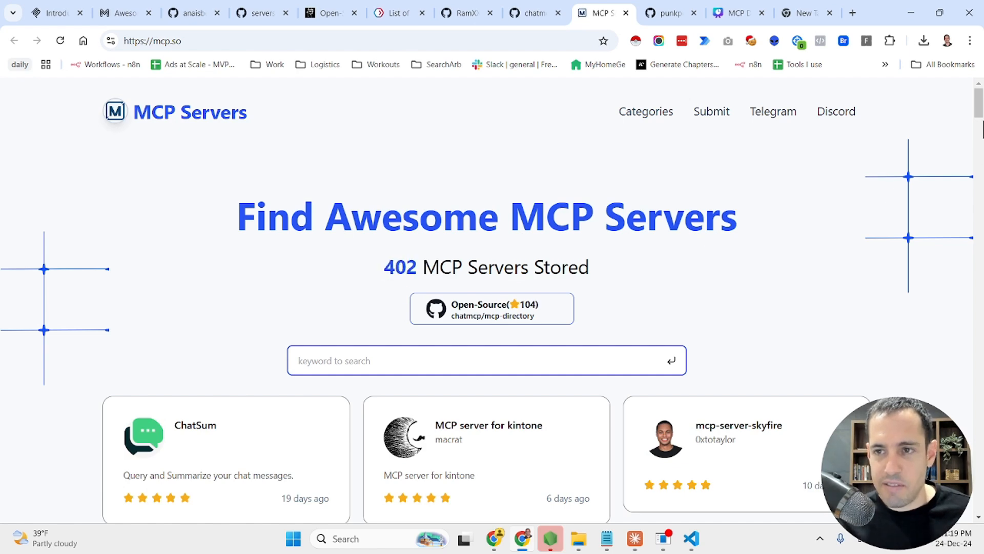
{"action": "scroll", "scroll_direction": "down", "scroll_amount": 3}
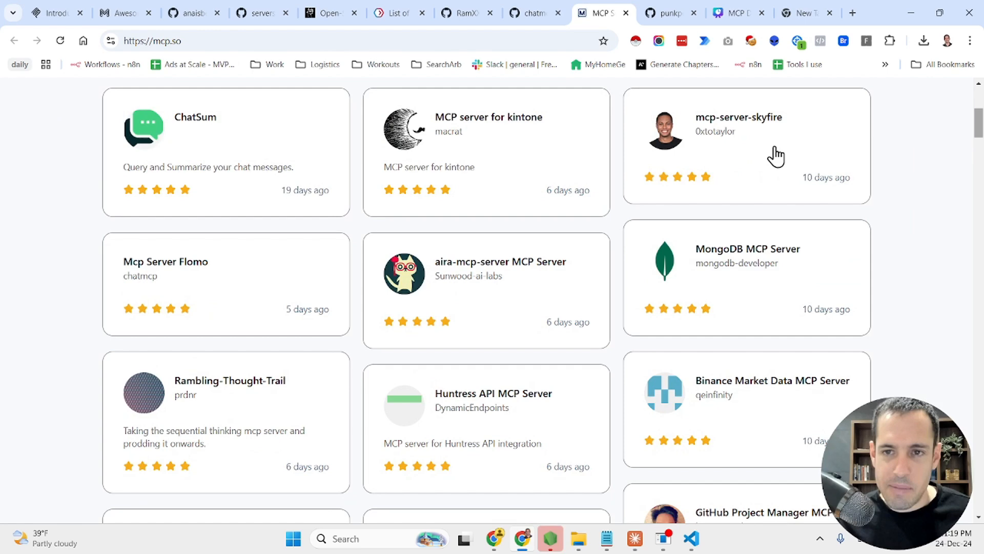
{"action": "mouse_move", "coordinate": [189, 137]}
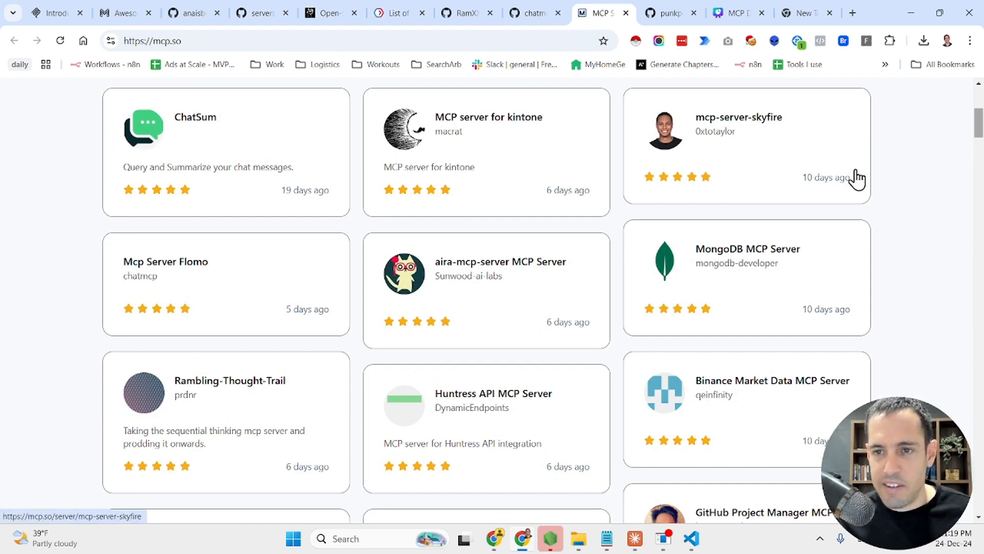
{"action": "mouse_move", "coordinate": [670, 289]}
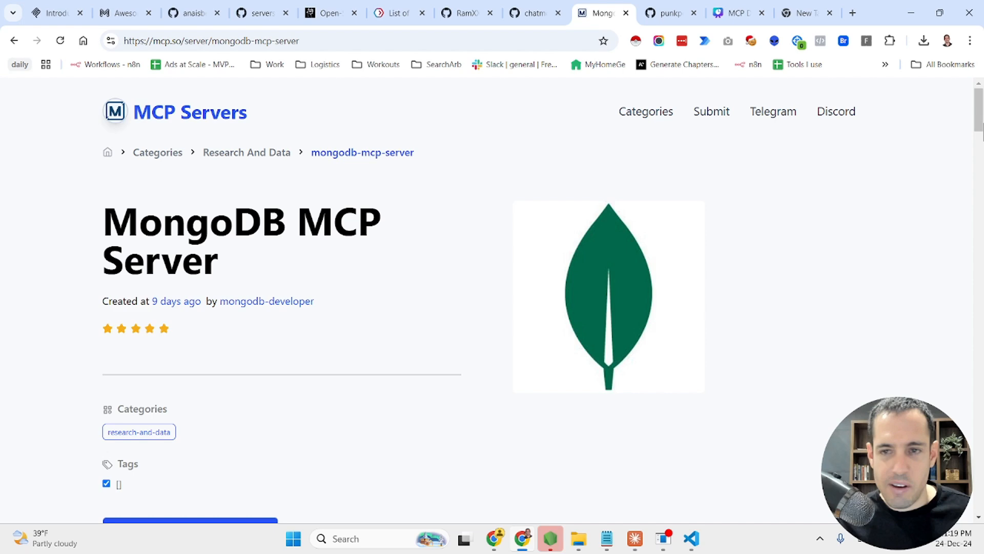
{"action": "scroll", "scroll_direction": "down", "scroll_amount": 3}
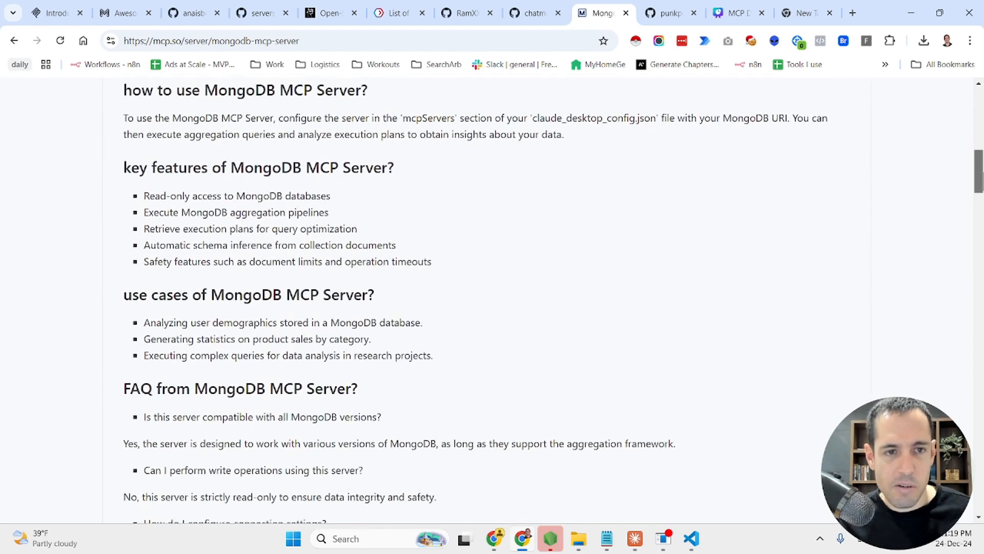
{"action": "scroll", "scroll_direction": "up", "scroll_amount": 3}
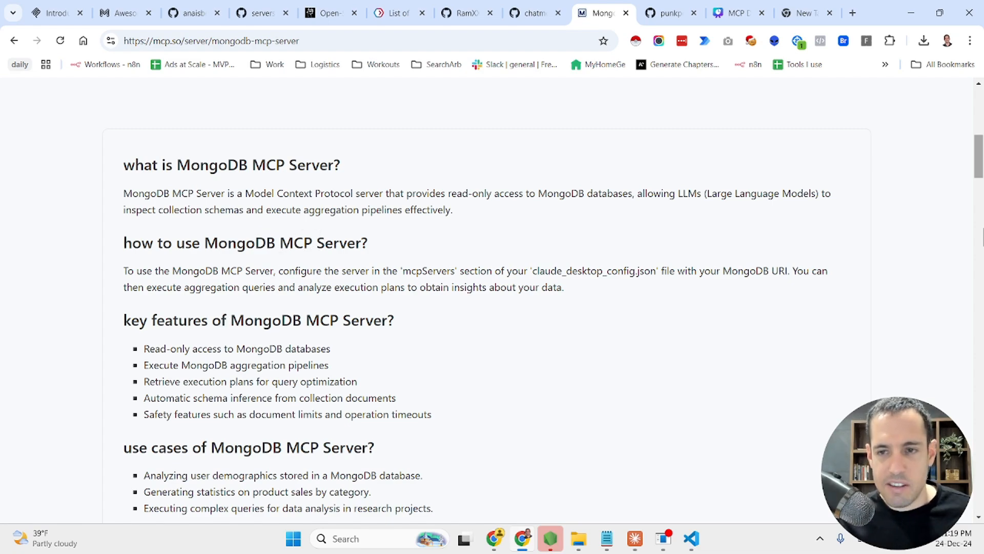
{"action": "scroll", "scroll_direction": "down", "scroll_amount": 3}
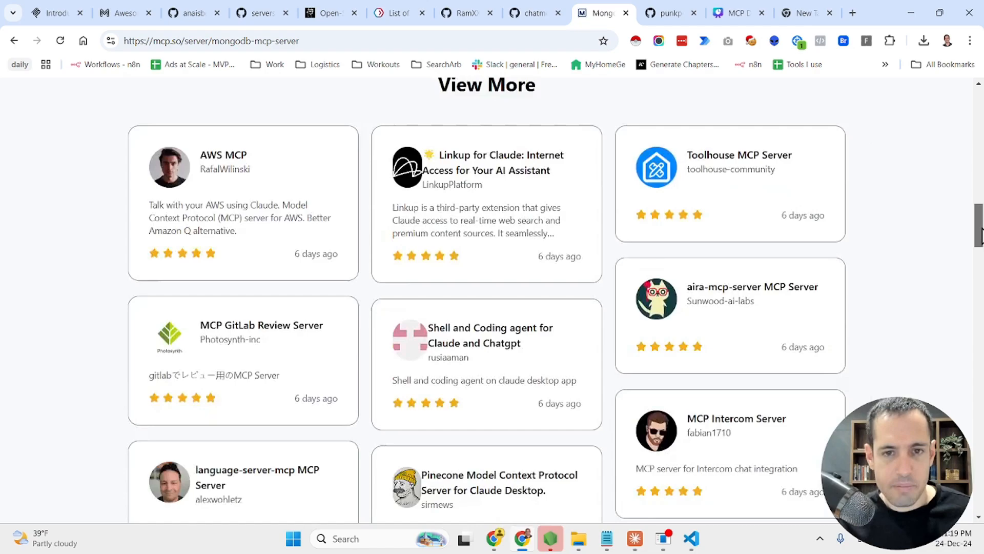
Switch to punkpeye/awesome-mcp-servers and scroll past the category index to Cloud Platforms.
{"action": "left_click", "coordinate": [667, 13]}
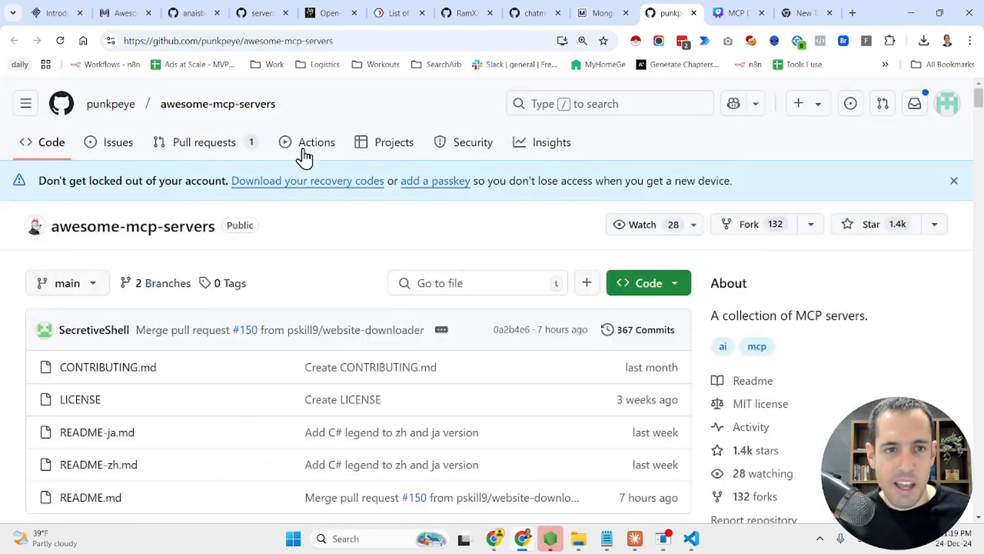
{"action": "mouse_move", "coordinate": [308, 115]}
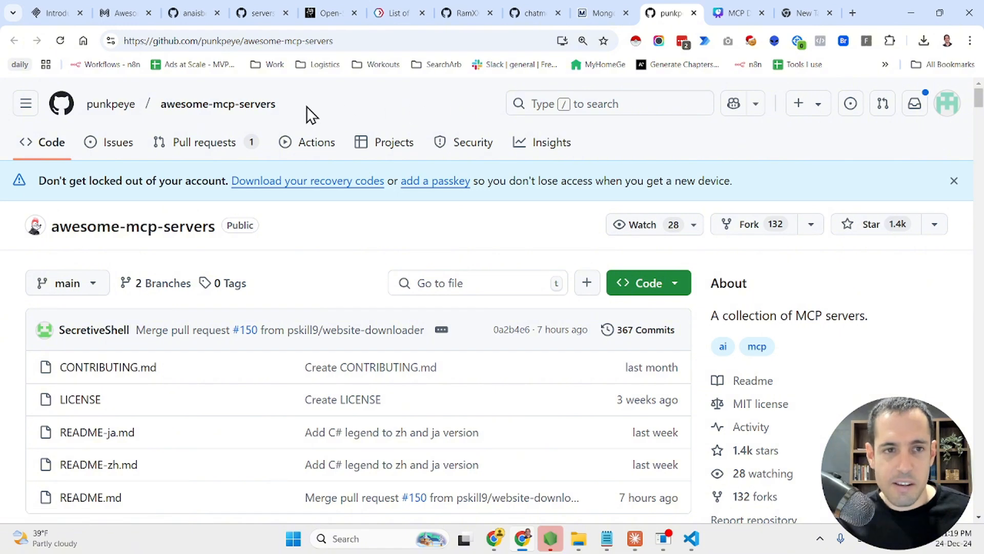
{"action": "mouse_move", "coordinate": [872, 232]}
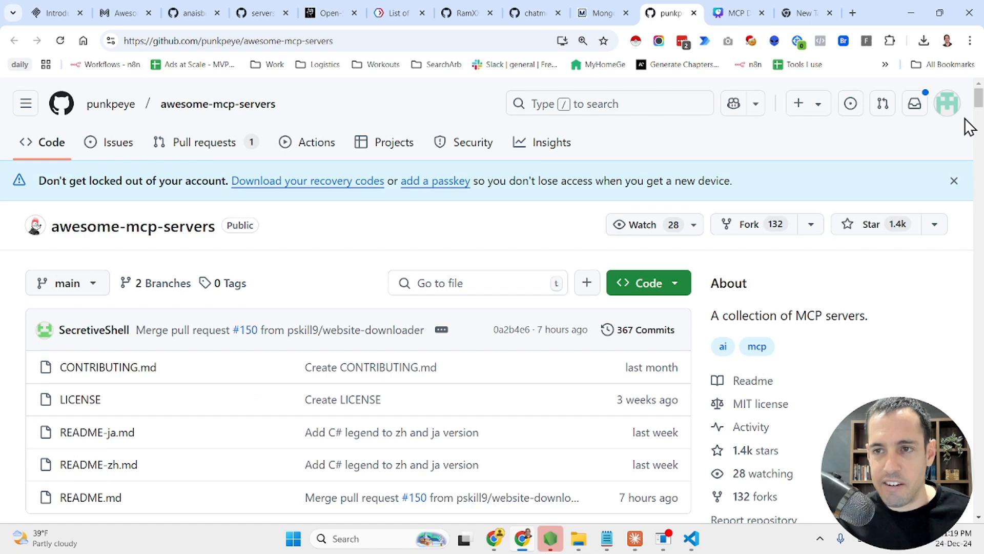
{"action": "scroll", "scroll_direction": "down", "scroll_amount": 3}
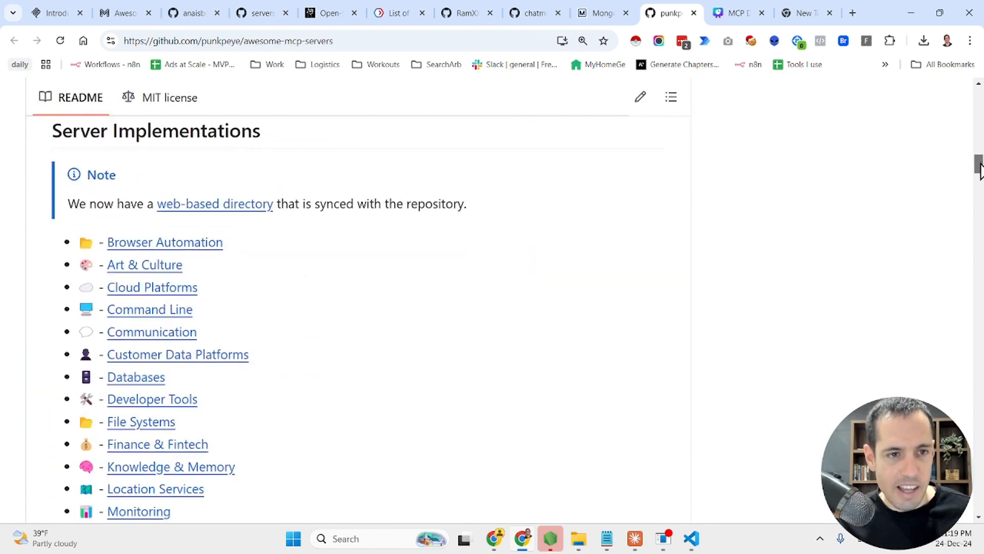
{"action": "scroll", "scroll_direction": "down", "scroll_amount": 3}
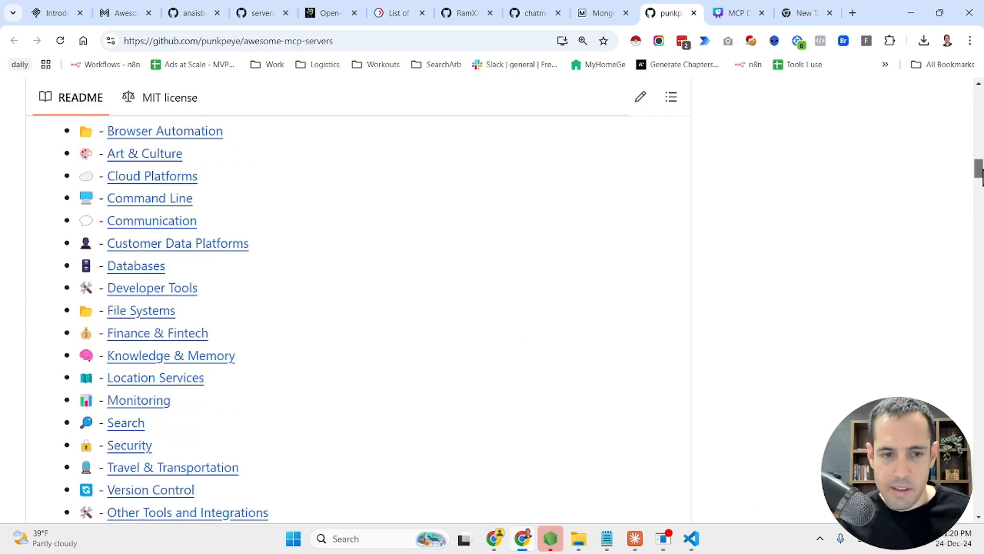
{"action": "scroll", "scroll_direction": "down", "scroll_amount": 3}
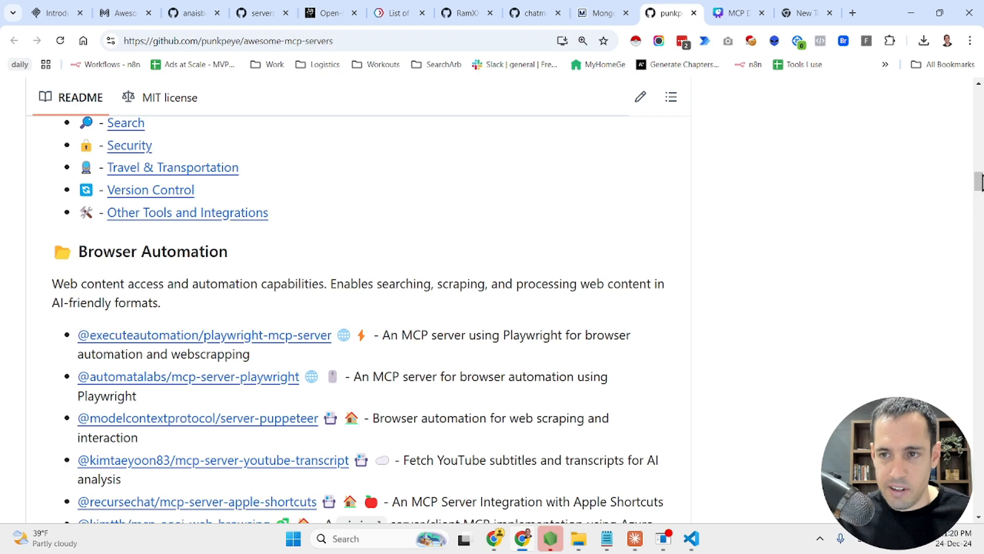
{"action": "scroll", "scroll_direction": "down", "scroll_amount": 3}
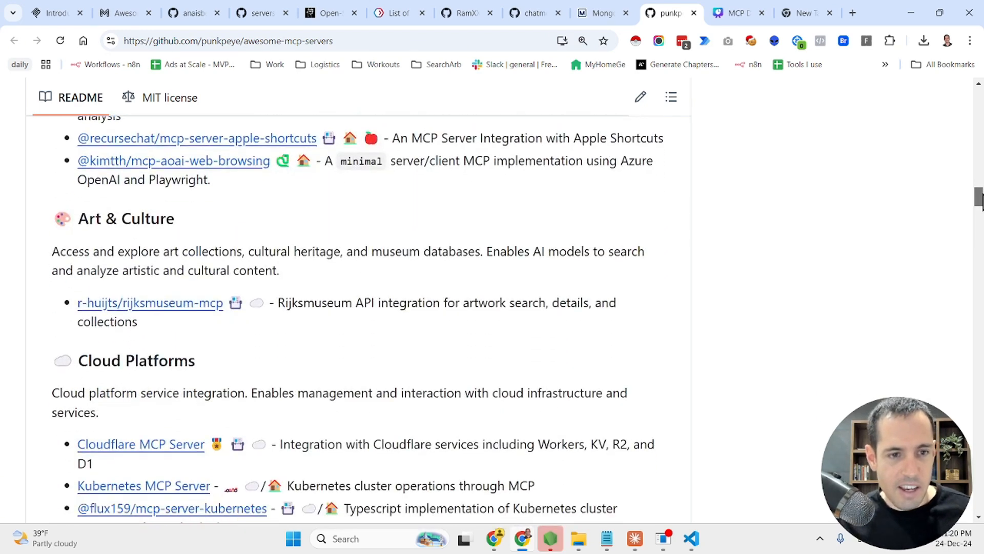
{"action": "scroll", "scroll_direction": "down", "scroll_amount": 3}
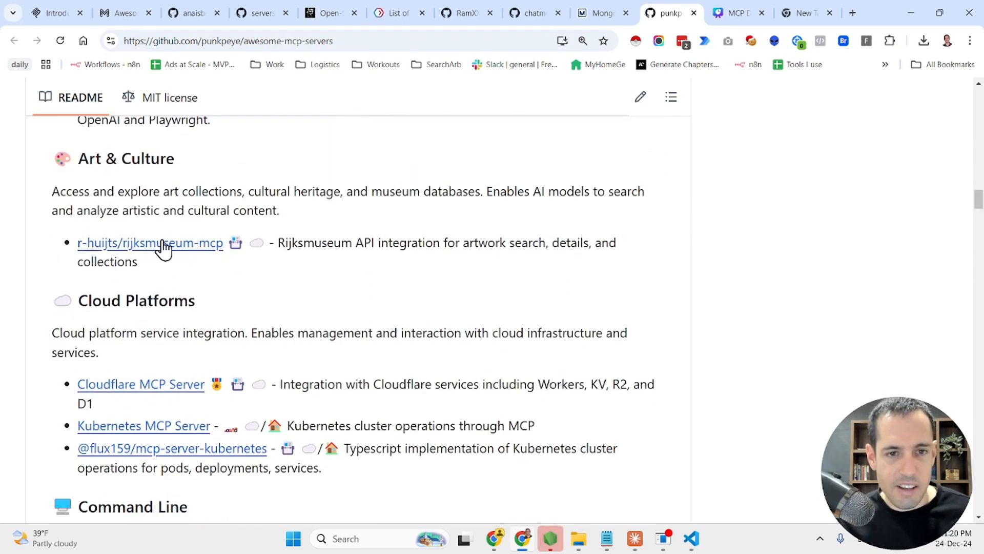
{"action": "mouse_move", "coordinate": [140, 398]}
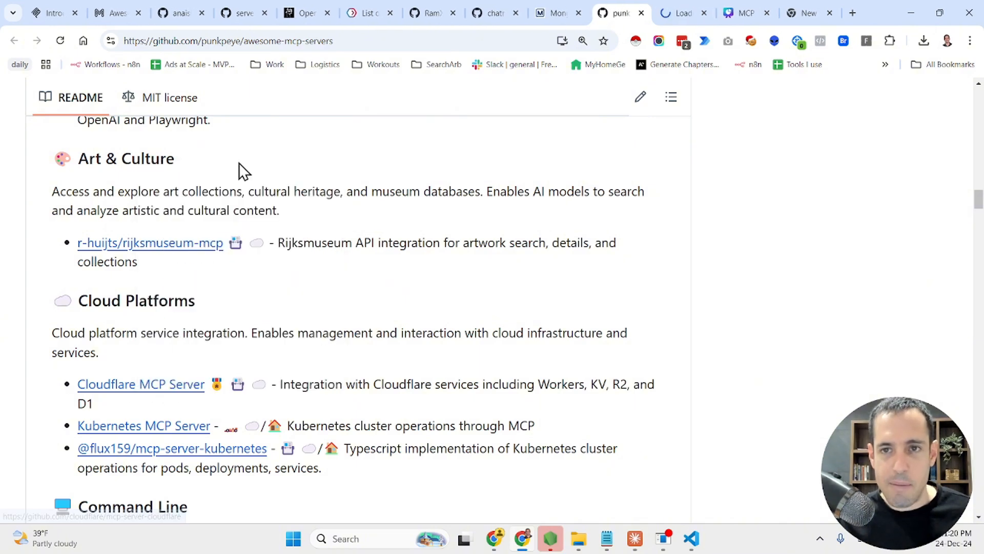
Switch to cloudflare/mcp-server-cloudflare and scroll its README to the Demo video and back.
{"action": "left_click", "coordinate": [140, 384]}
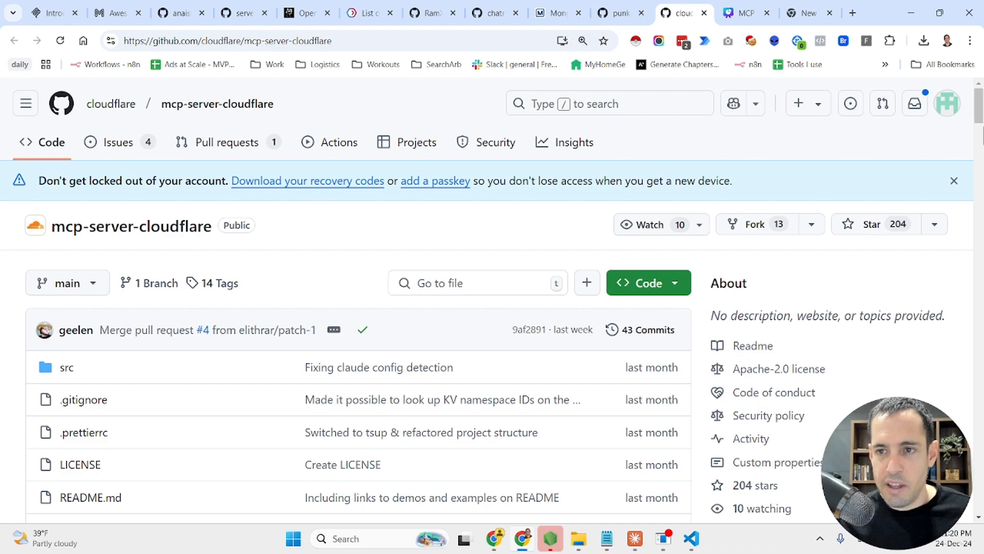
{"action": "scroll", "scroll_direction": "down", "scroll_amount": 3}
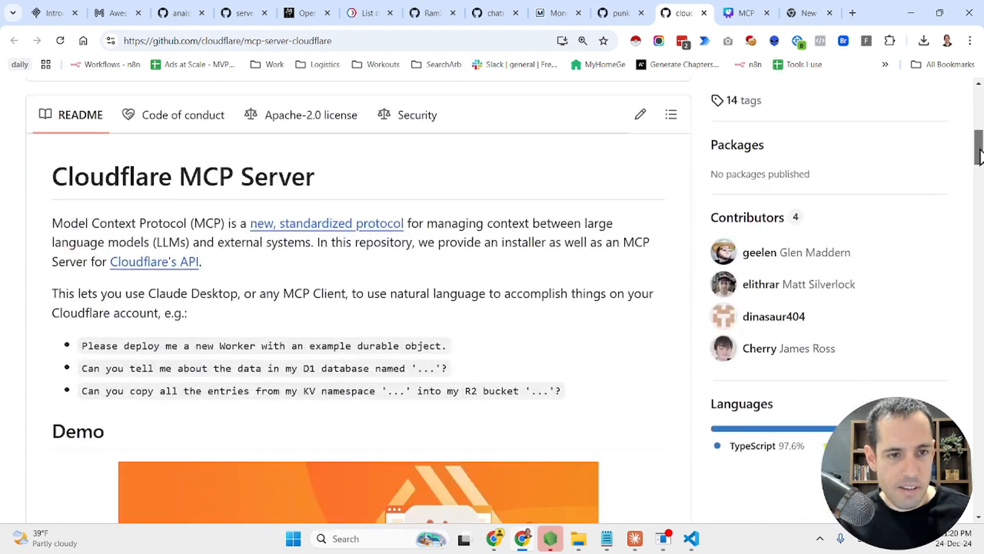
{"action": "scroll", "scroll_direction": "up", "scroll_amount": 3}
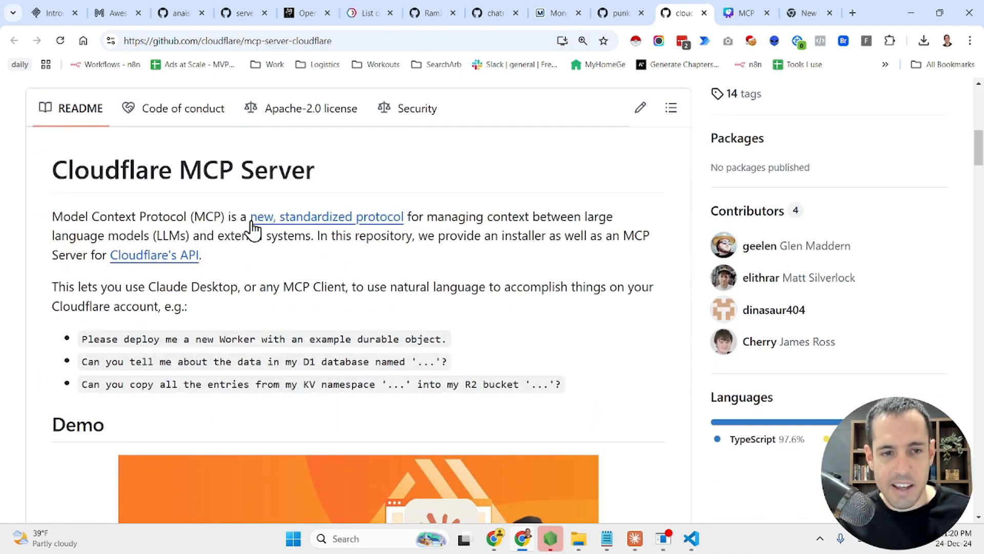
{"action": "scroll", "scroll_direction": "down", "scroll_amount": 3}
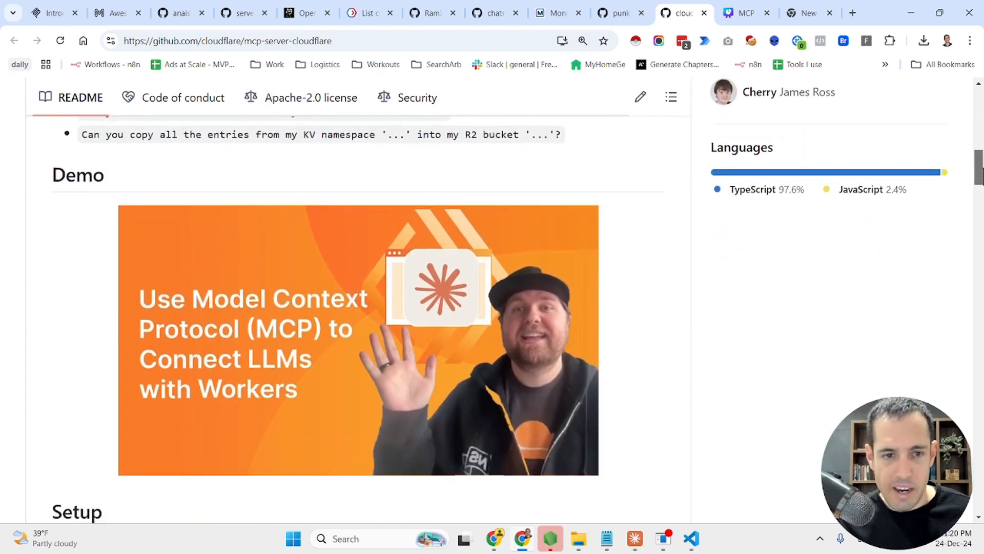
{"action": "scroll", "scroll_direction": "up", "scroll_amount": 3}
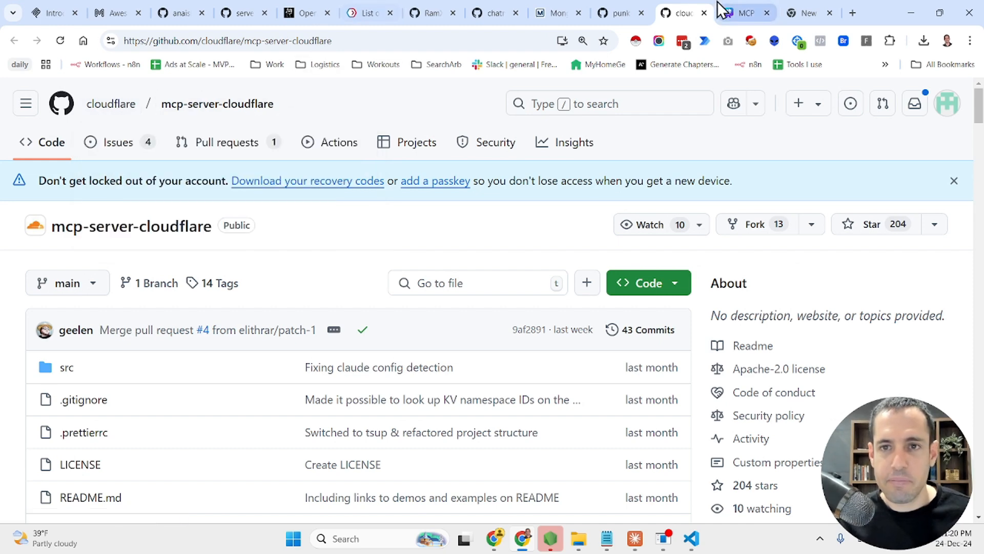
{"action": "left_click", "coordinate": [620, 12]}
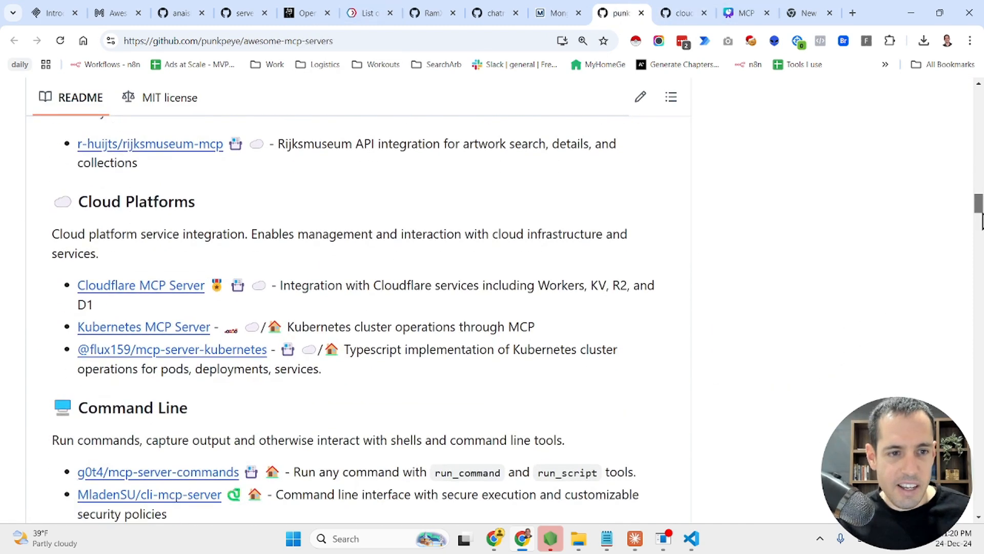
{"action": "scroll", "scroll_direction": "down", "scroll_amount": 3}
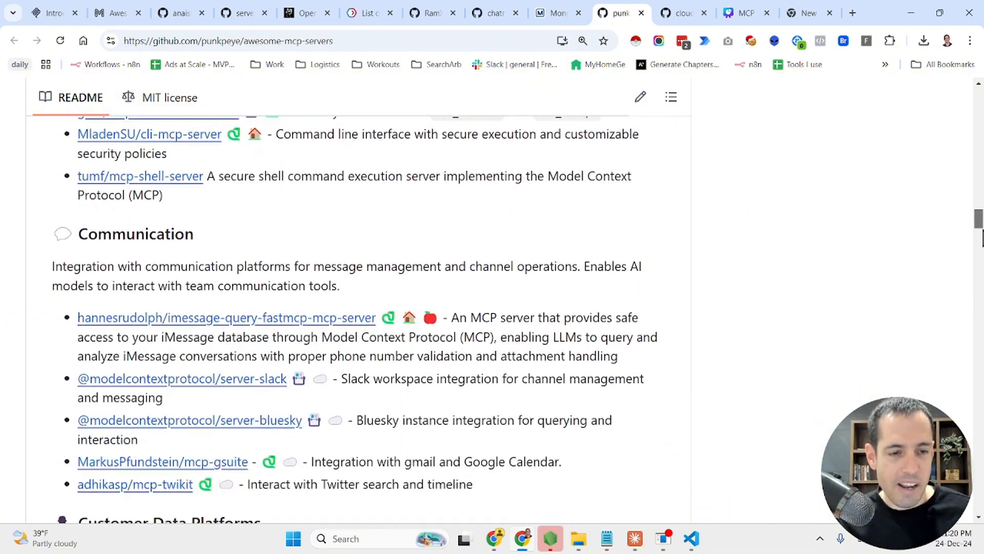
{"action": "scroll", "scroll_direction": "down", "scroll_amount": 3}
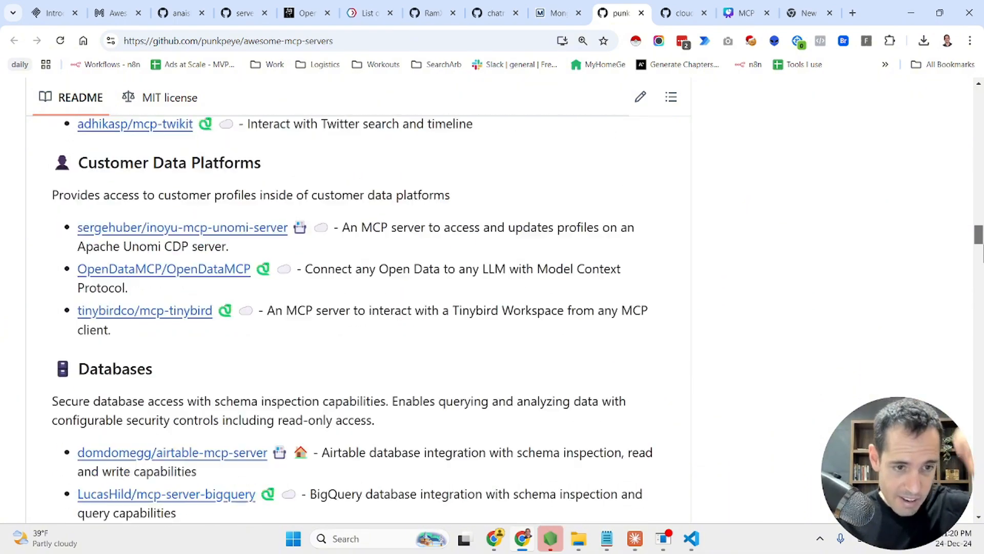
{"action": "scroll", "scroll_direction": "down", "scroll_amount": 3}
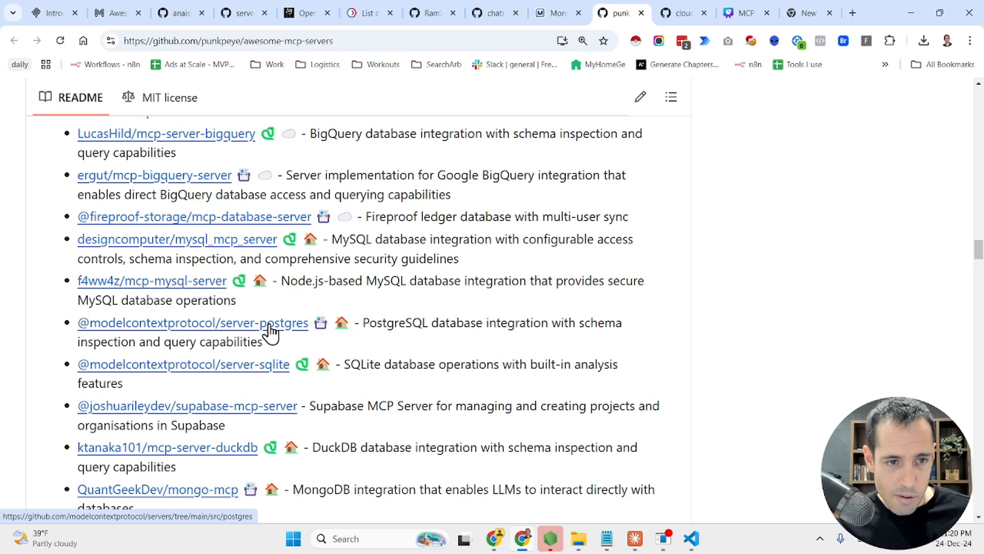
{"action": "right_click", "coordinate": [269, 323]}
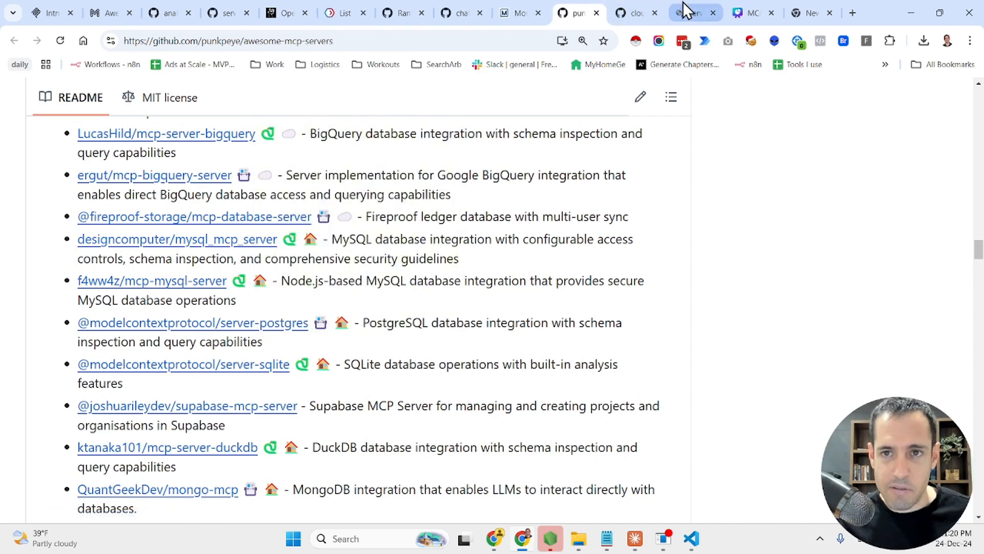
Switch to servers/src/postgres and read its README through the Claude Desktop Docker and NPX configs.
{"action": "left_click", "coordinate": [191, 323]}
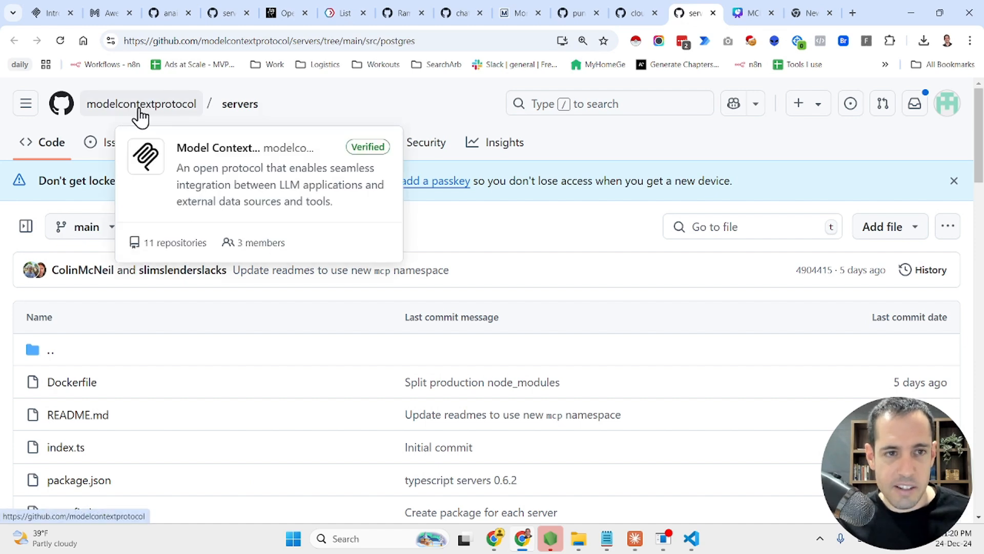
{"action": "mouse_move", "coordinate": [160, 112]}
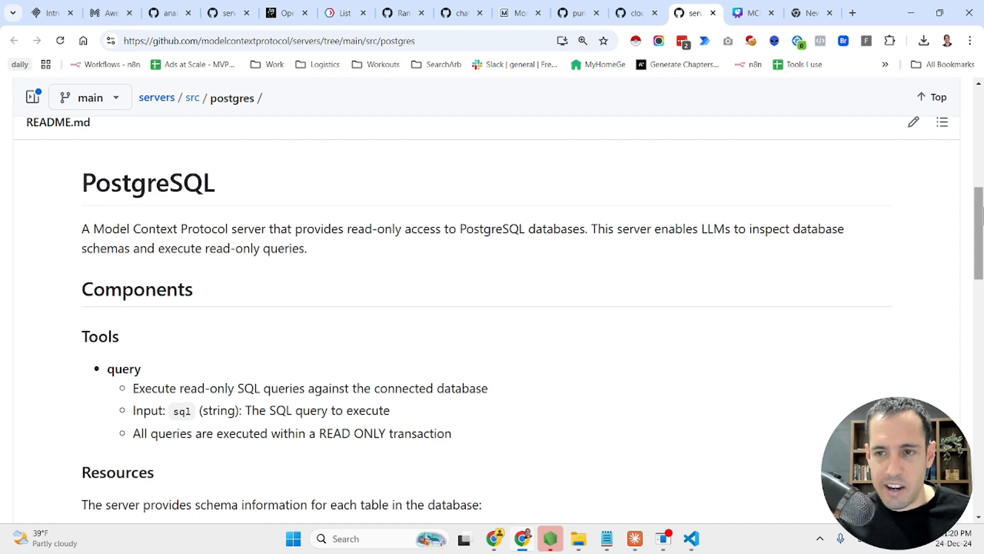
{"action": "scroll", "scroll_direction": "down", "scroll_amount": 3}
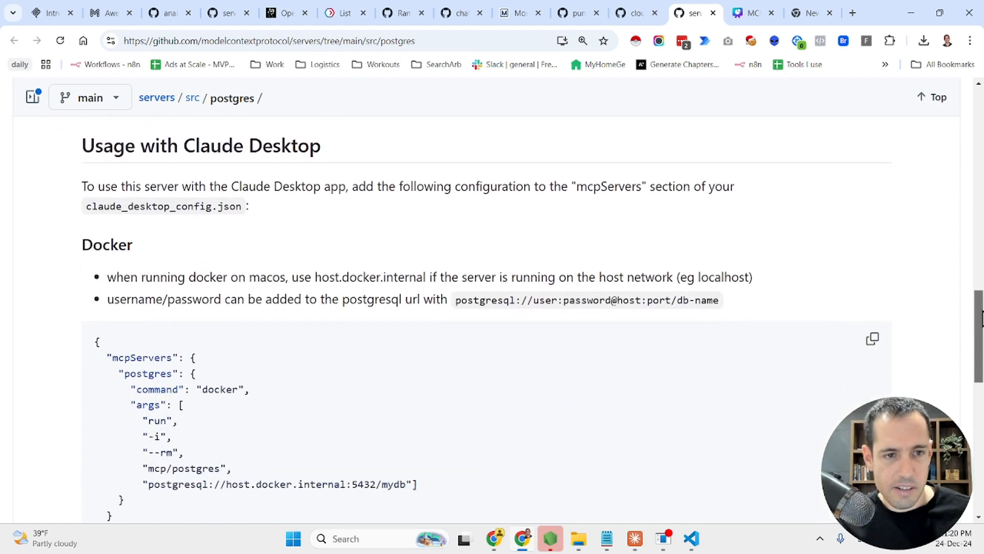
{"action": "scroll", "scroll_direction": "down", "scroll_amount": 3}
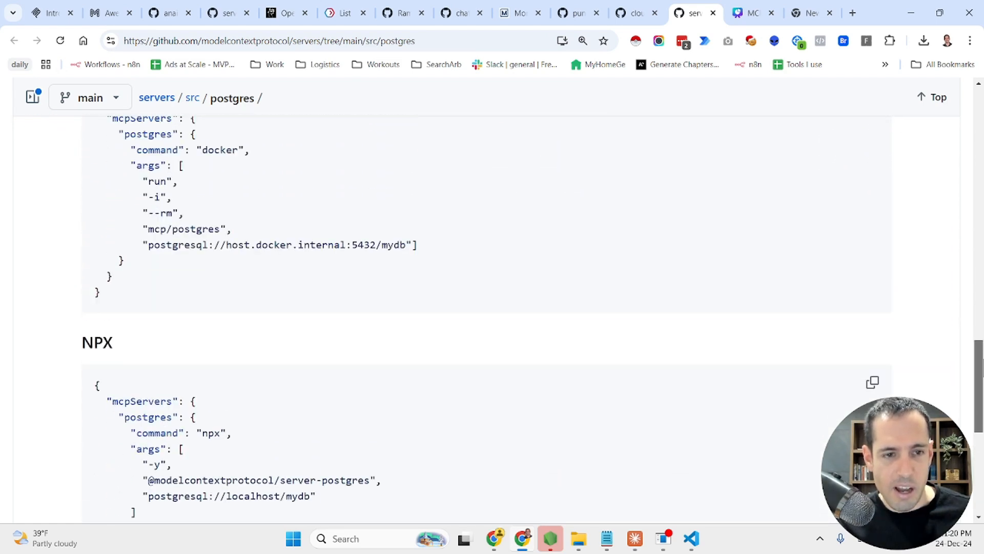
{"action": "scroll", "scroll_direction": "down", "scroll_amount": 3}
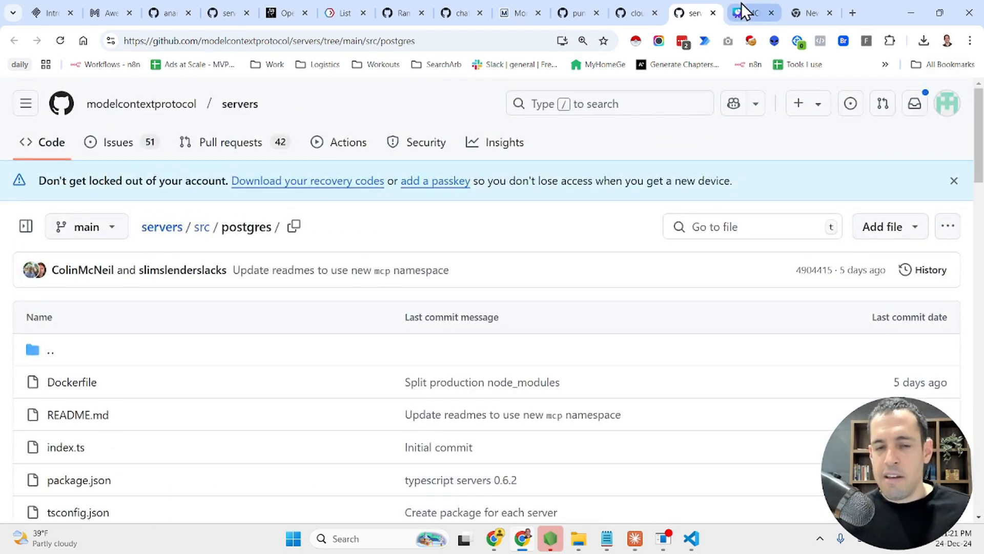
{"action": "mouse_move", "coordinate": [744, 12]}
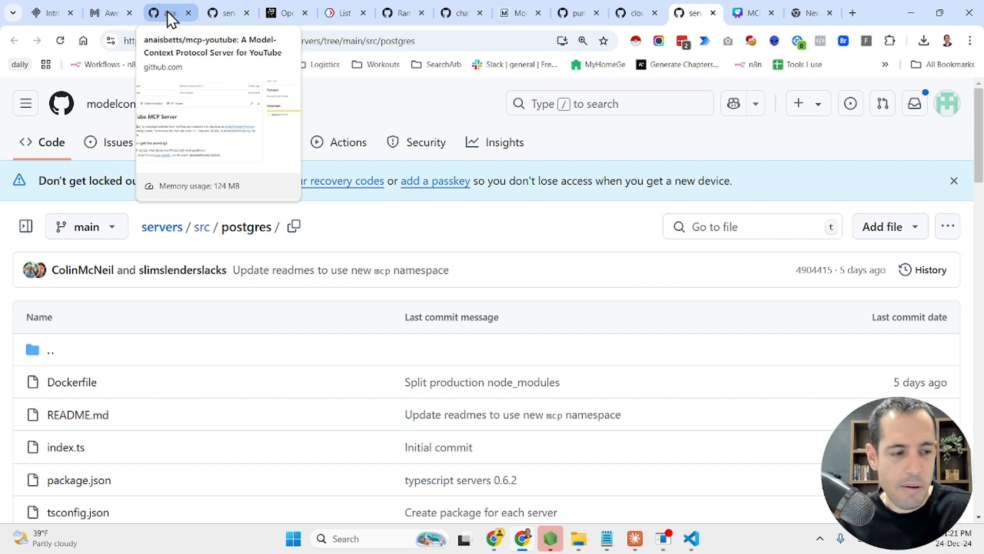
{"action": "mouse_move", "coordinate": [503, 189]}
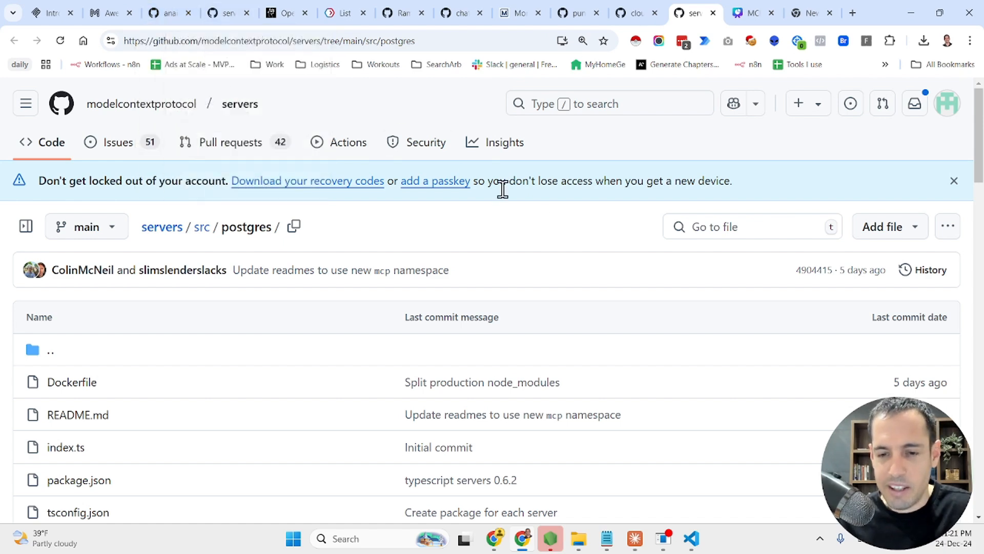
{"action": "mouse_move", "coordinate": [681, 181]}
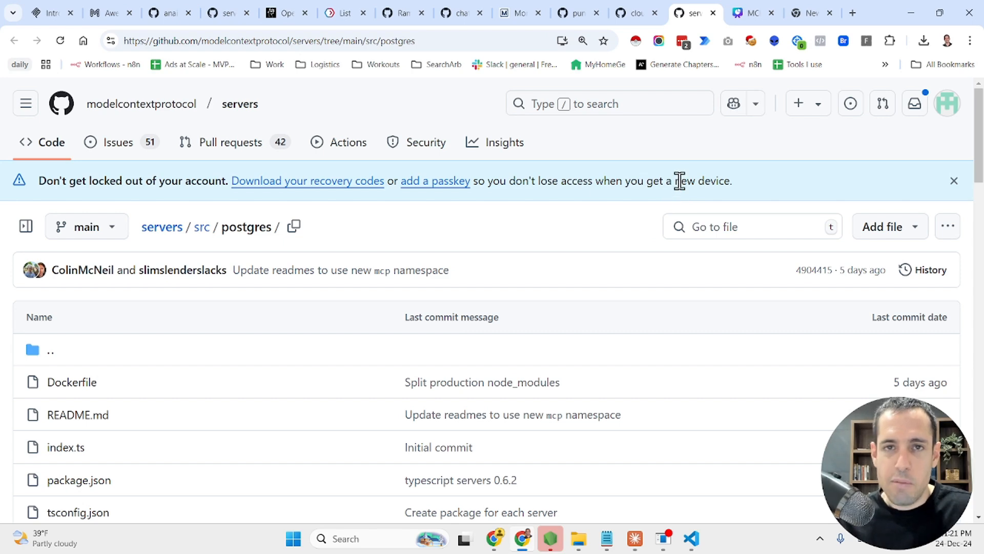